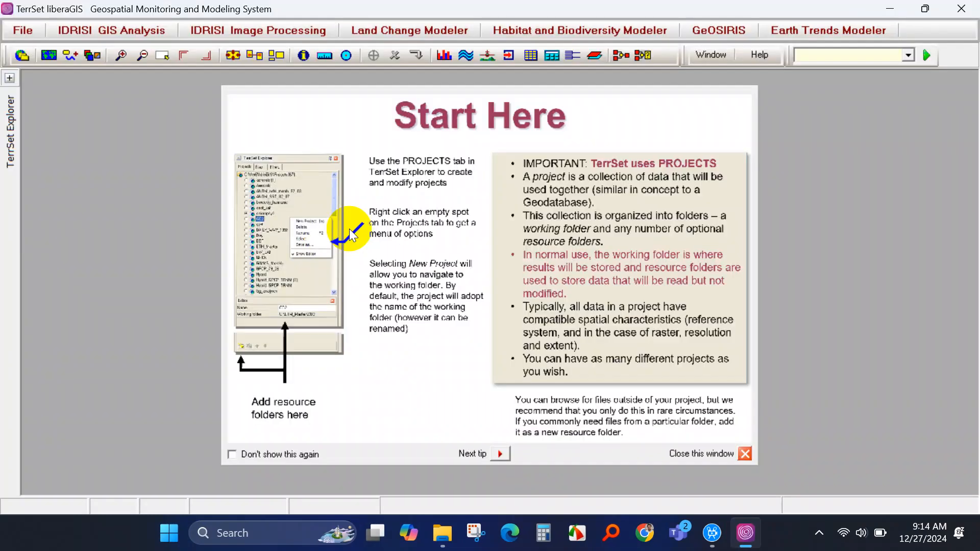
# Step: Dismiss the Start Here tips window and browse the GIS Analysis and Image Processing menus
pyautogui.click(744, 453)
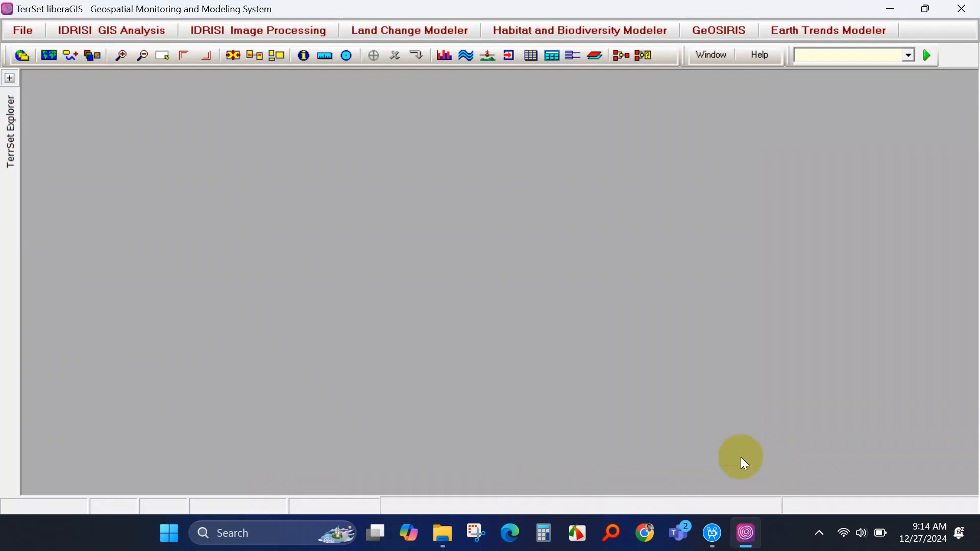
pyautogui.click(111, 30)
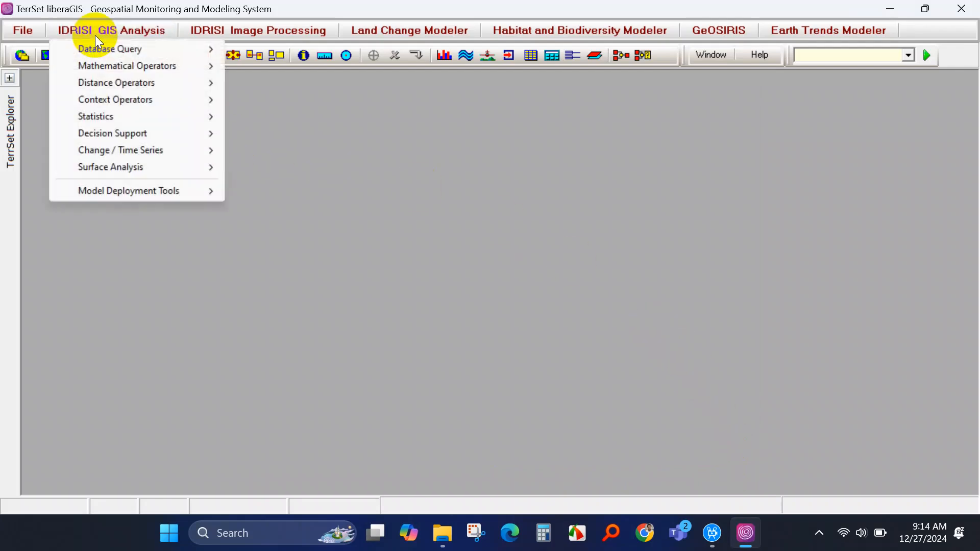
pyautogui.click(257, 29)
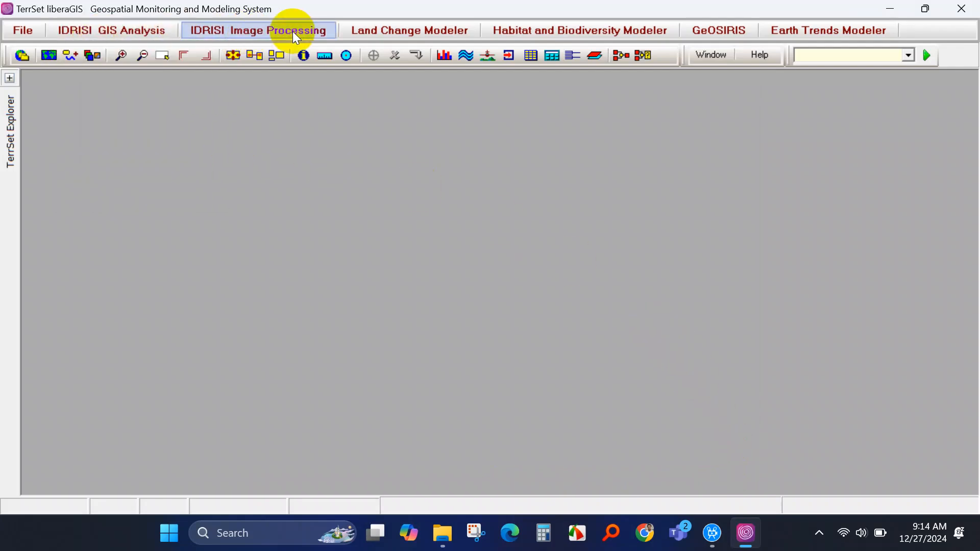
# Step: Open the Land Change Modeler, Habitat and Biodiversity Modeler, GeOSIRIS and Earth Trends Modeler panels
pyautogui.click(408, 30)
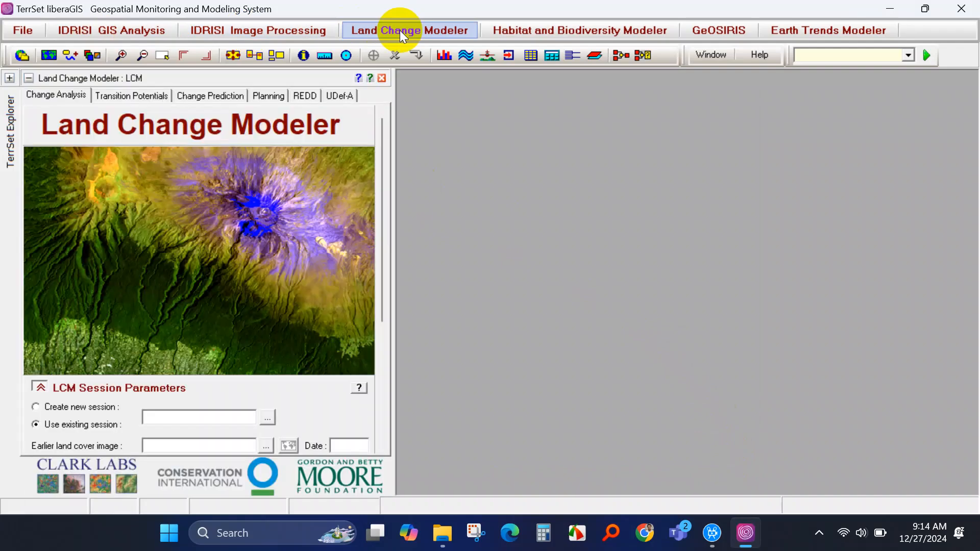
pyautogui.click(579, 30)
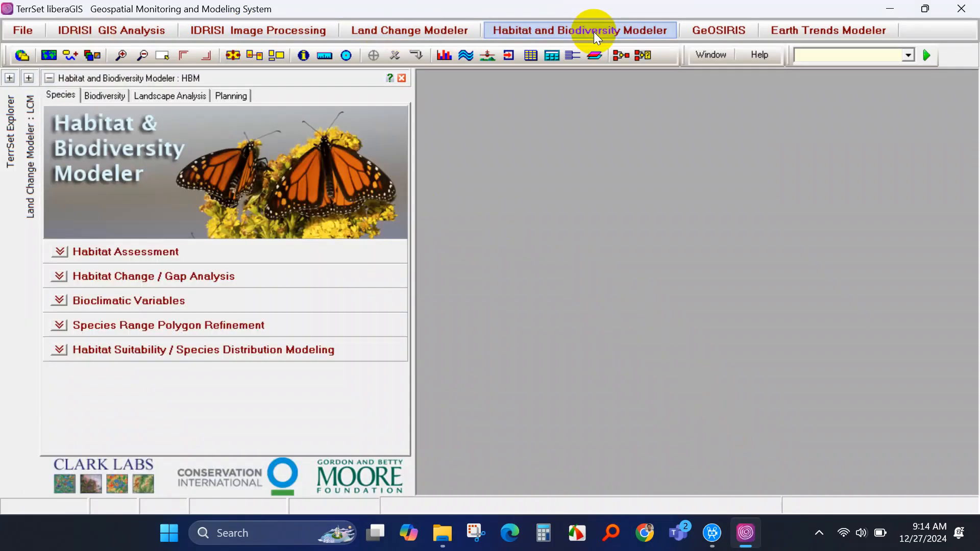
pyautogui.click(717, 29)
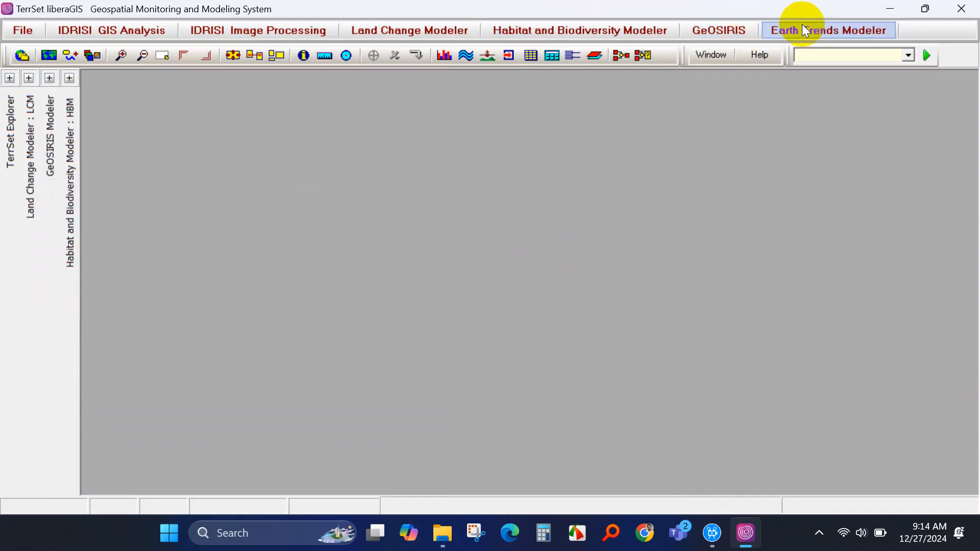
pyautogui.click(827, 30)
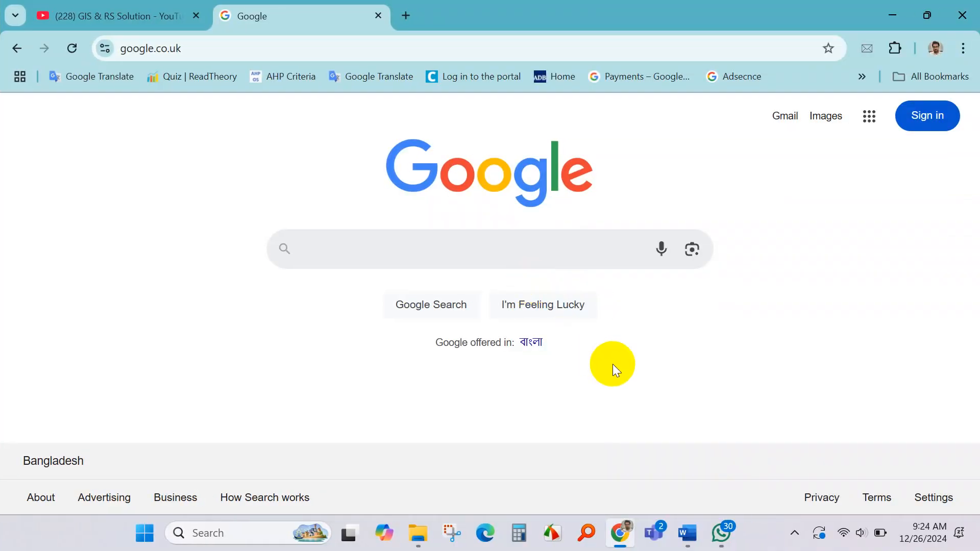
pyautogui.moveTo(603, 337)
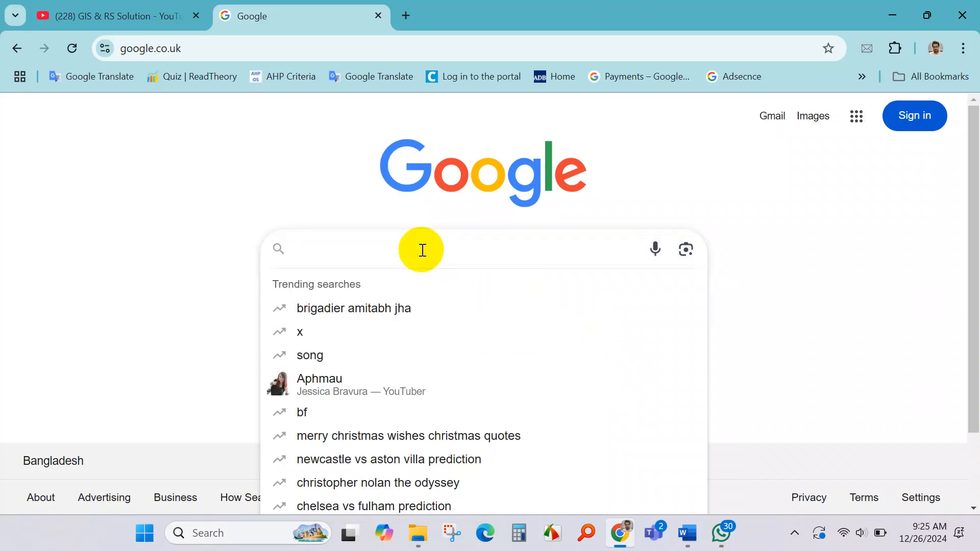
# Step: Search Google for 'terrset' and open Clark University's TerrSet Geospatial Analytics result
pyautogui.write('Terr')
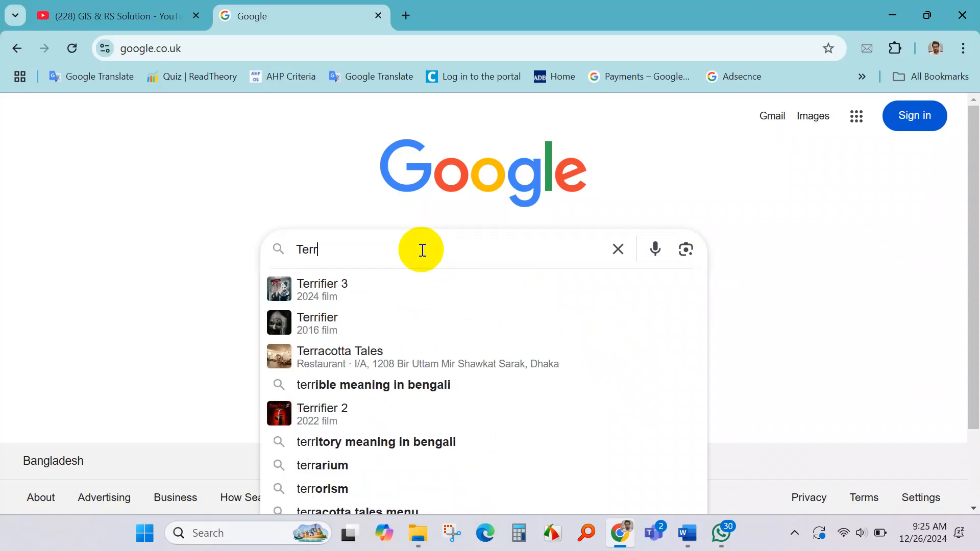
pyautogui.write('set')
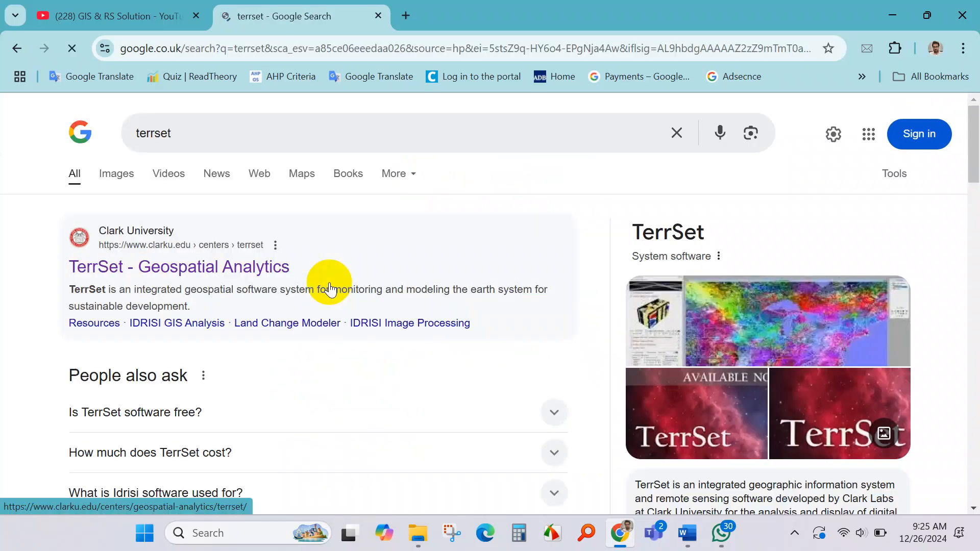
pyautogui.moveTo(179, 266)
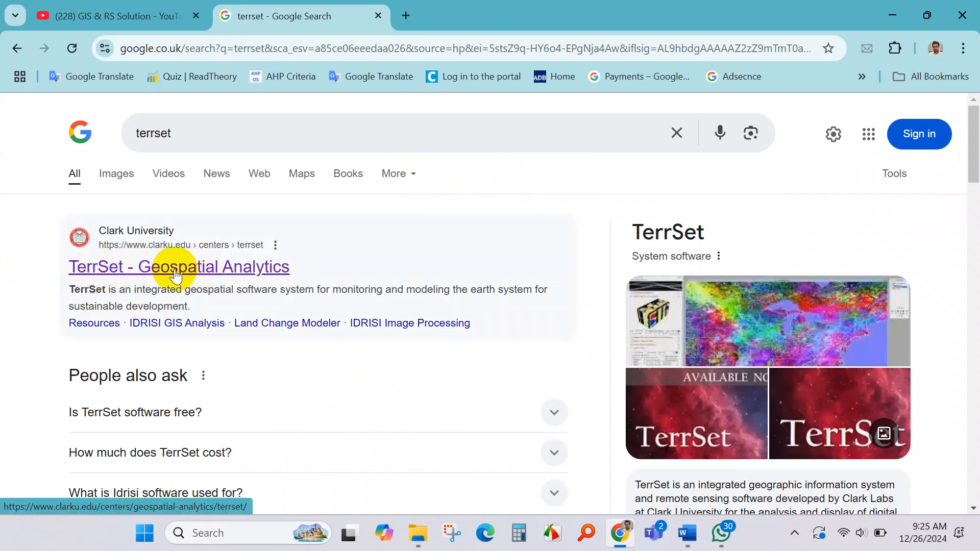
pyautogui.click(177, 266)
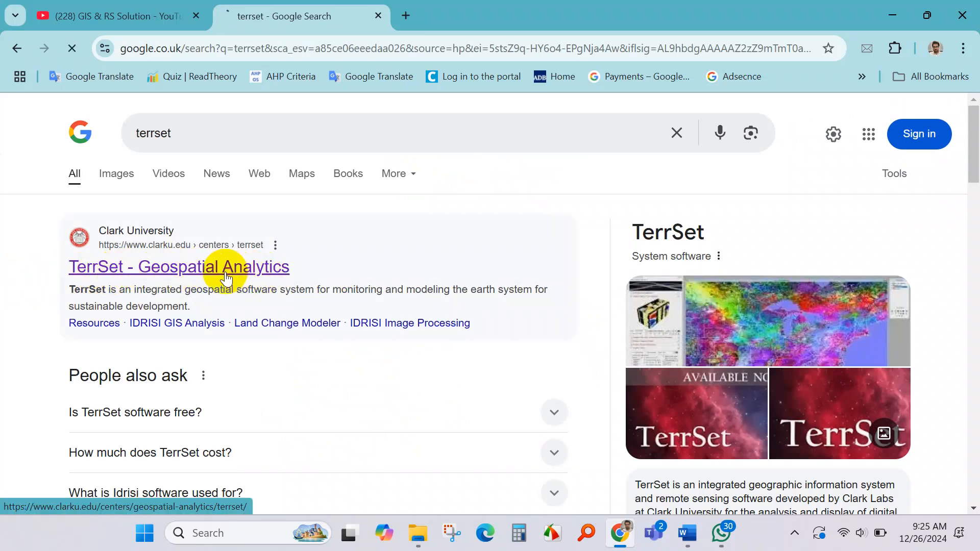
pyautogui.click(178, 266)
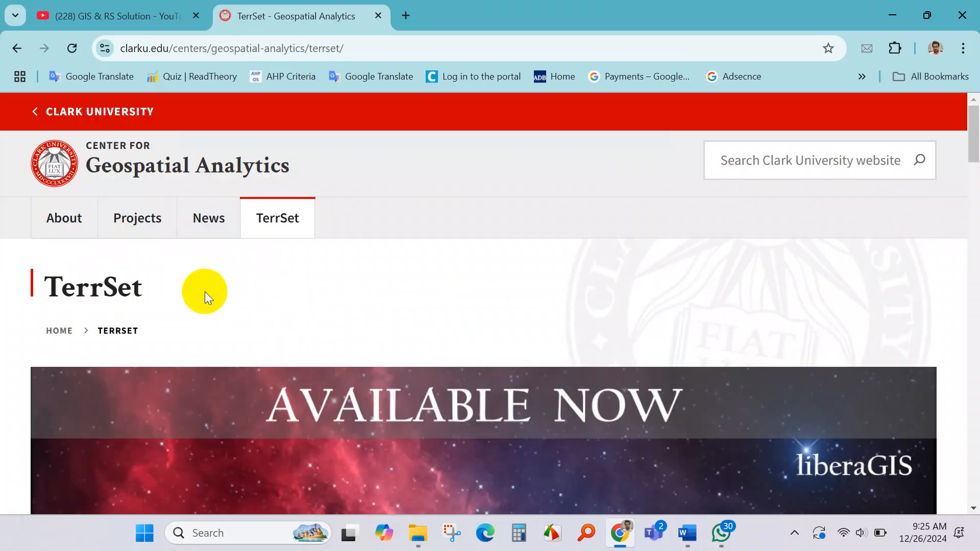
# Step: Scroll the TerrSet page down to the liberaGIS Software Features section listing the six tool sets
pyautogui.scroll(-3)
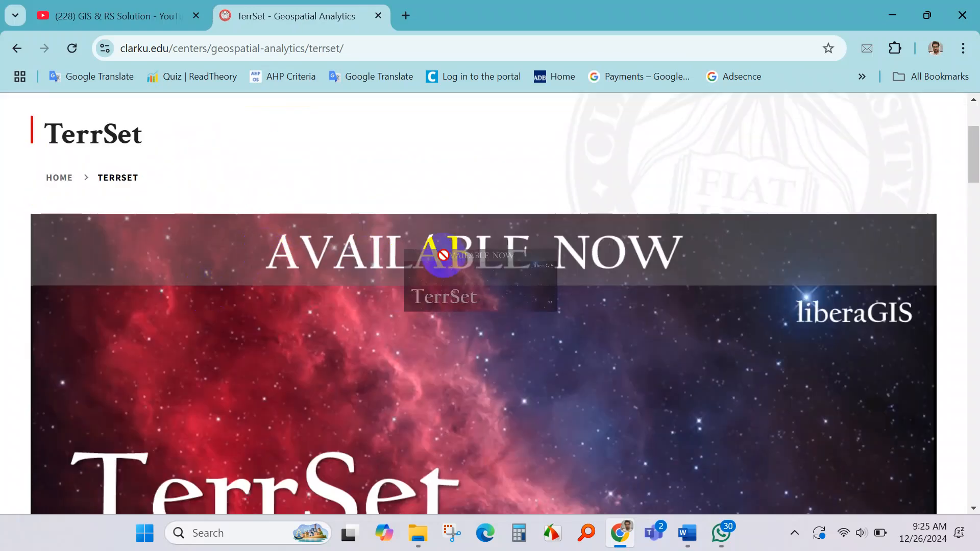
pyautogui.scroll(-3)
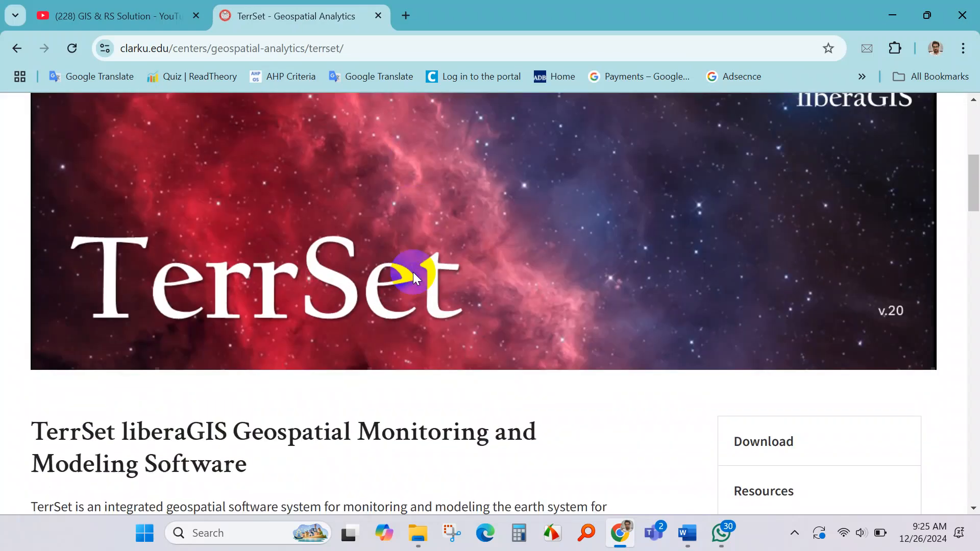
pyautogui.scroll(-3)
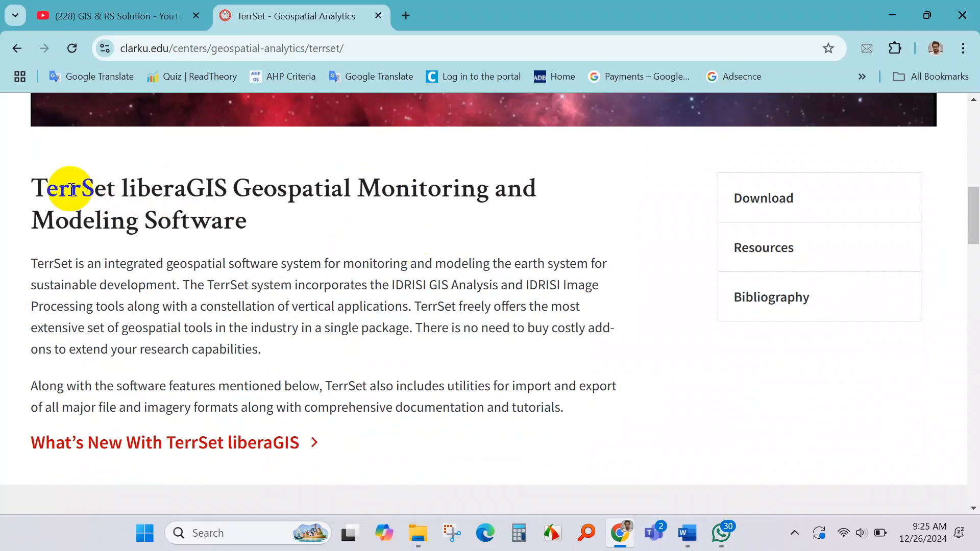
pyautogui.moveTo(236, 188)
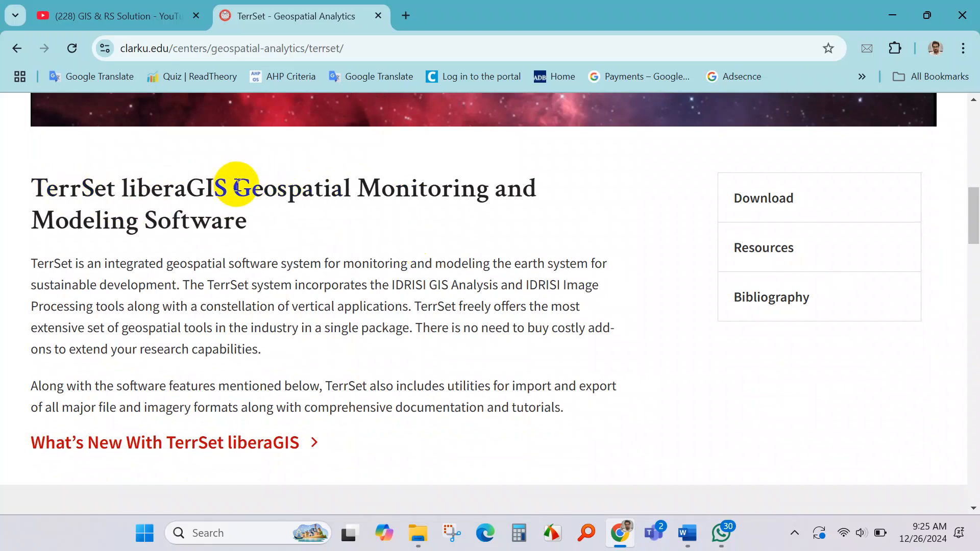
pyautogui.moveTo(262, 226)
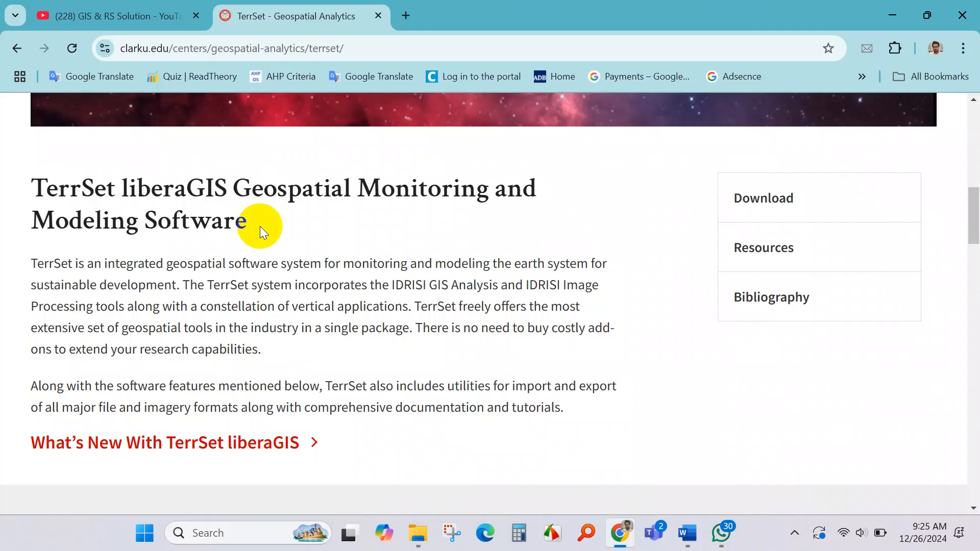
pyautogui.moveTo(684, 392)
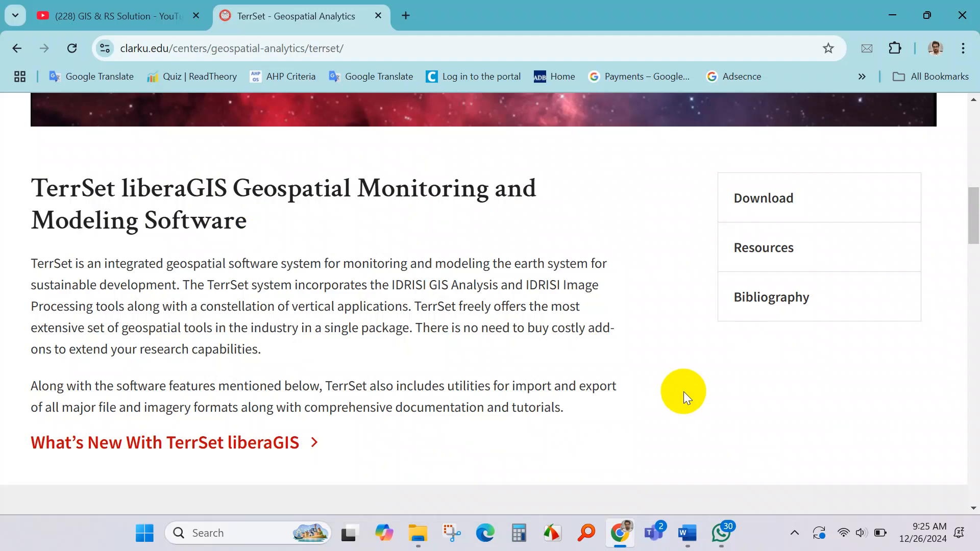
pyautogui.scroll(-3)
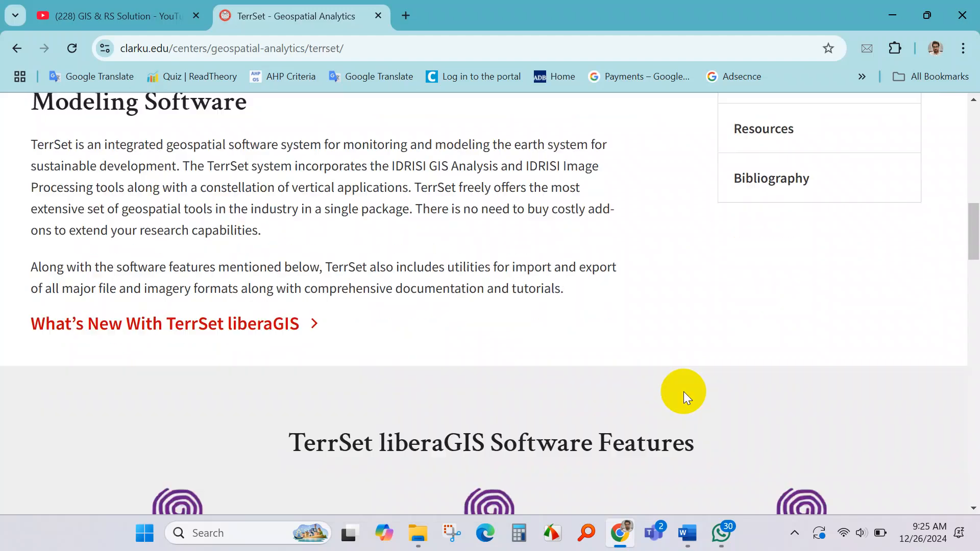
pyautogui.scroll(-3)
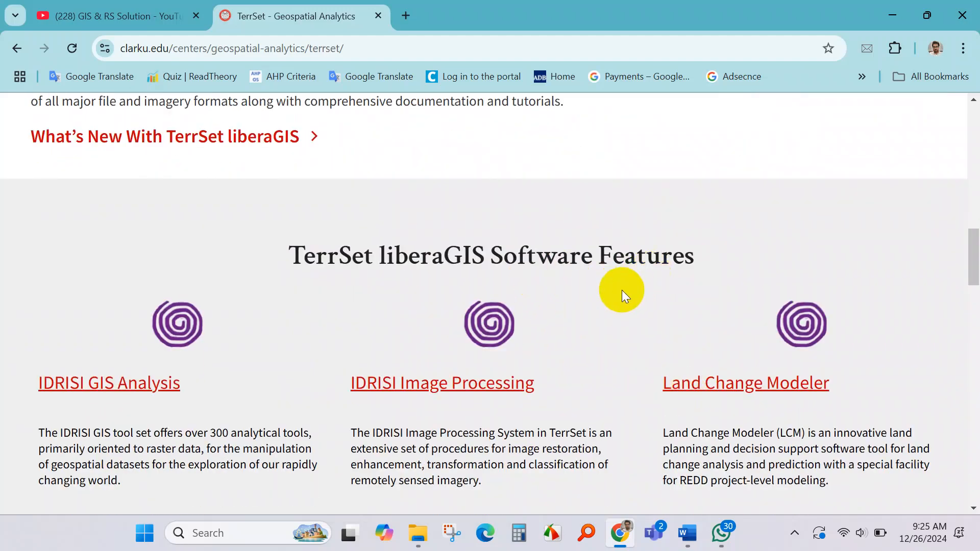
pyautogui.scroll(-3)
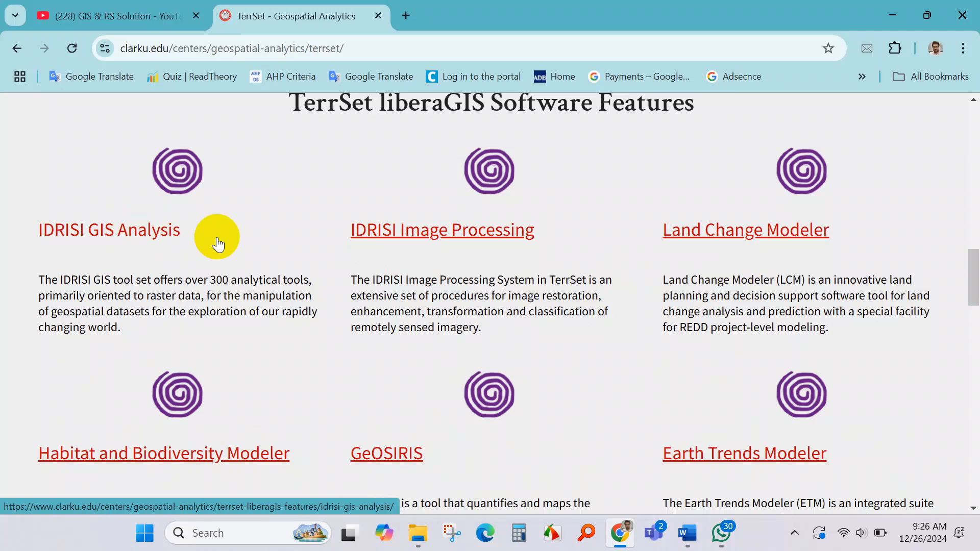
pyautogui.moveTo(531, 237)
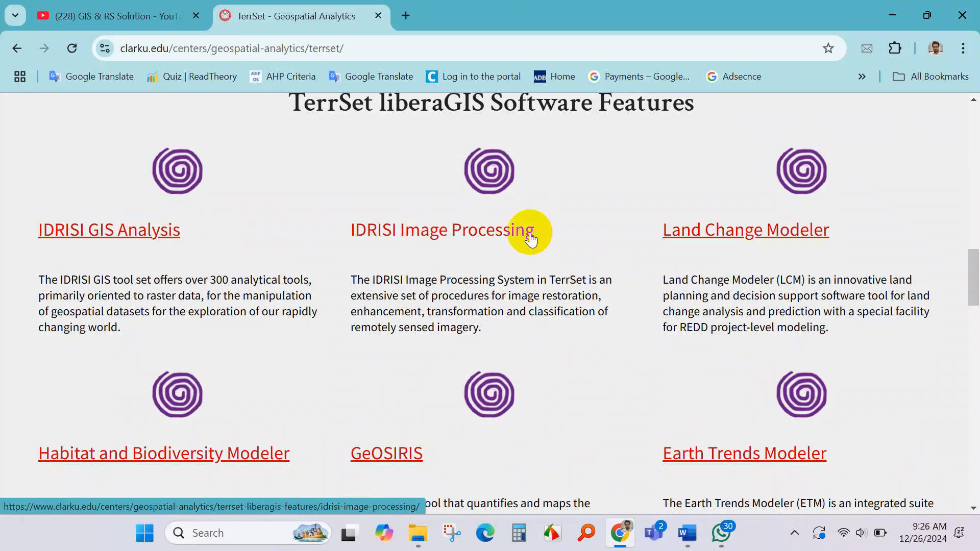
pyautogui.moveTo(605, 223)
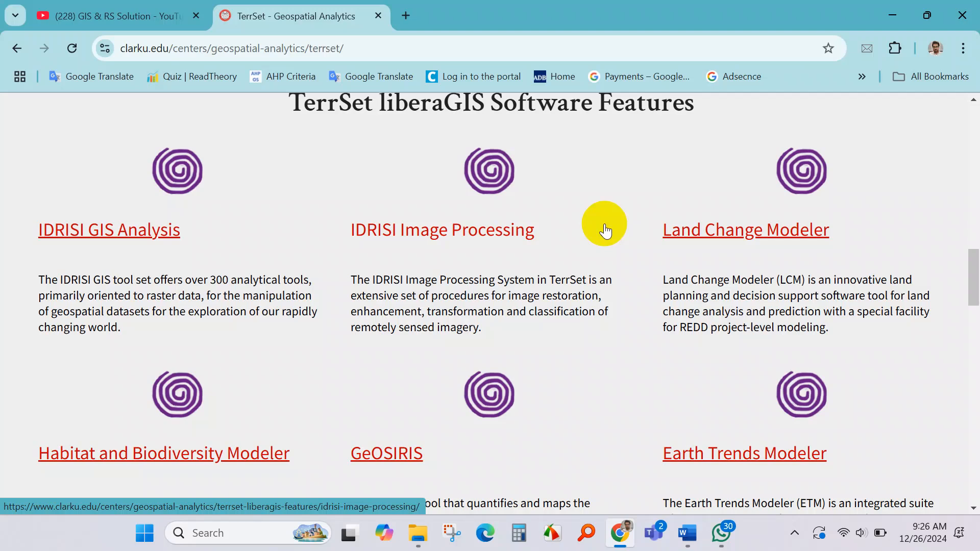
pyautogui.moveTo(890, 241)
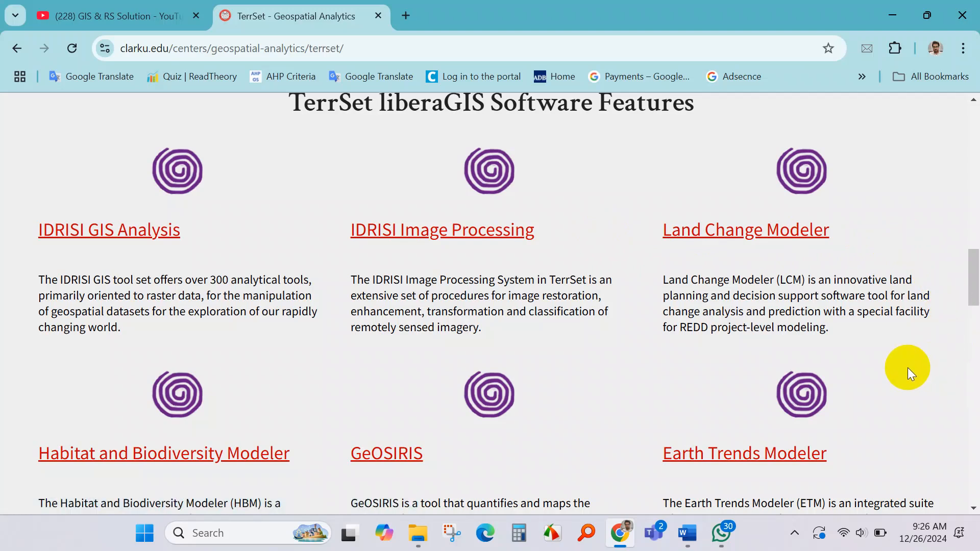
pyautogui.moveTo(972, 272)
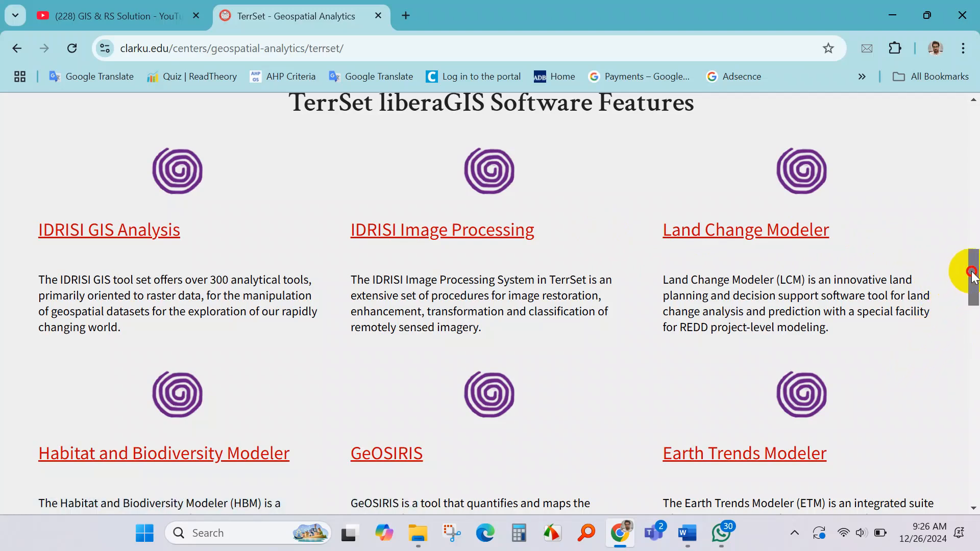
pyautogui.scroll(-3)
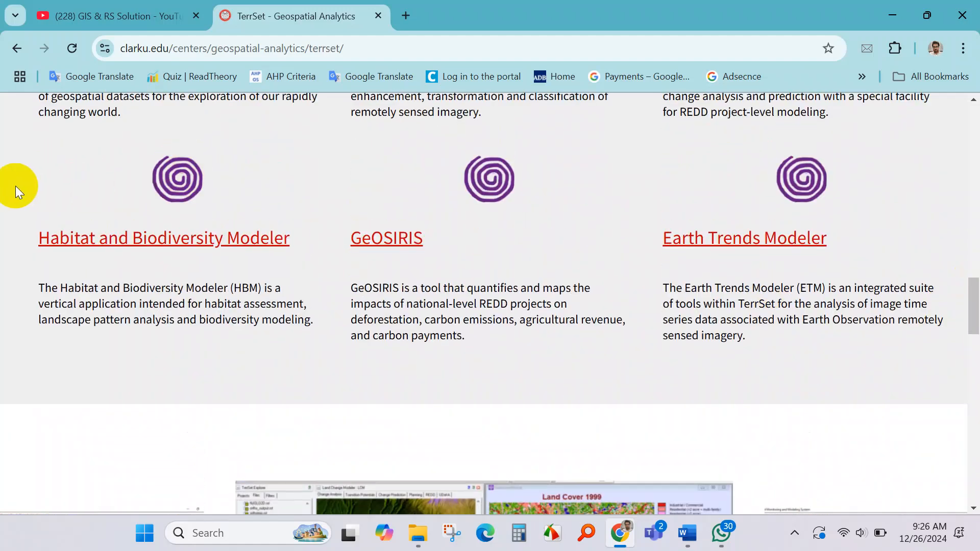
pyautogui.moveTo(166, 367)
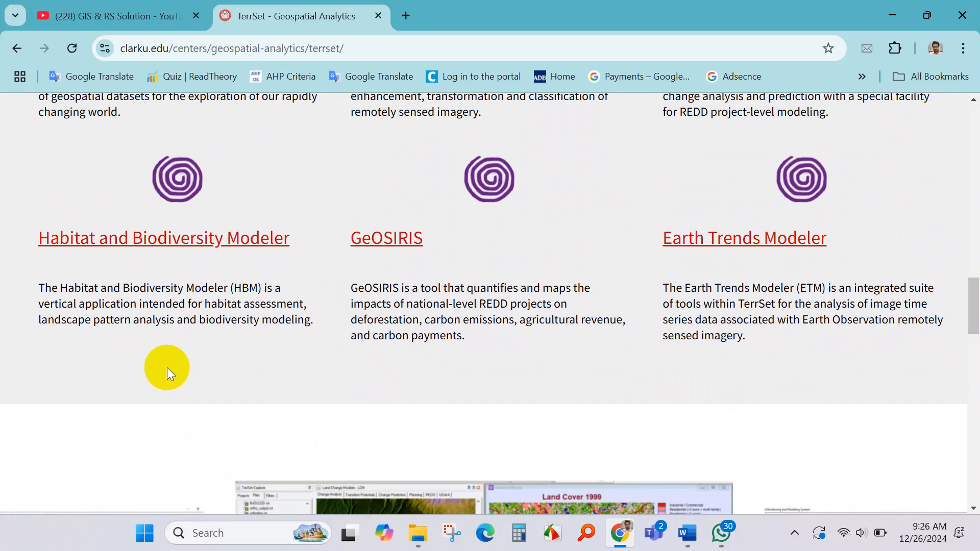
pyautogui.moveTo(496, 349)
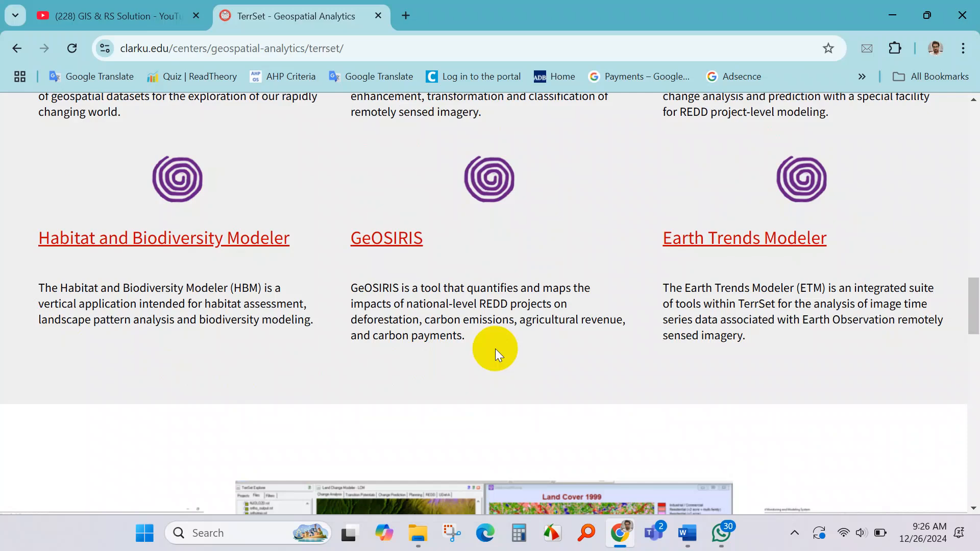
pyautogui.moveTo(547, 368)
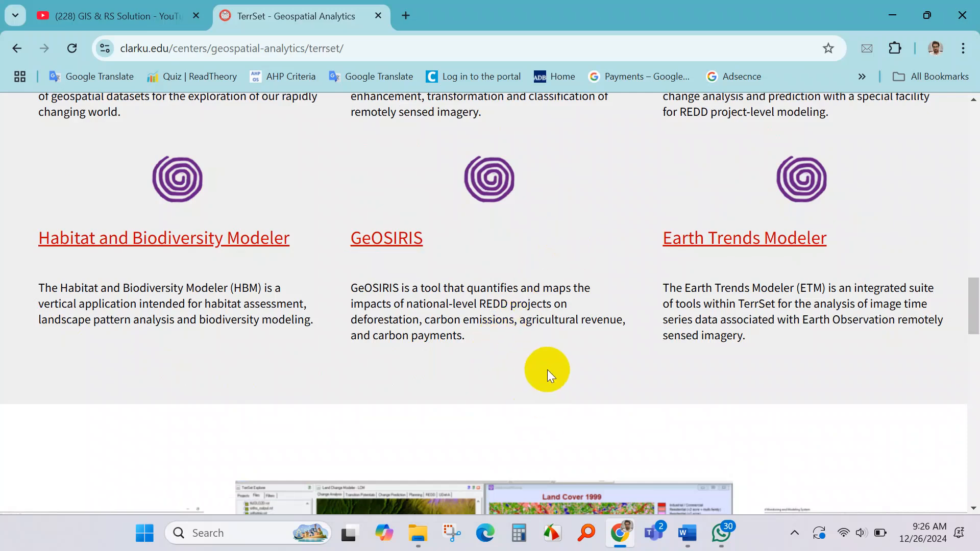
pyautogui.moveTo(897, 335)
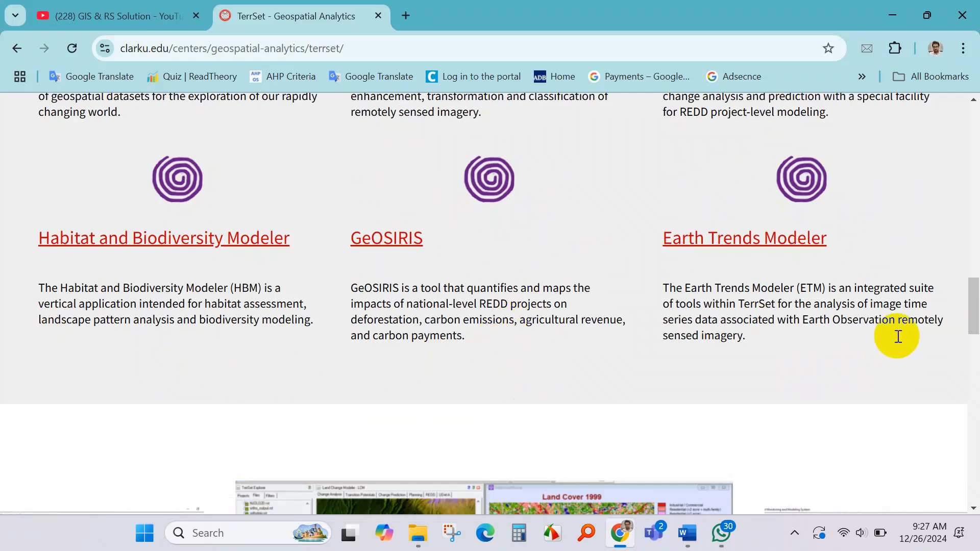
pyautogui.moveTo(655, 277)
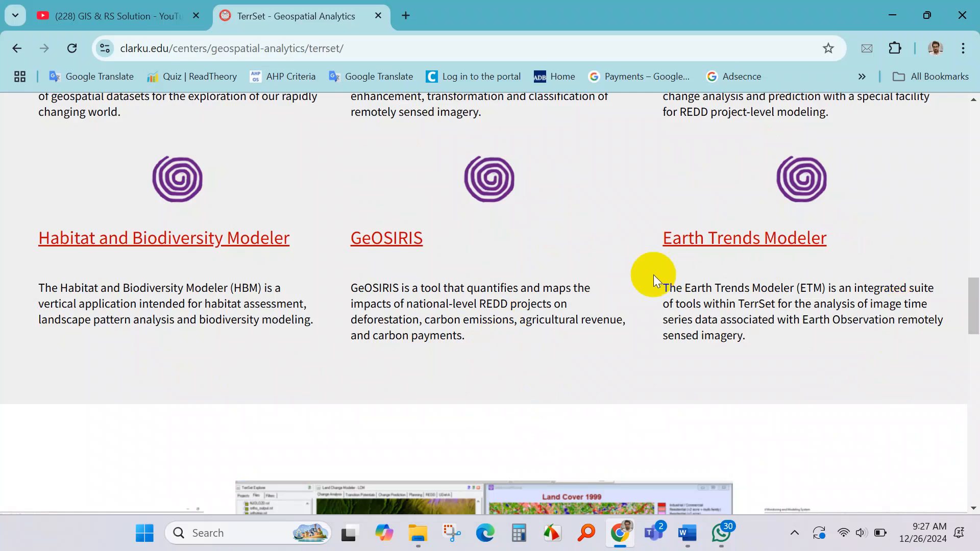
pyautogui.moveTo(830, 347)
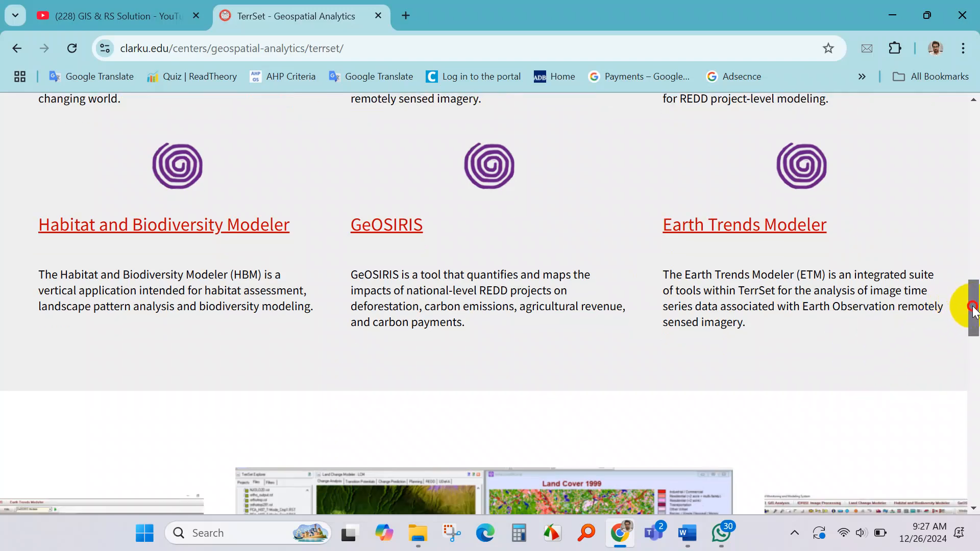
pyautogui.scroll(-3)
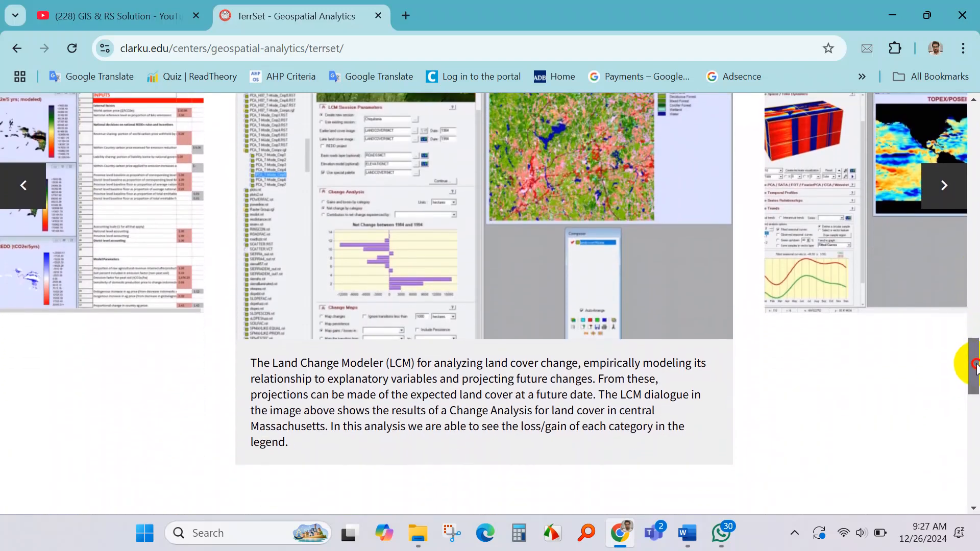
pyautogui.scroll(-3)
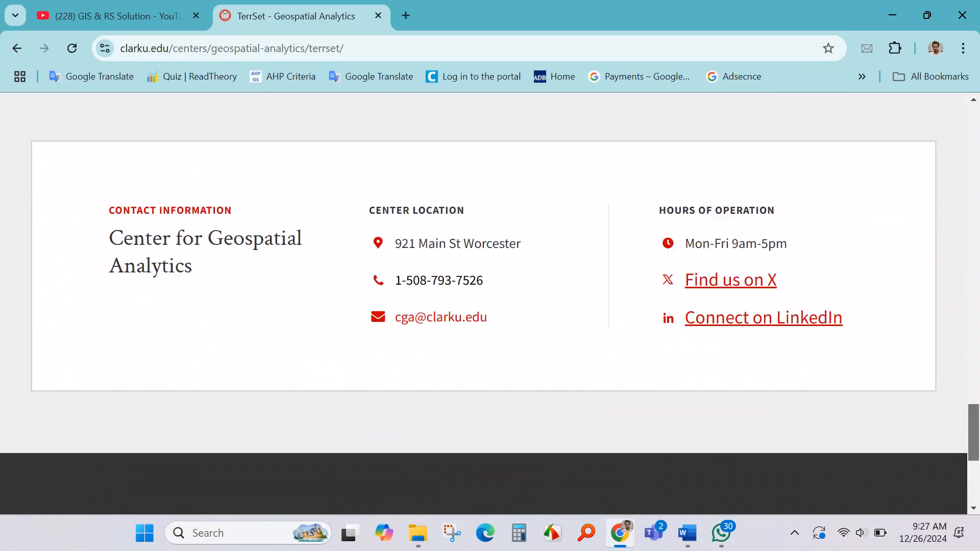
pyautogui.scroll(3)
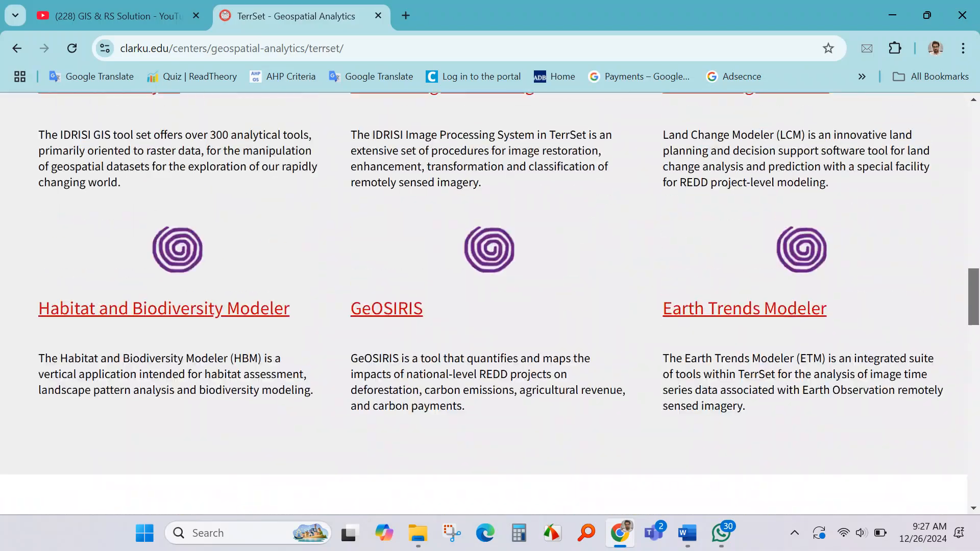
pyautogui.scroll(3)
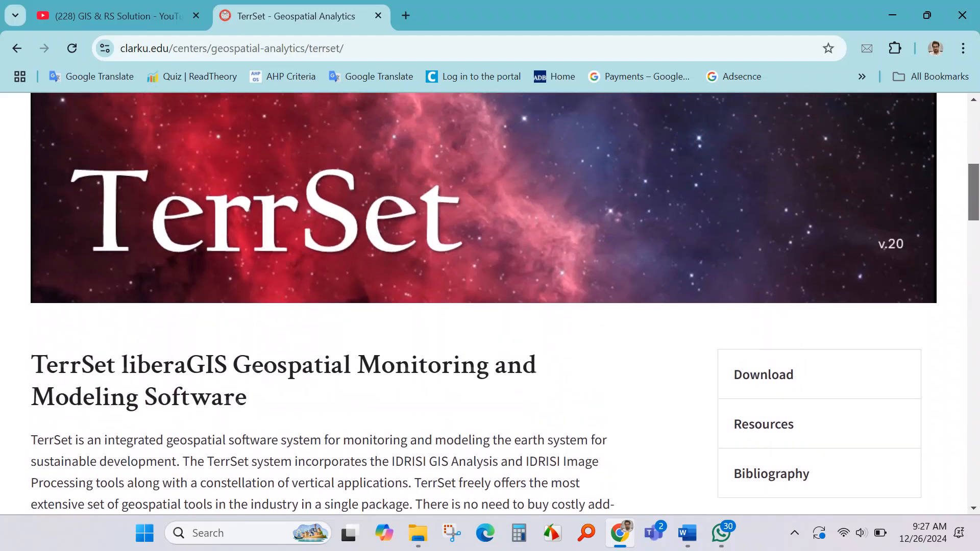
pyautogui.scroll(3)
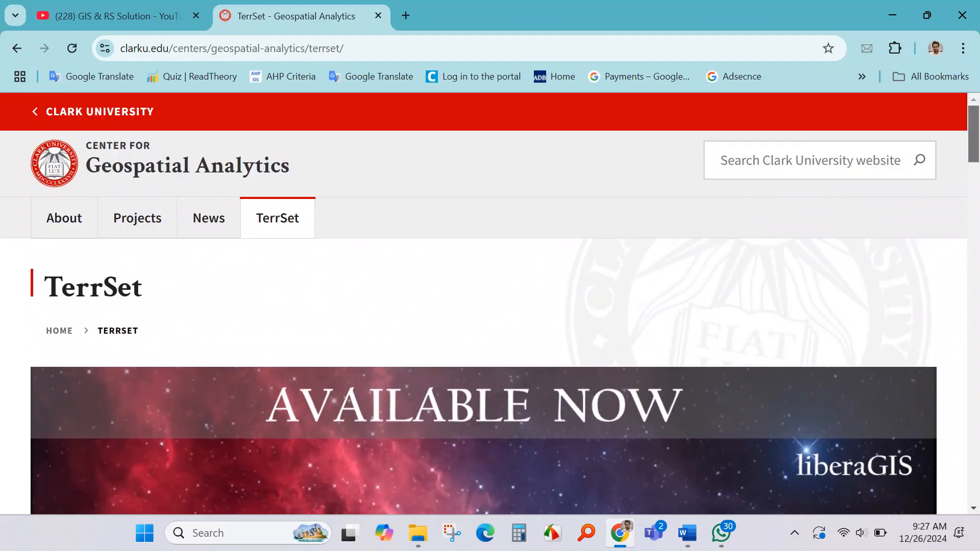
pyautogui.moveTo(462, 269)
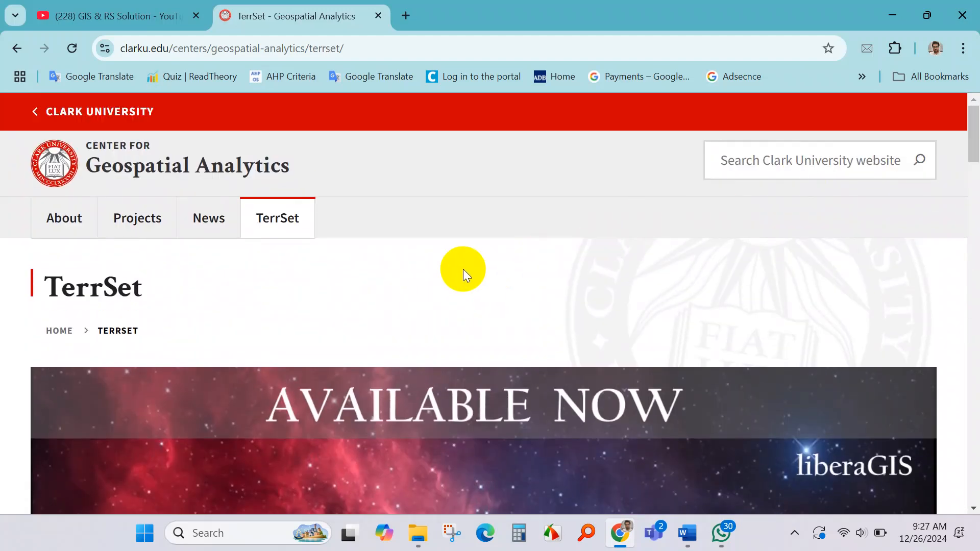
# Step: Return to the GIS & RS Solution YouTube channel and search it for 'Terrset'
pyautogui.click(112, 15)
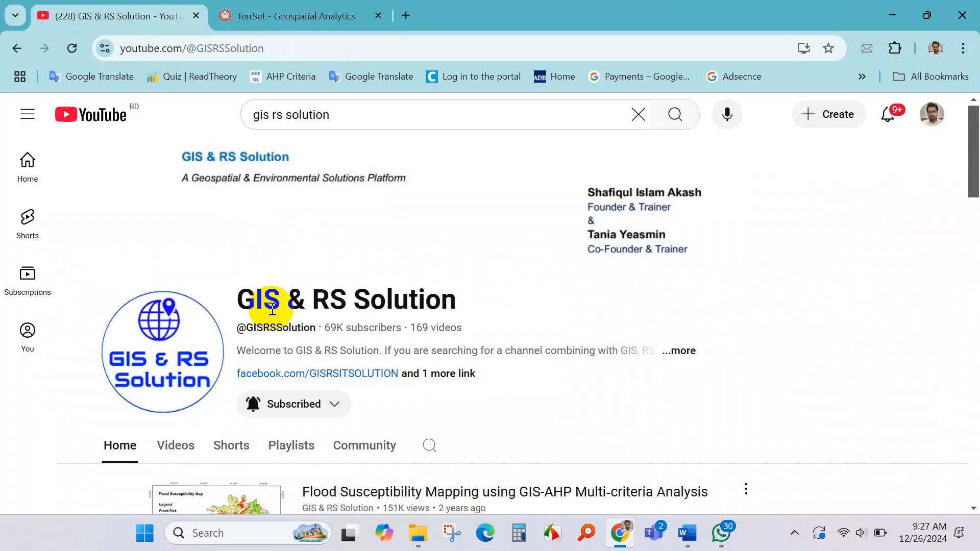
pyautogui.scroll(-3)
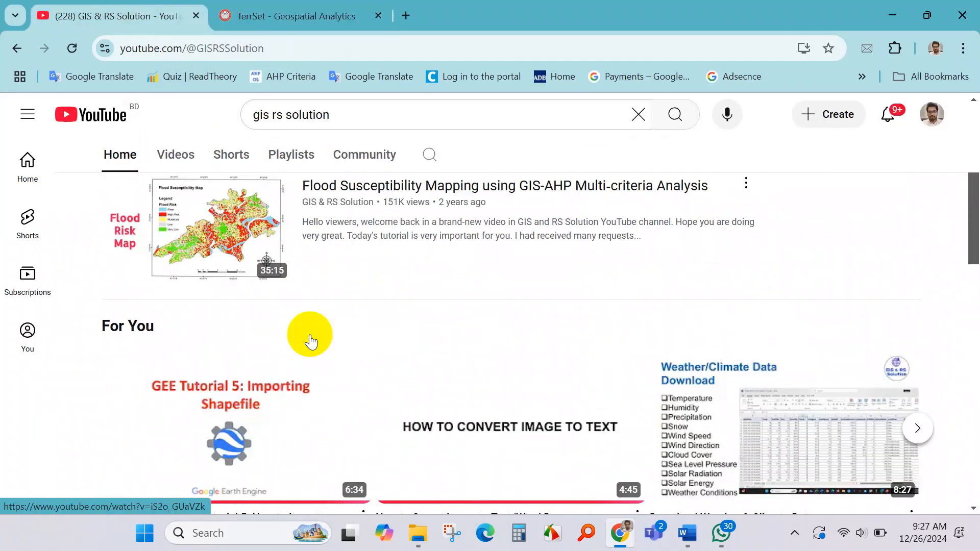
pyautogui.scroll(3)
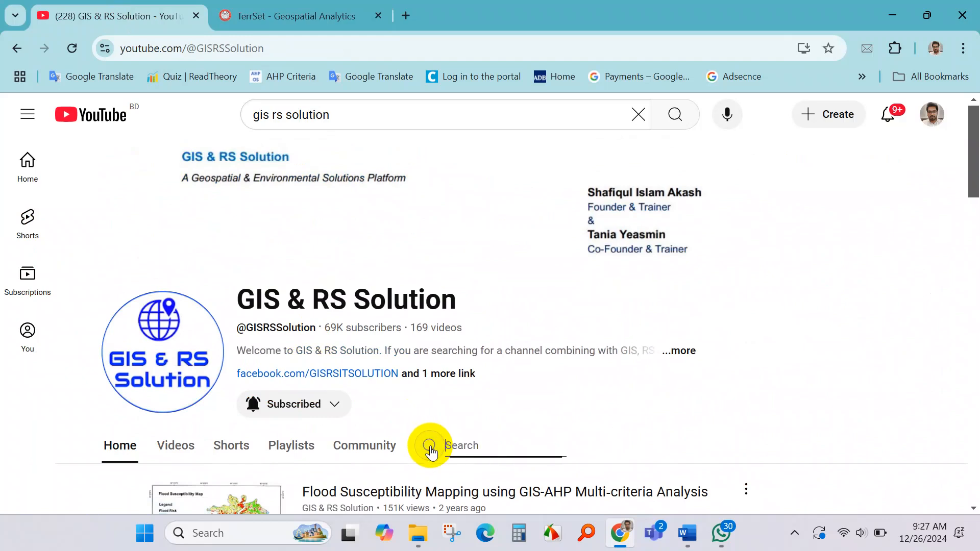
pyautogui.write('Terrs')
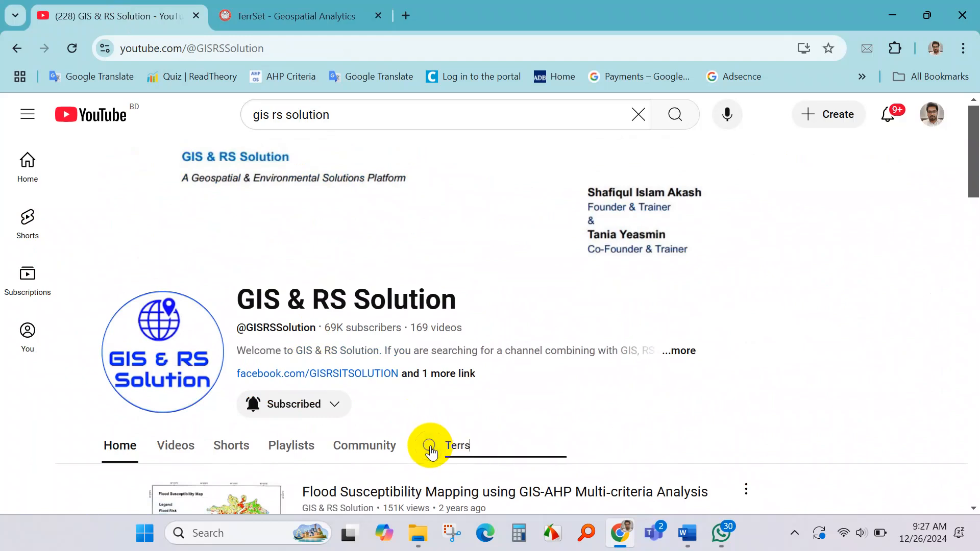
pyautogui.write('t')
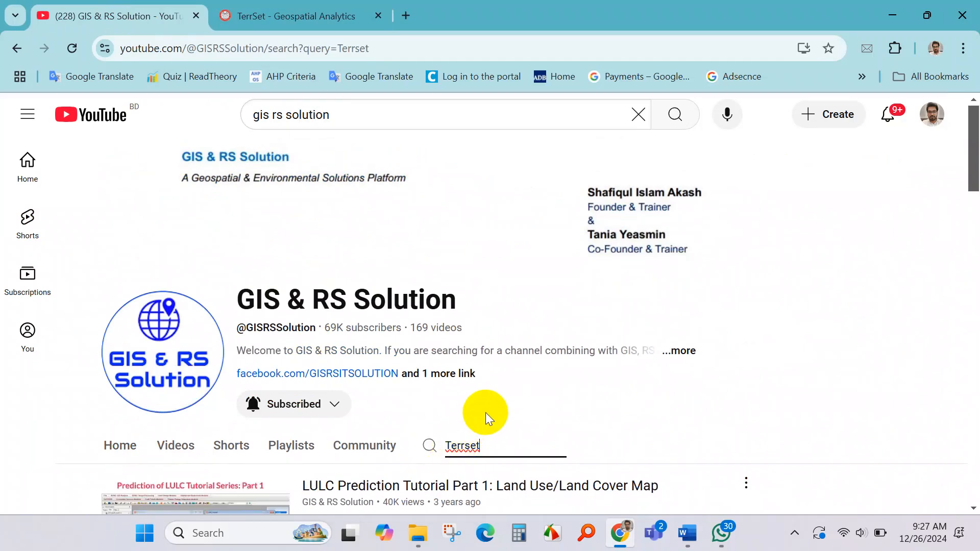
# Step: Scroll through the results listing the LULC Prediction Tutorial videos
pyautogui.scroll(-3)
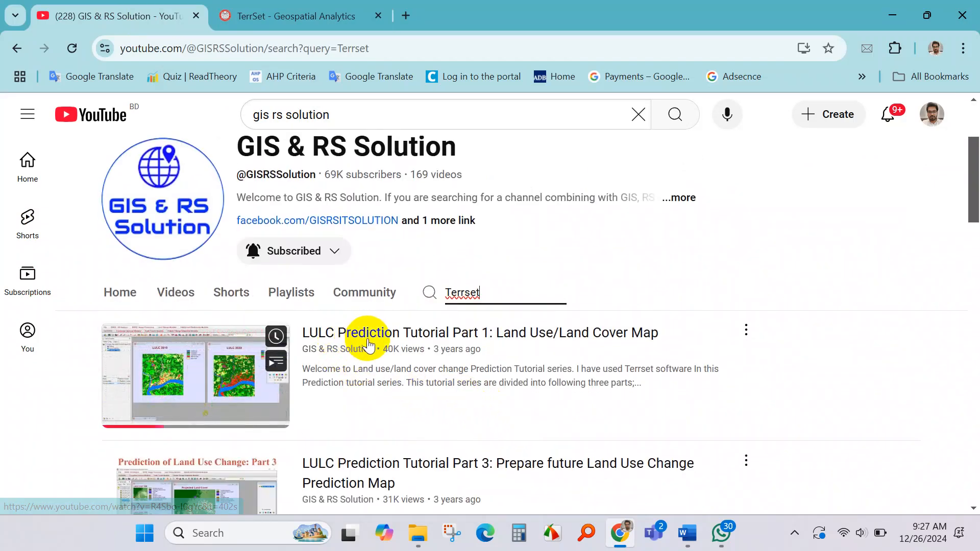
pyautogui.scroll(-3)
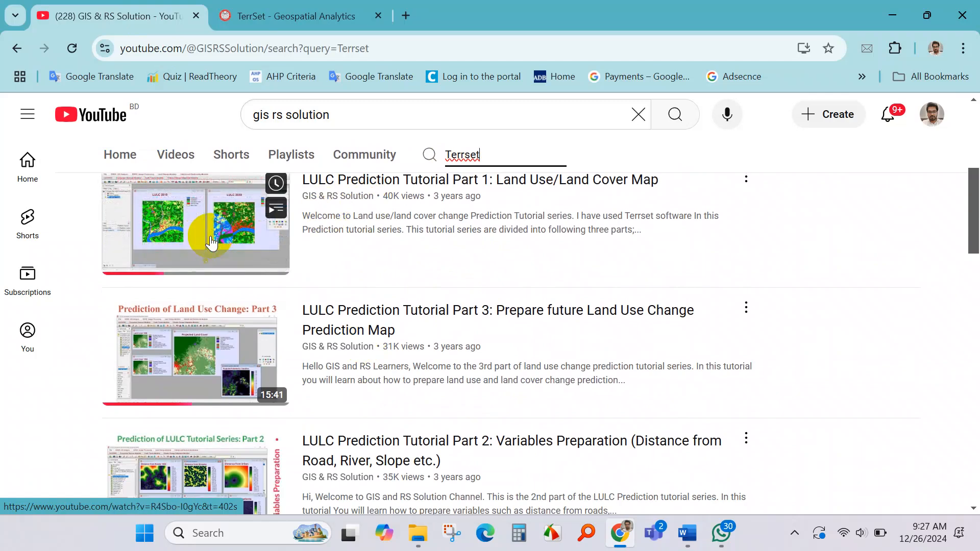
pyautogui.moveTo(459, 294)
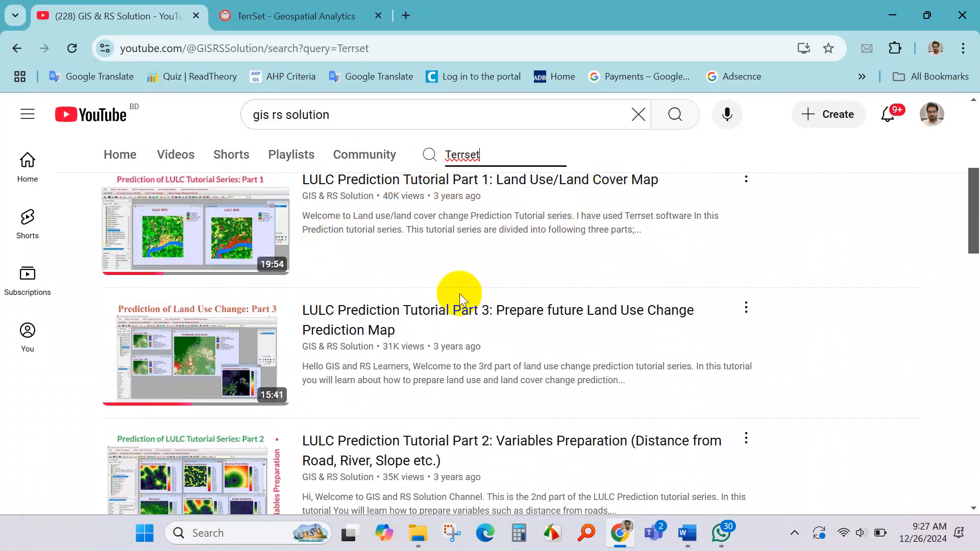
pyautogui.moveTo(433, 319)
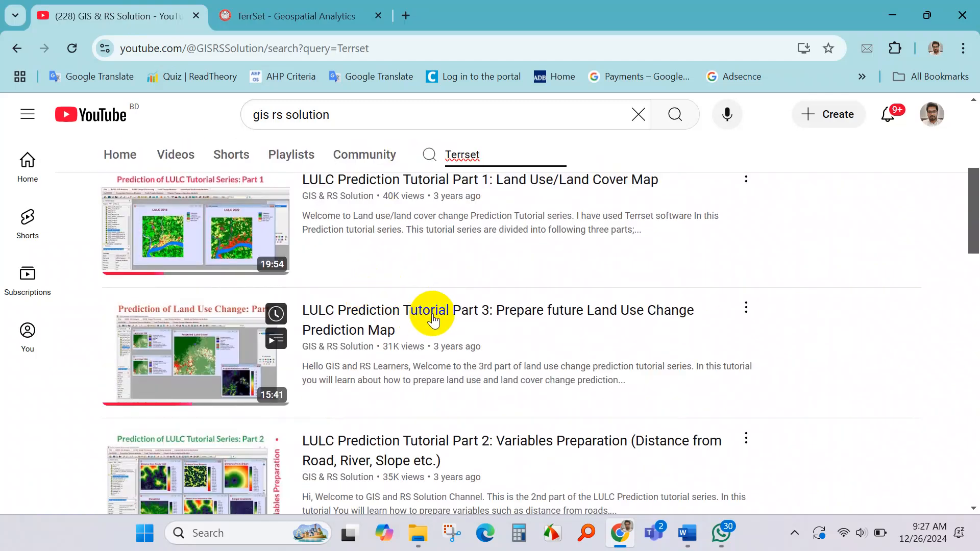
pyautogui.scroll(-3)
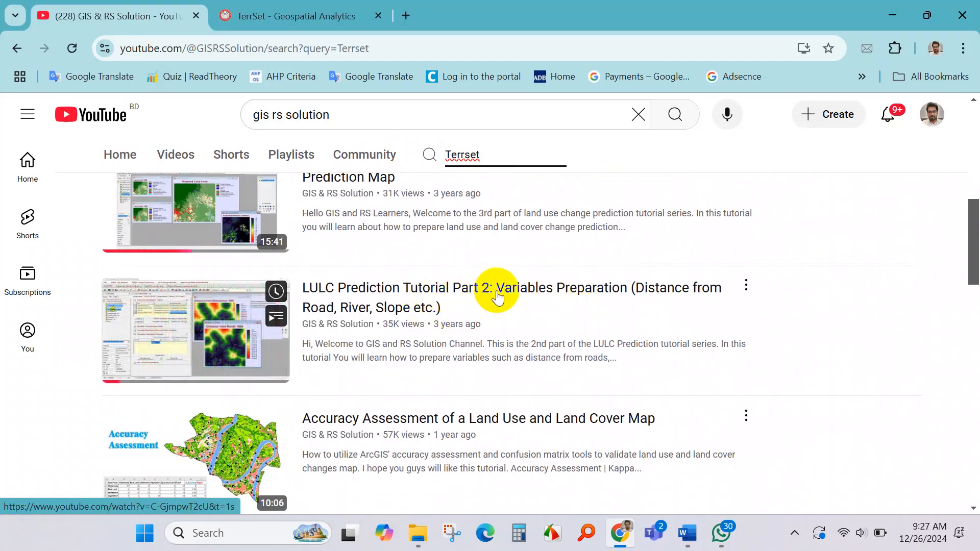
pyautogui.moveTo(453, 319)
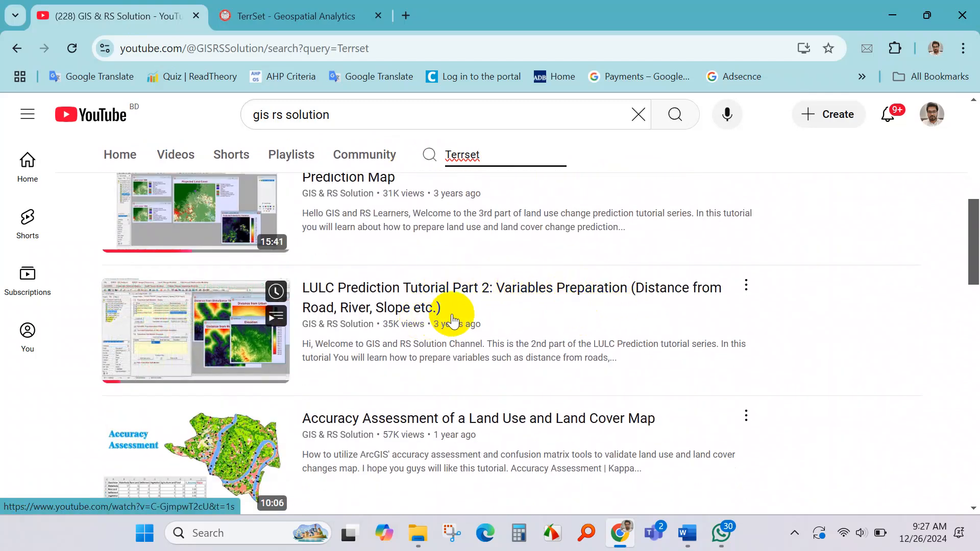
pyautogui.scroll(-3)
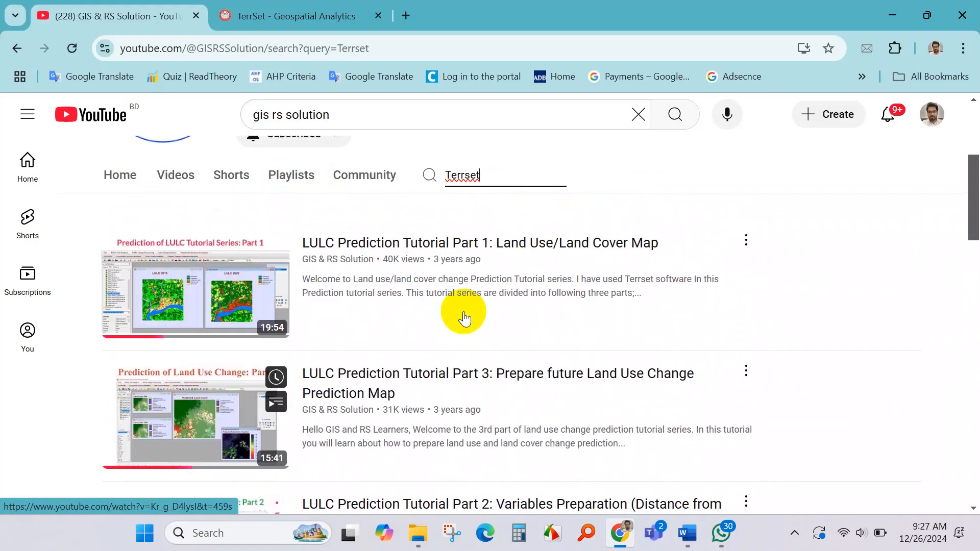
# Step: Play the LULC Prediction Tutorial Part 1 video full screen and skip ahead to near its end
pyautogui.click(196, 294)
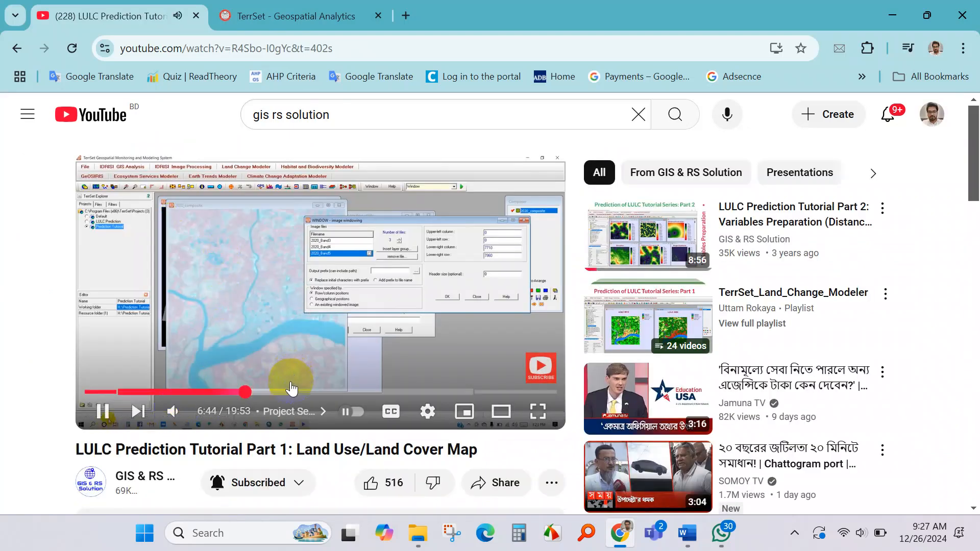
pyautogui.moveTo(536, 412)
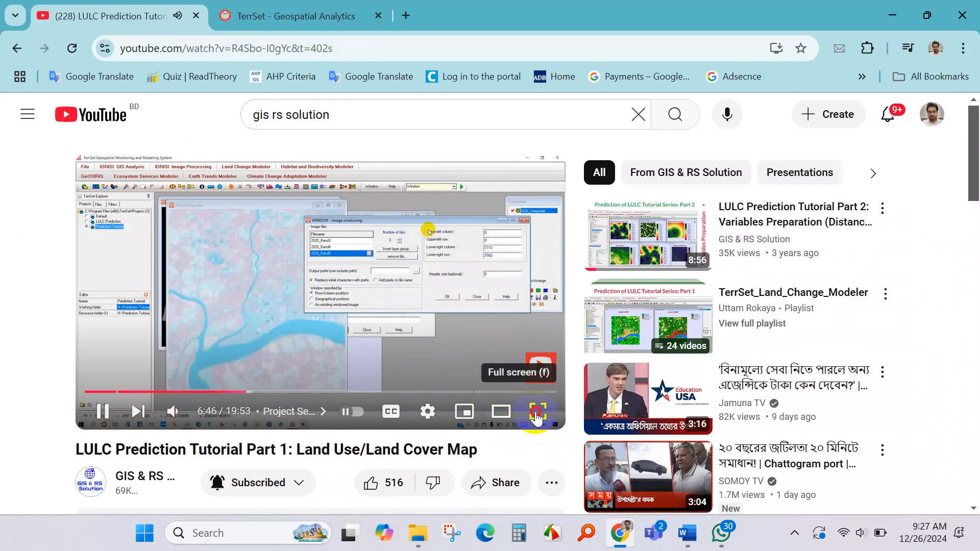
pyautogui.click(536, 411)
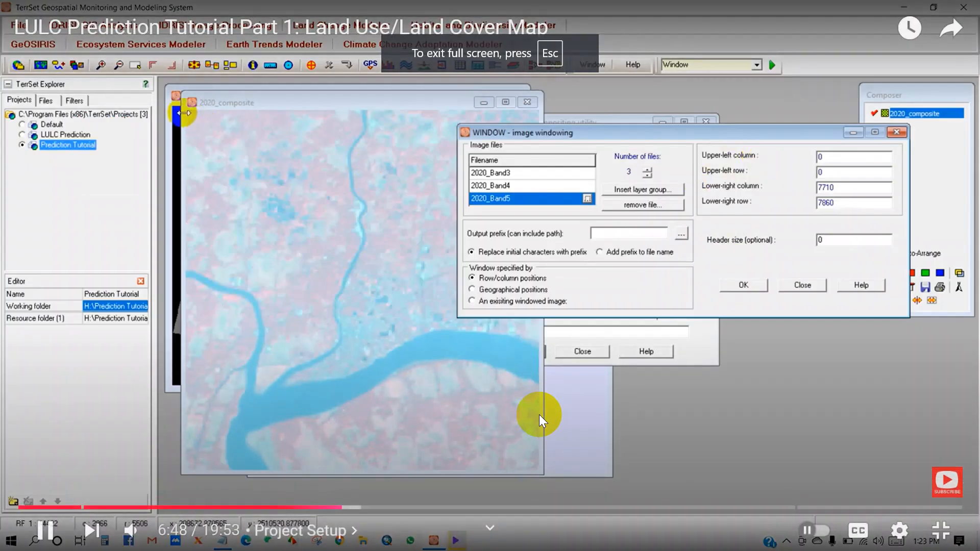
pyautogui.moveTo(350, 470)
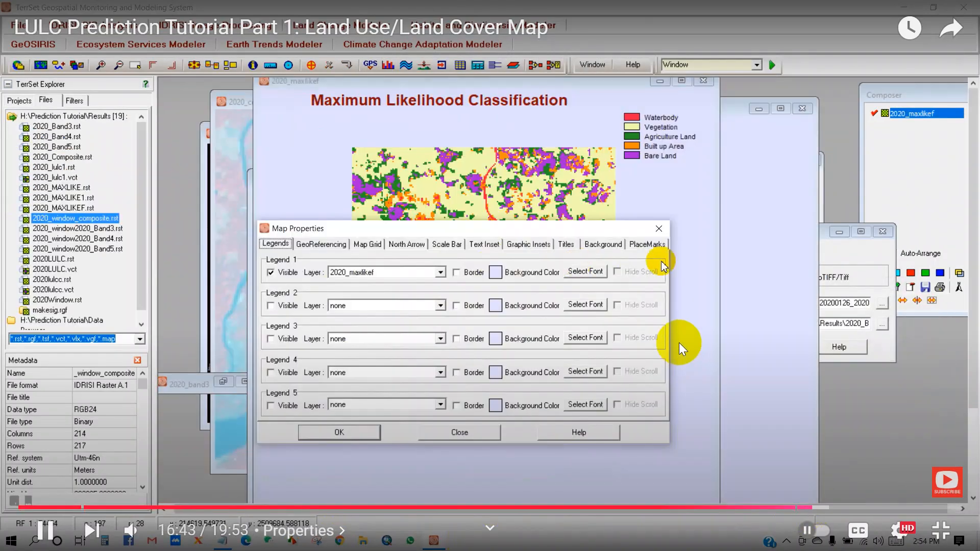
pyautogui.click(320, 244)
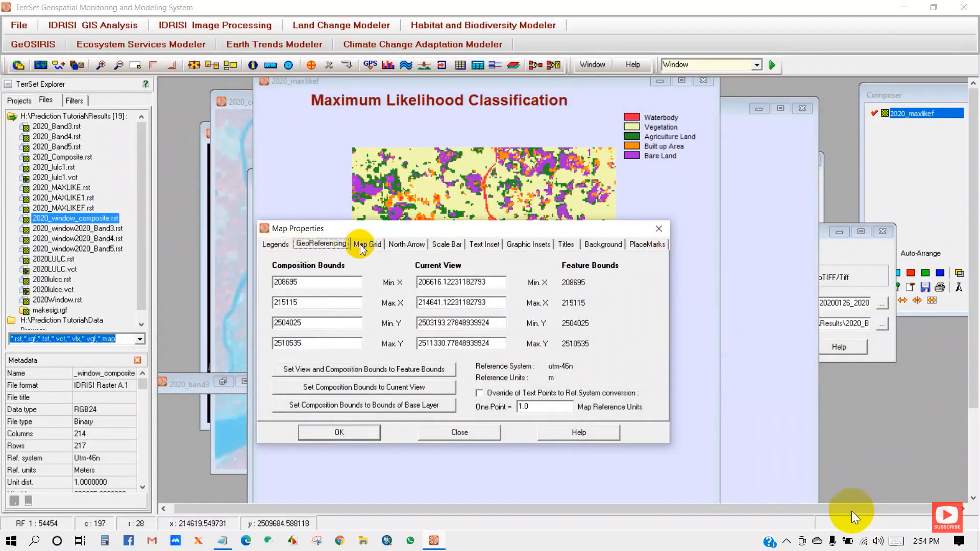
pyautogui.click(366, 244)
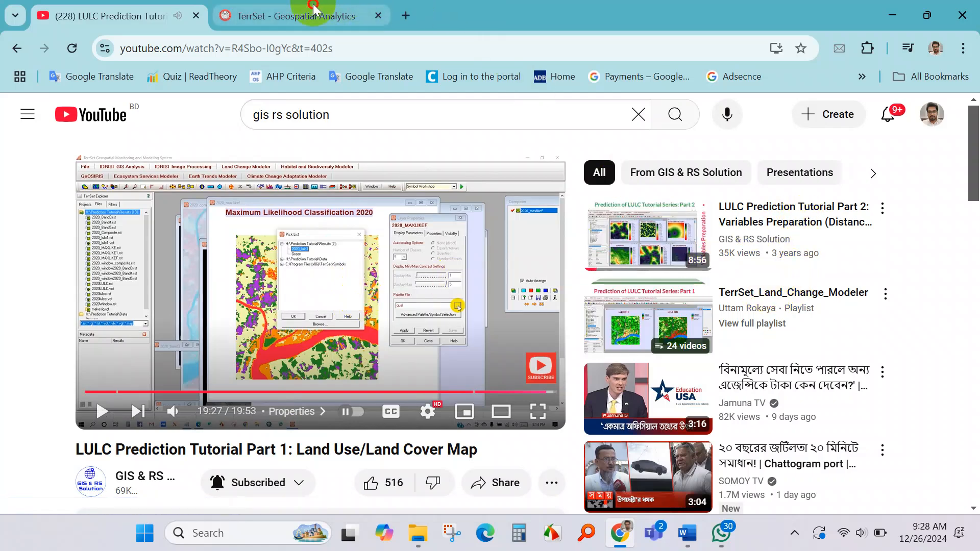
# Step: Switch back to the Clark University TerrSet tab and open its Download page from the side menu
pyautogui.click(294, 15)
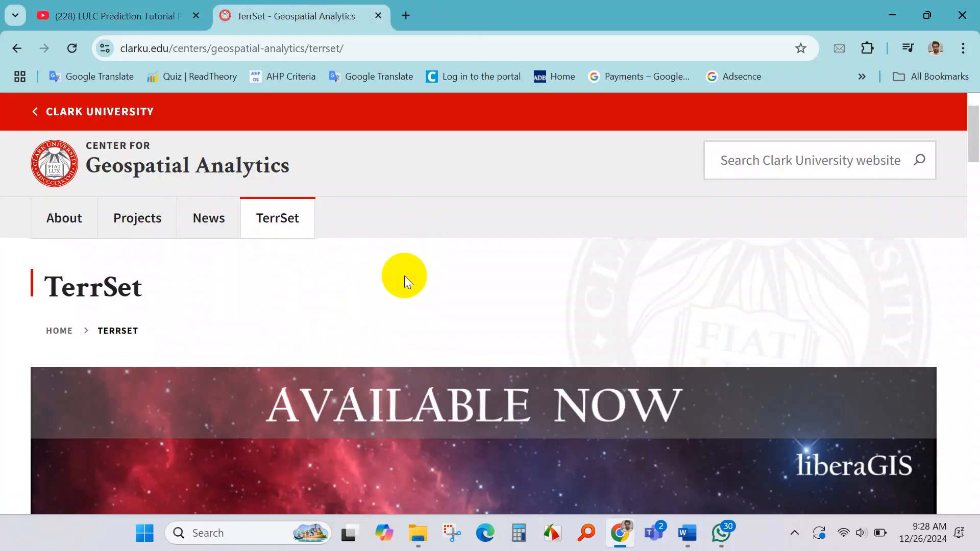
pyautogui.click(417, 532)
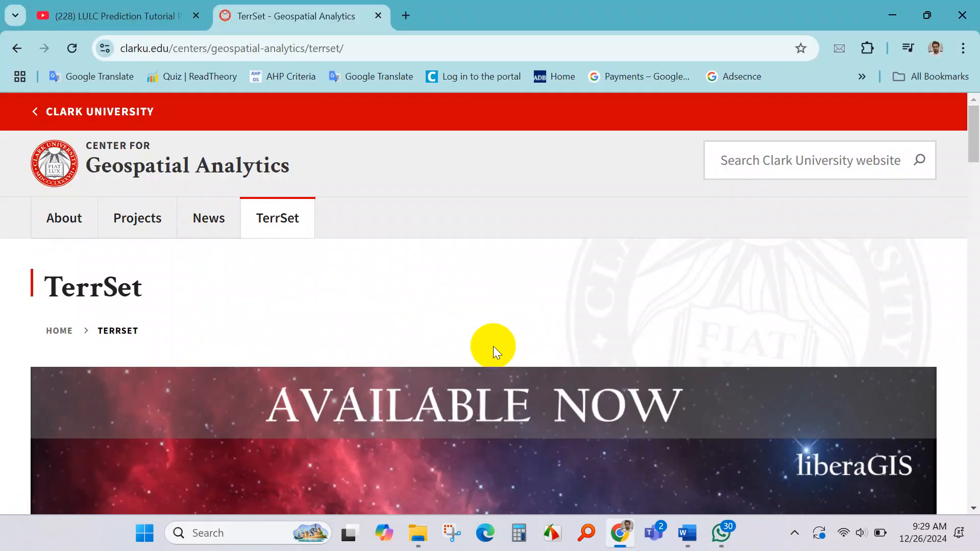
pyautogui.moveTo(451, 330)
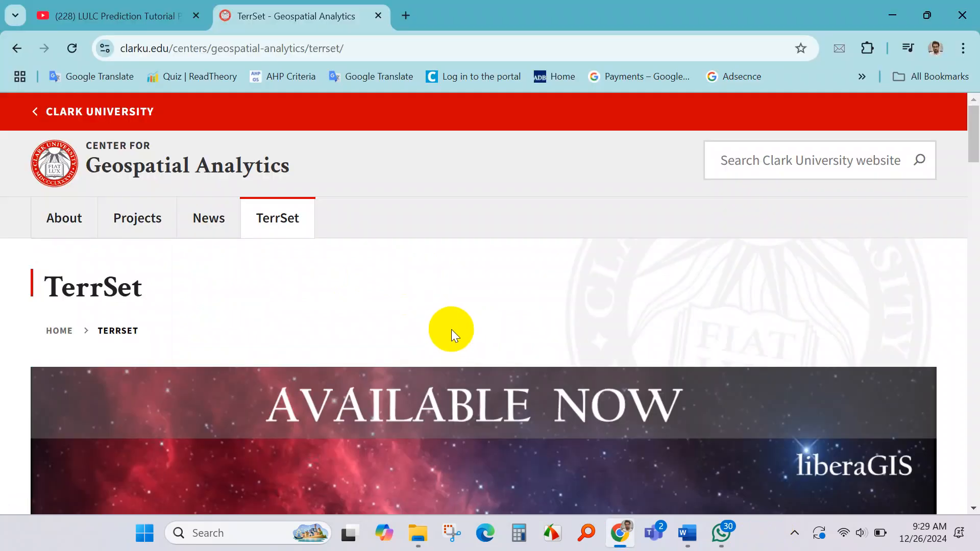
pyautogui.scroll(-3)
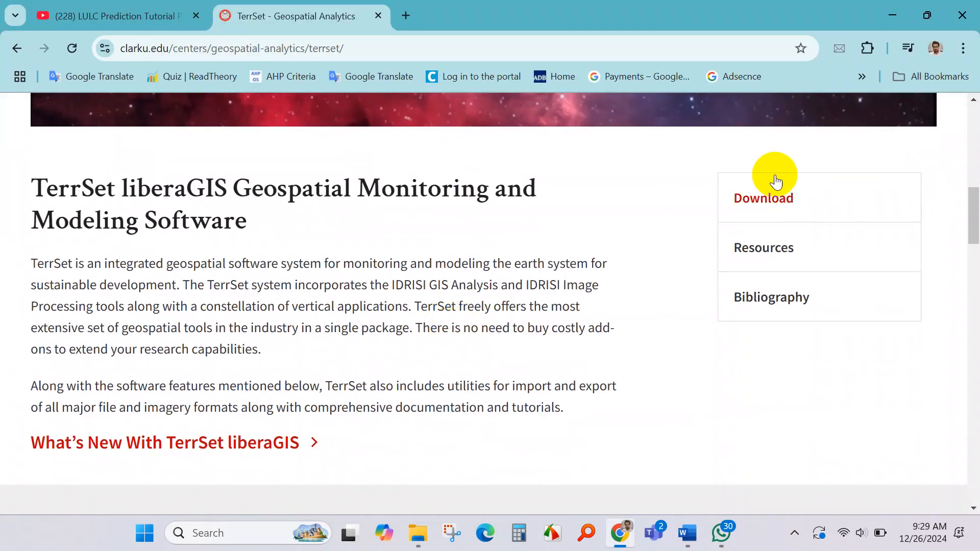
pyautogui.click(764, 198)
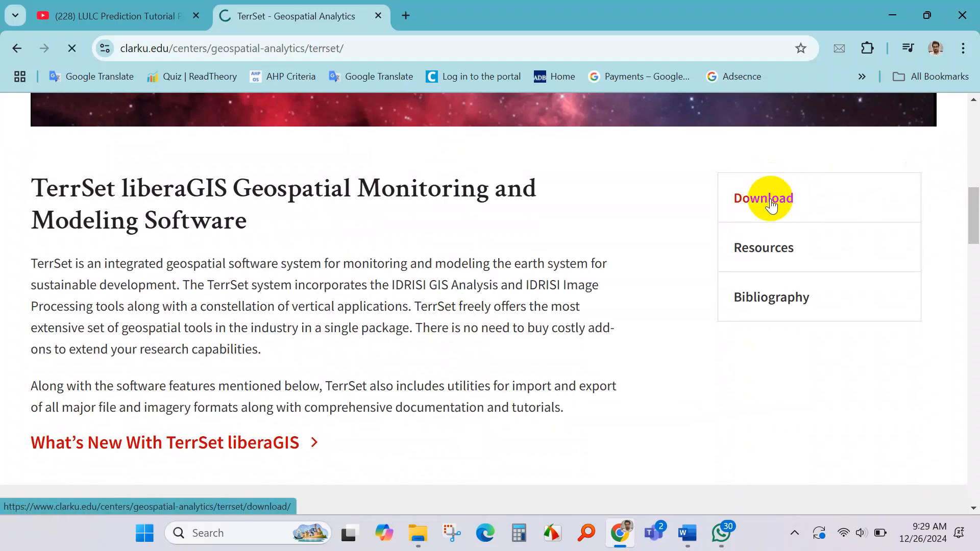
# Step: On the Download page, expand the System Requirements section
pyautogui.click(763, 197)
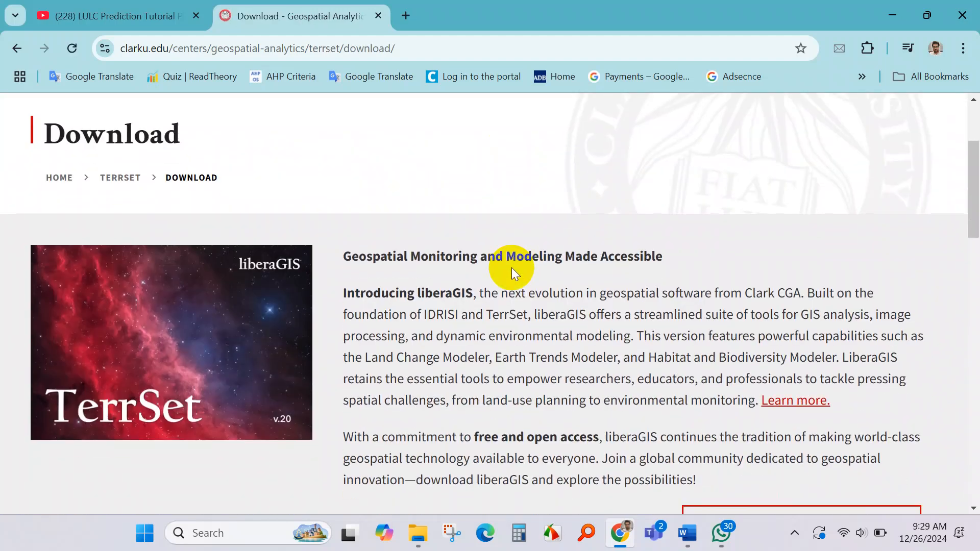
pyautogui.scroll(-3)
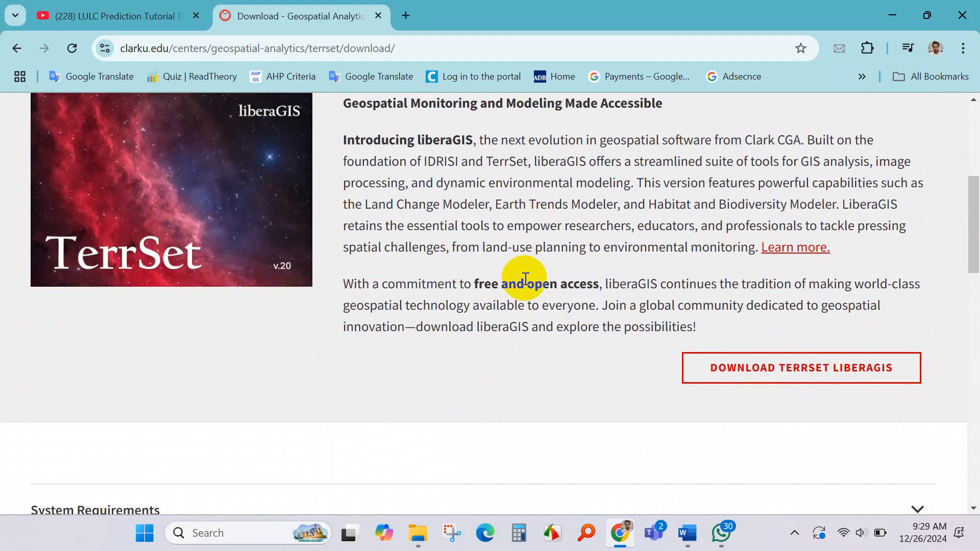
pyautogui.scroll(-3)
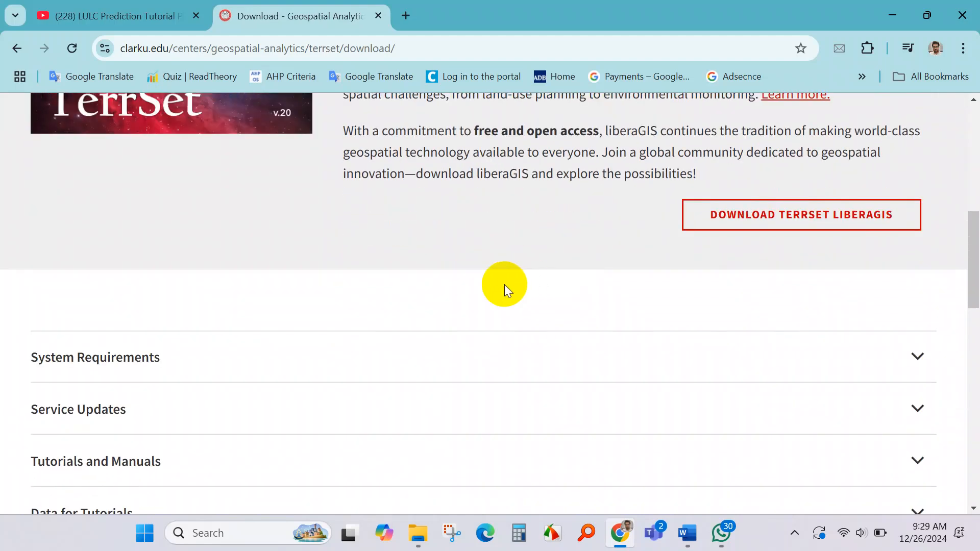
pyautogui.scroll(-3)
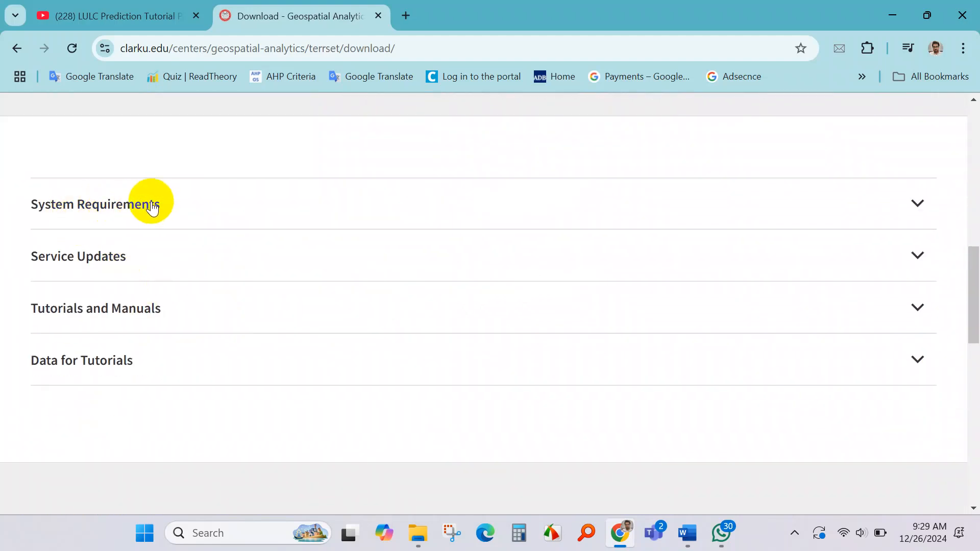
pyautogui.click(95, 204)
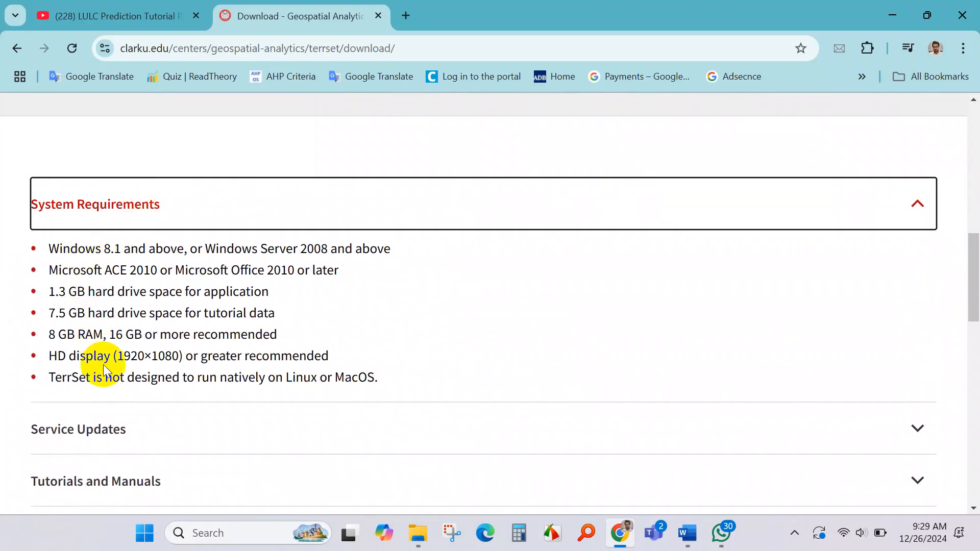
# Step: Expand the Data for Tutorials section and scroll back up toward the download button
pyautogui.scroll(-3)
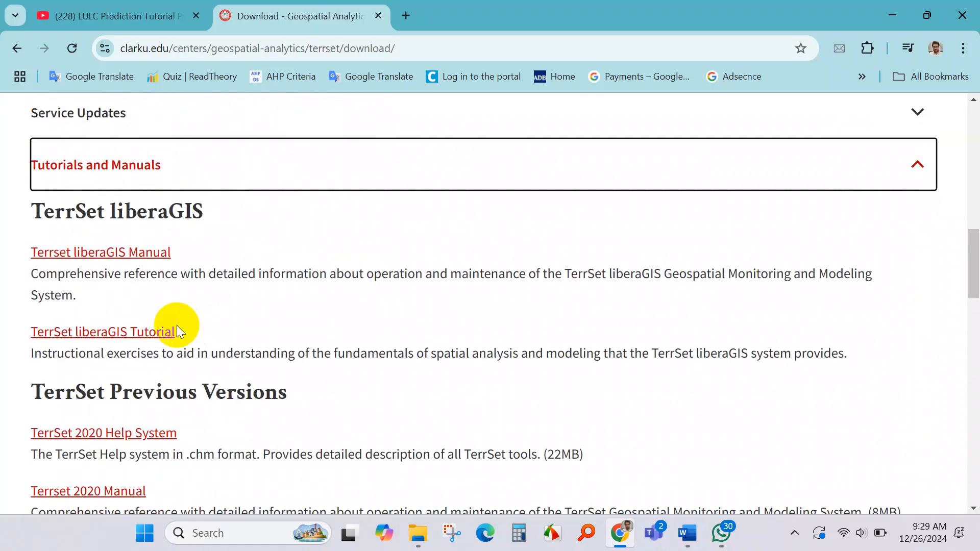
pyautogui.scroll(-3)
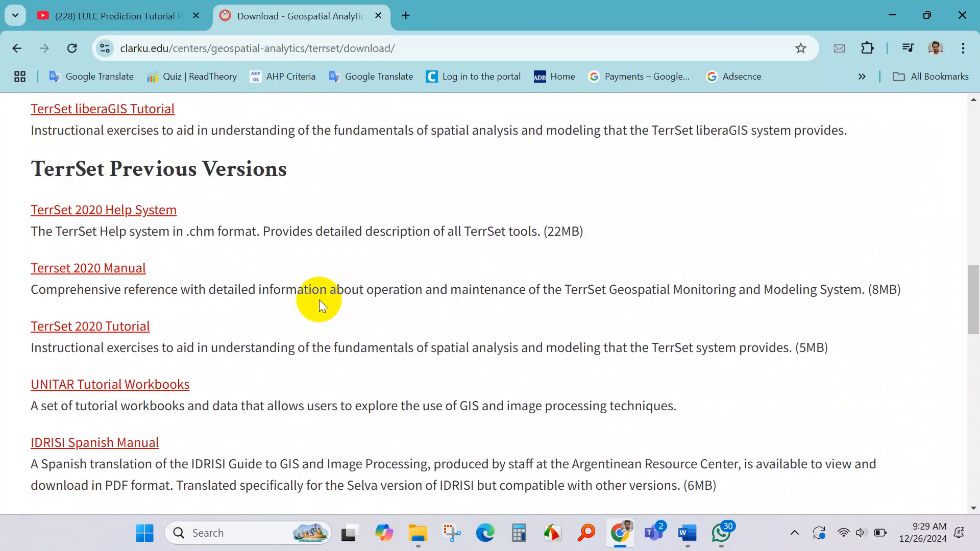
pyautogui.scroll(-3)
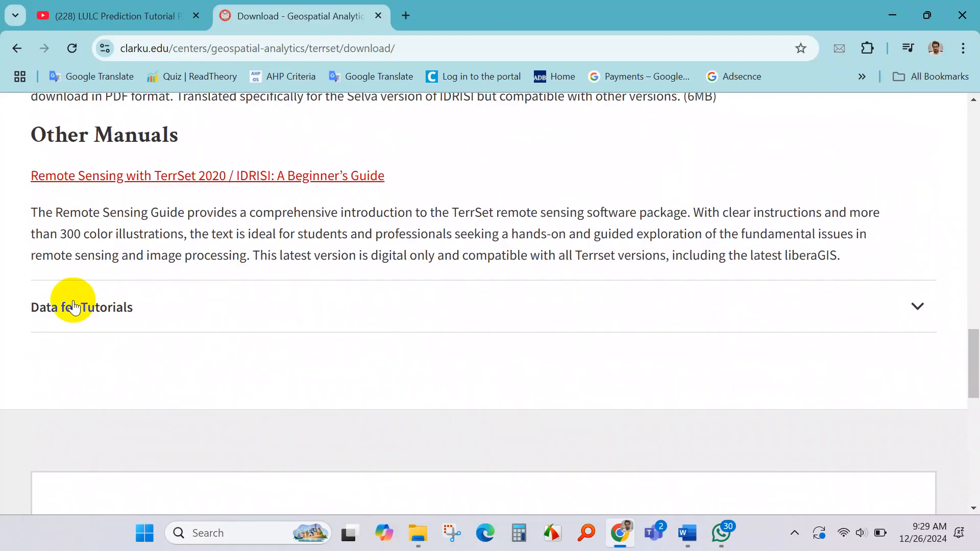
pyautogui.click(82, 307)
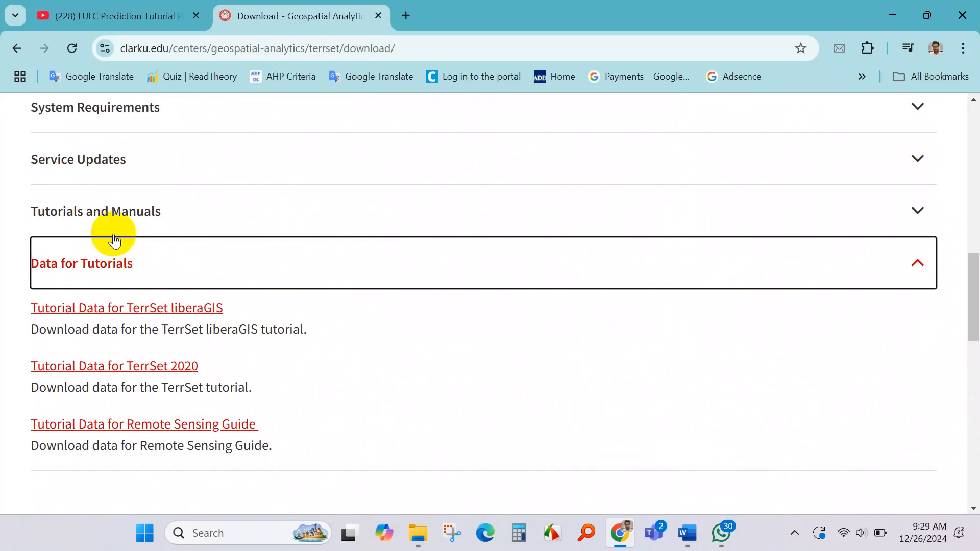
pyautogui.moveTo(306, 347)
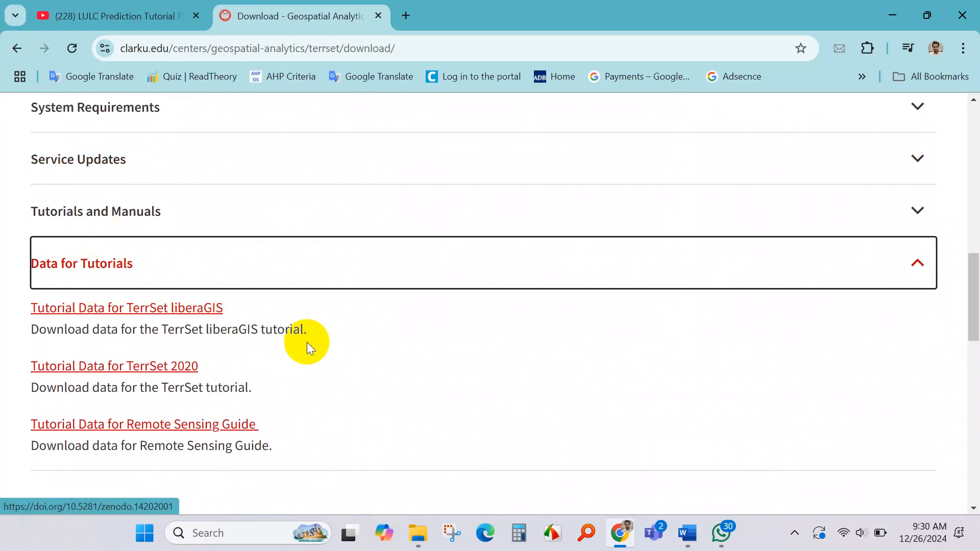
pyautogui.scroll(3)
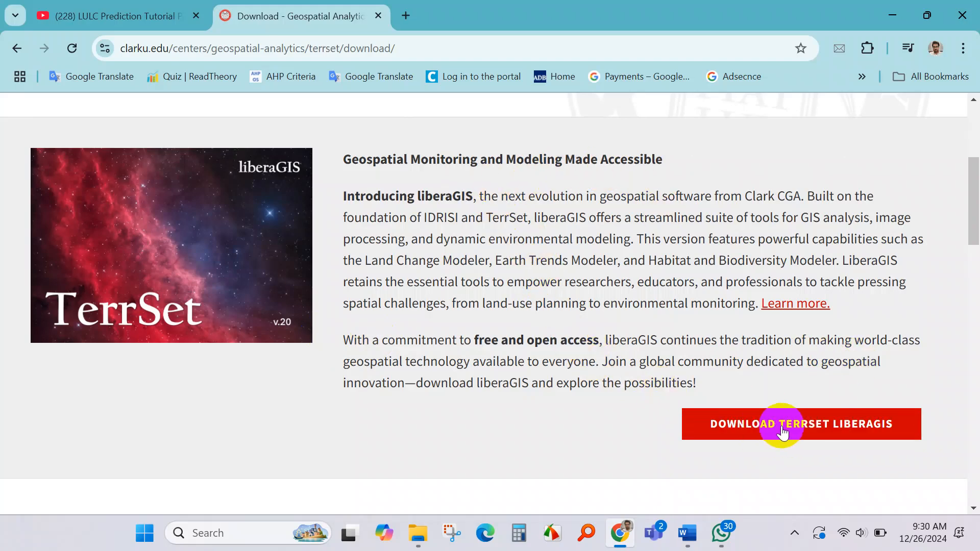
# Step: Follow the Download TerrSet liberaGIS button to the ClarkCGA/TerrSet GitHub README's Download section
pyautogui.click(800, 423)
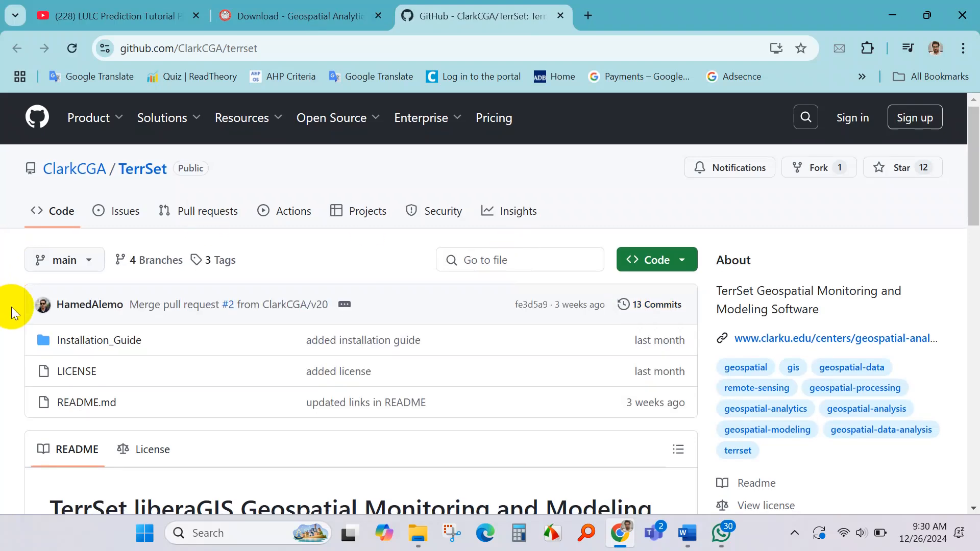
pyautogui.scroll(-3)
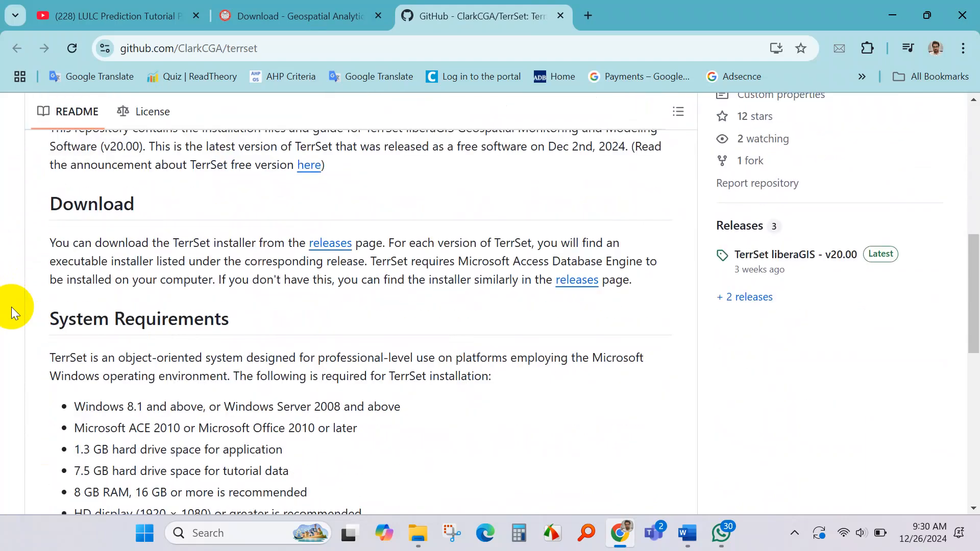
pyautogui.moveTo(243, 243)
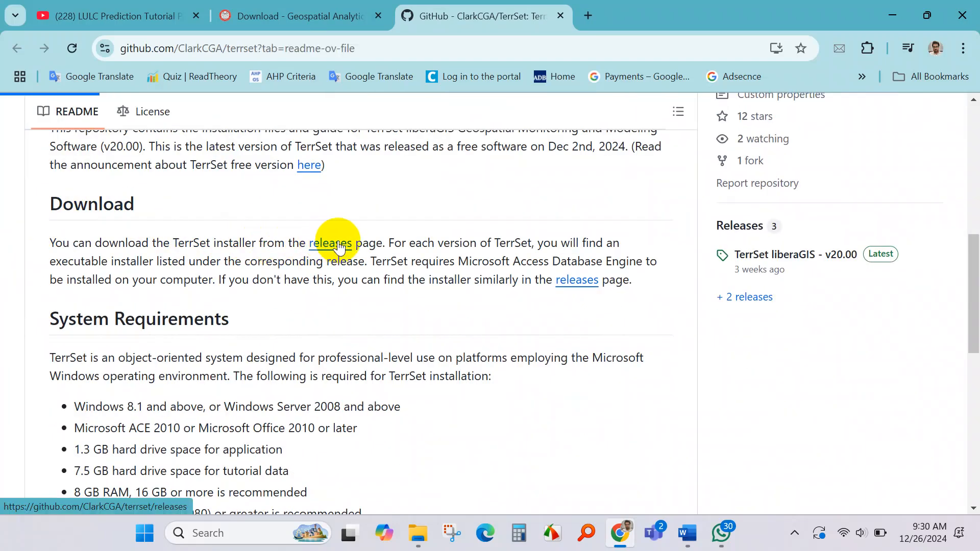
# Step: Open the TerrSet releases page and scroll to the liberaGIS v20.00 Assets list with the setup file
pyautogui.click(330, 243)
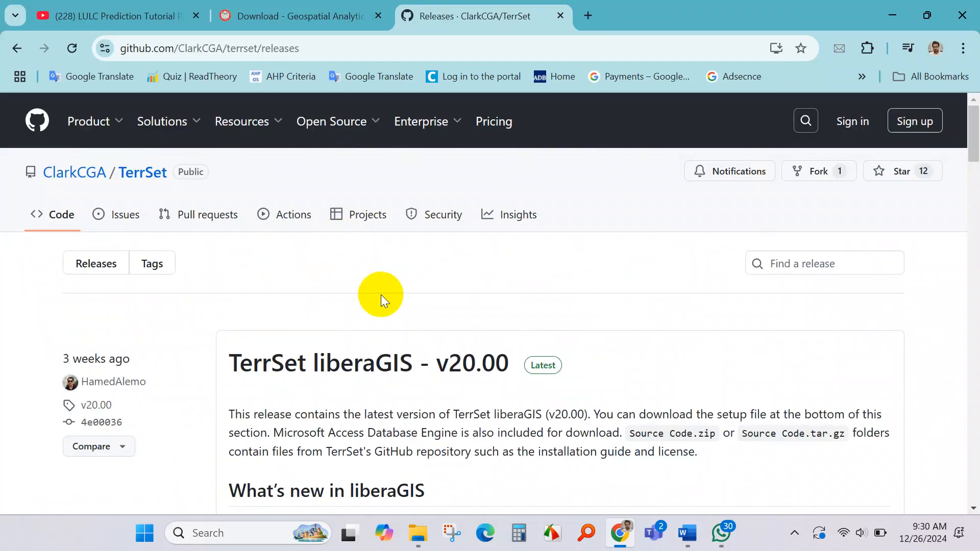
pyautogui.scroll(-3)
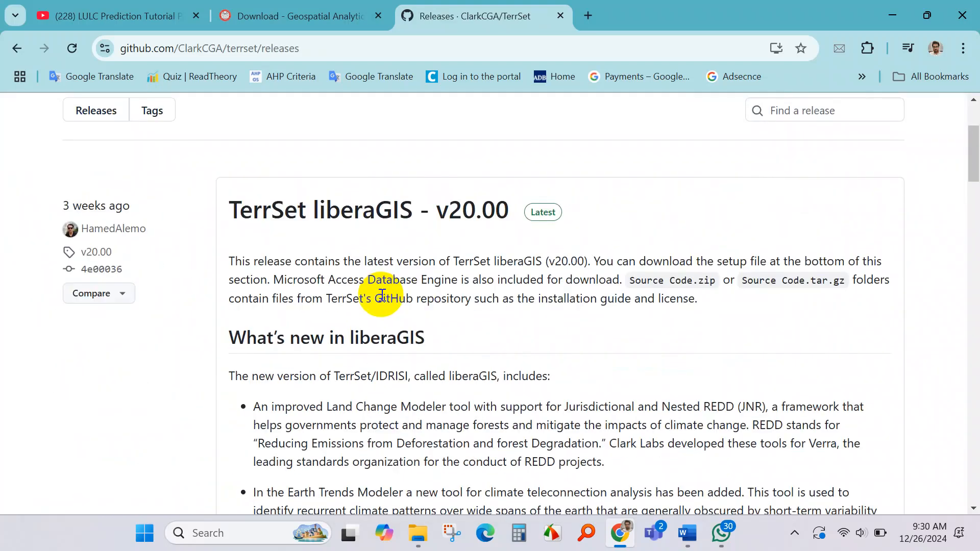
pyautogui.scroll(-3)
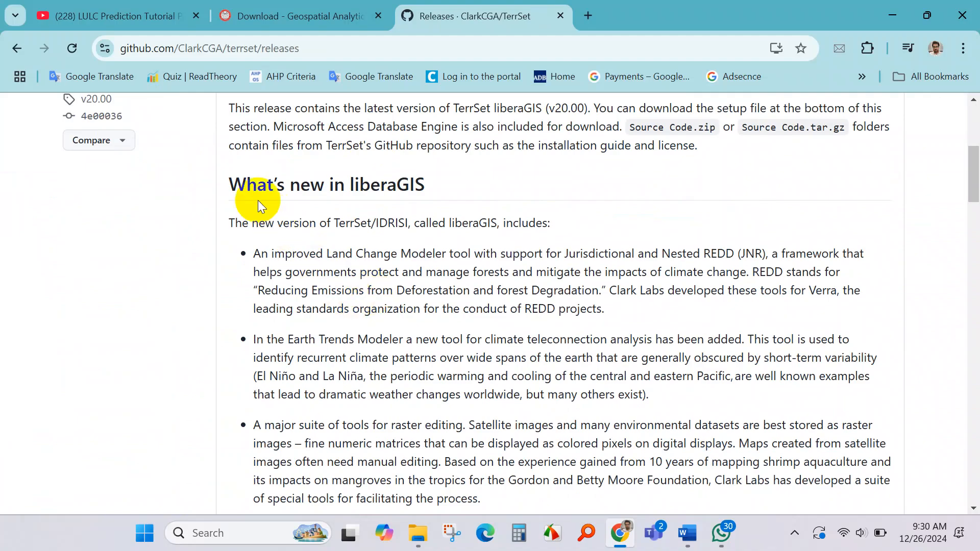
pyautogui.moveTo(457, 277)
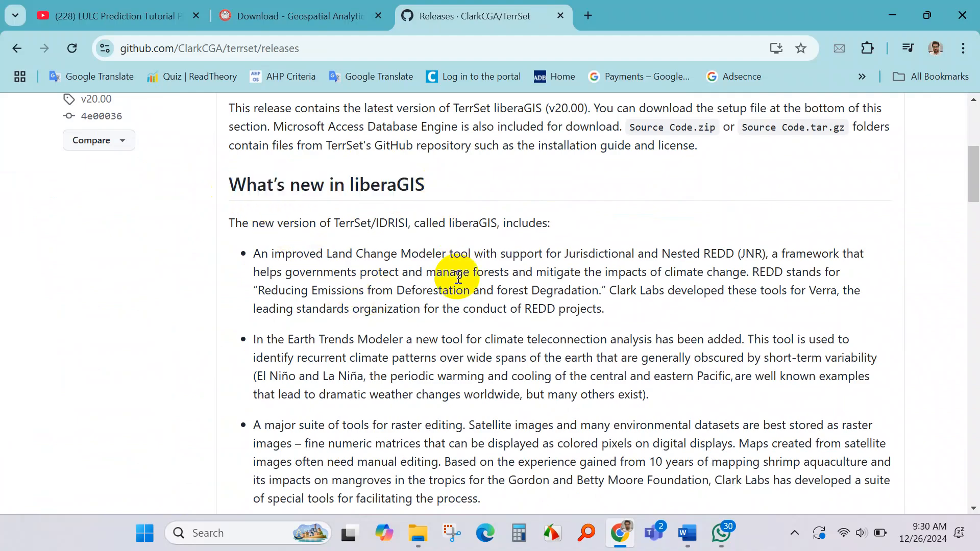
pyautogui.scroll(-3)
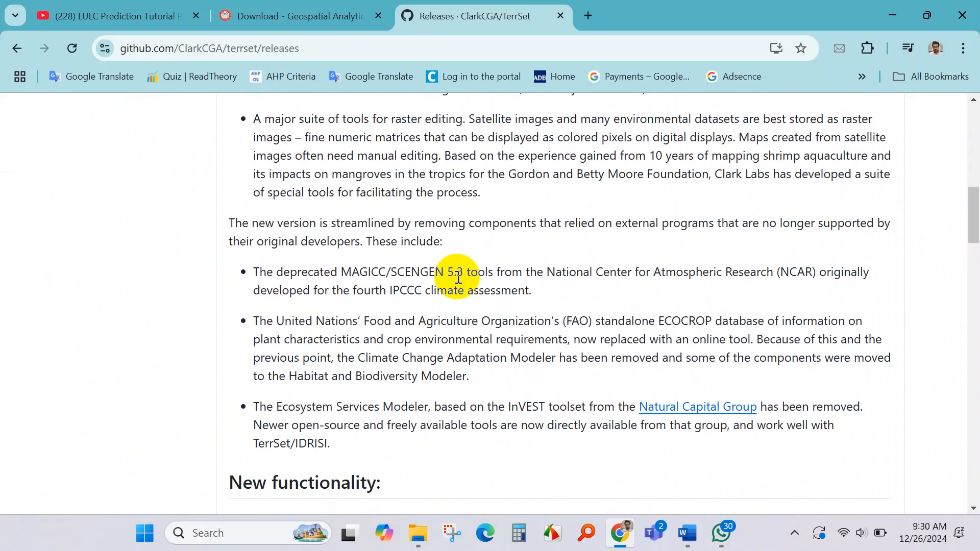
pyautogui.scroll(-3)
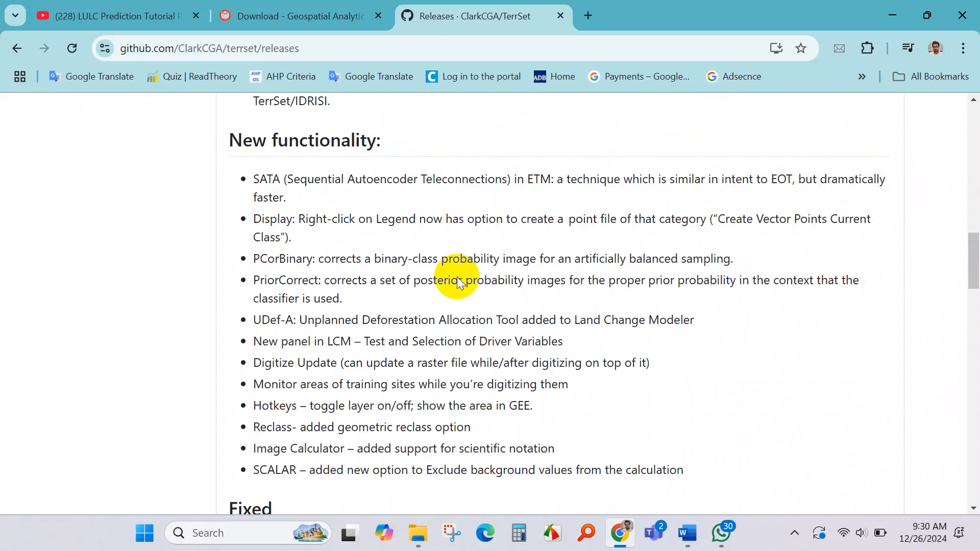
pyautogui.scroll(-3)
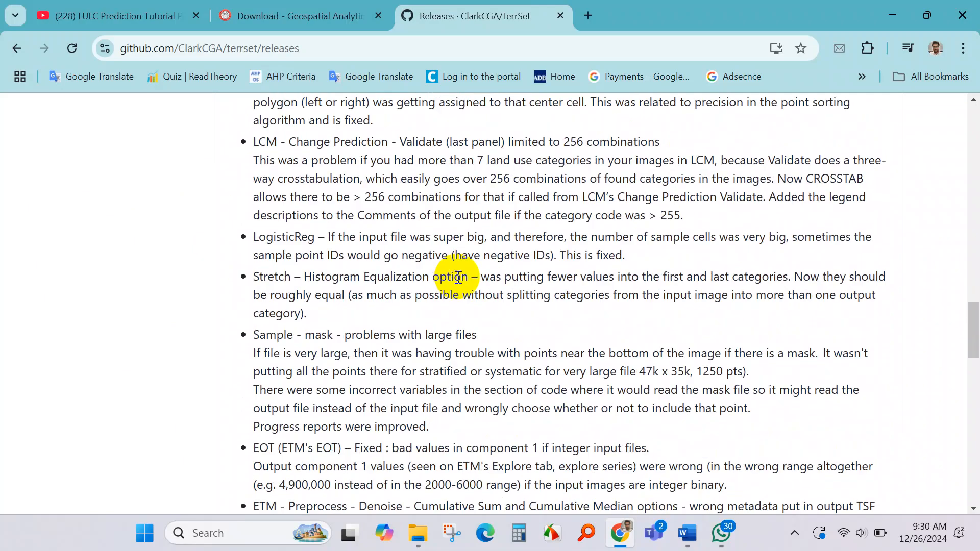
pyautogui.scroll(3)
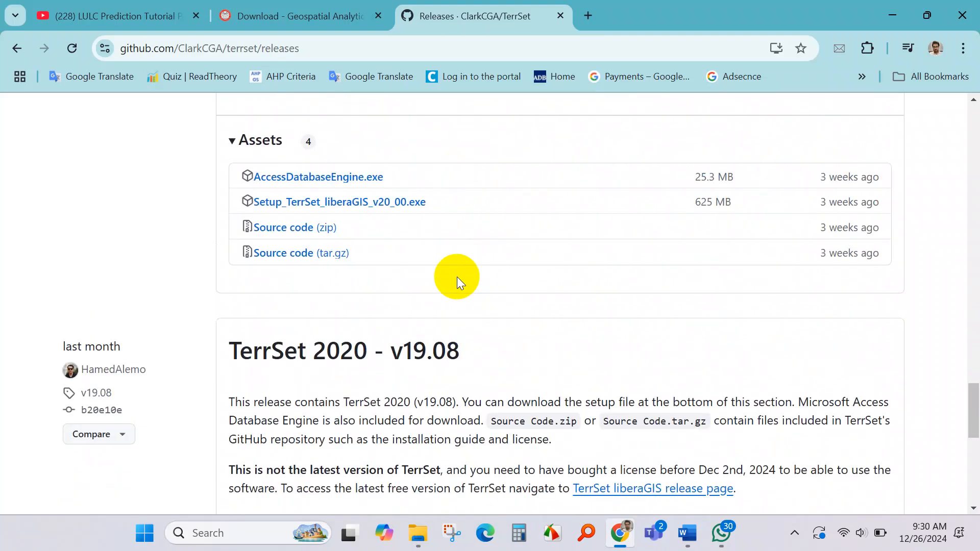
pyautogui.moveTo(311, 274)
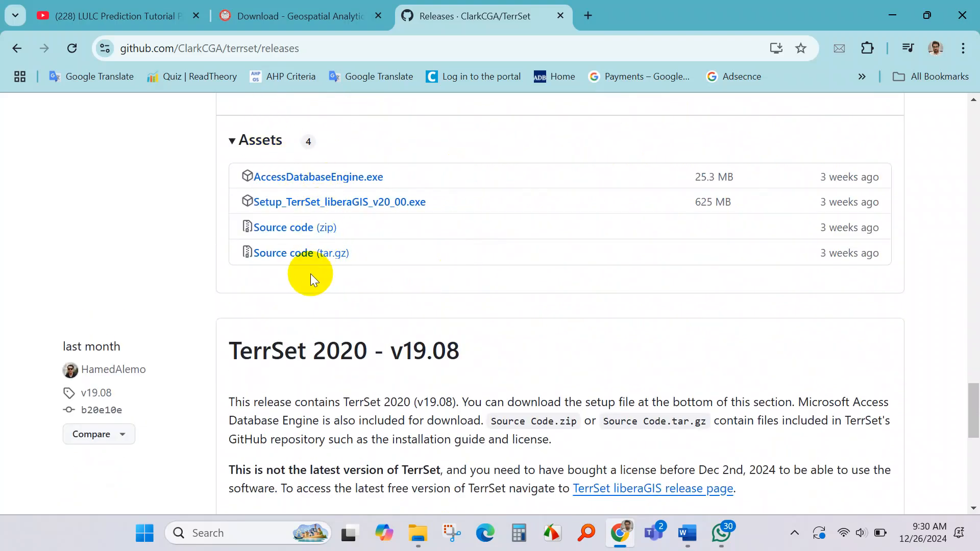
pyautogui.moveTo(338, 202)
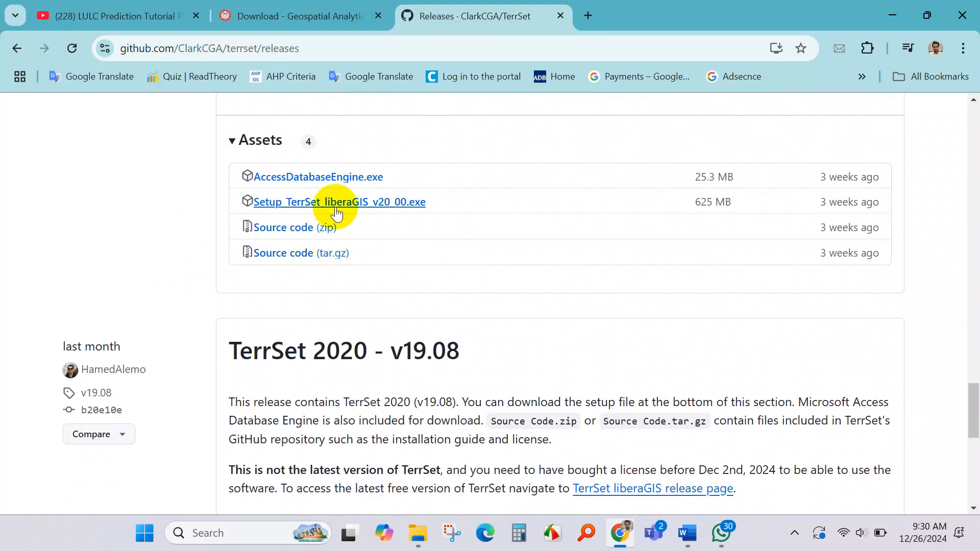
# Step: Start downloading Setup_TerrSet_liberaGIS_v20_00.exe and check its progress in Chrome's Downloads
pyautogui.click(340, 201)
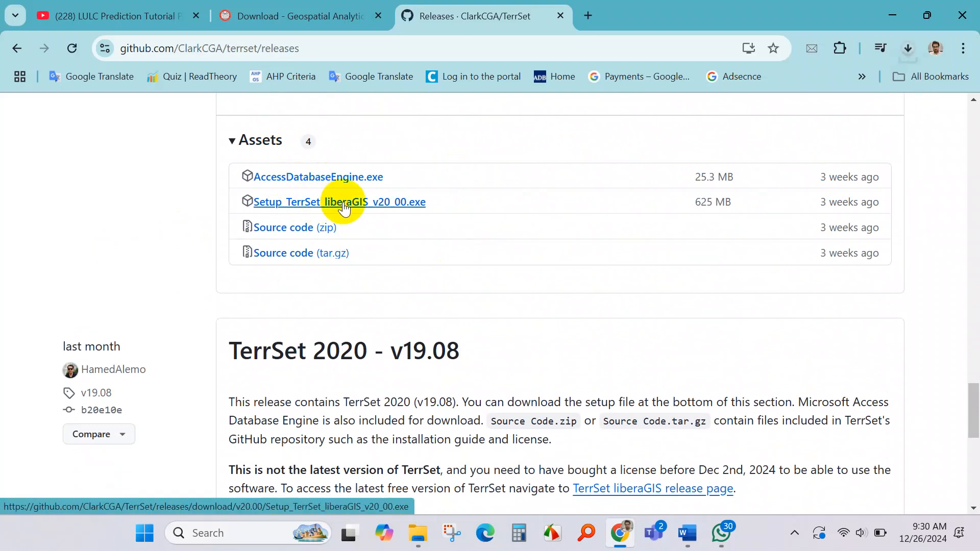
pyautogui.click(338, 201)
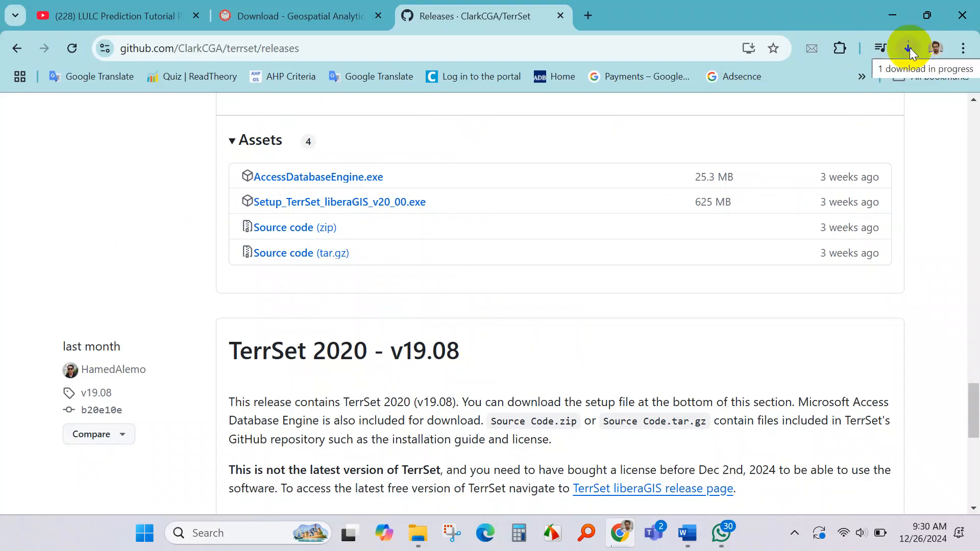
pyautogui.click(909, 48)
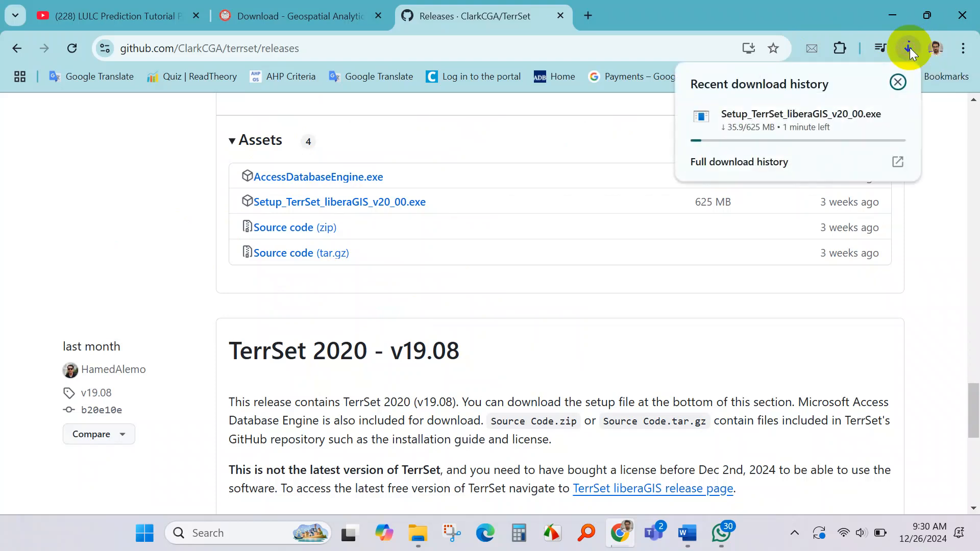
pyautogui.moveTo(636, 199)
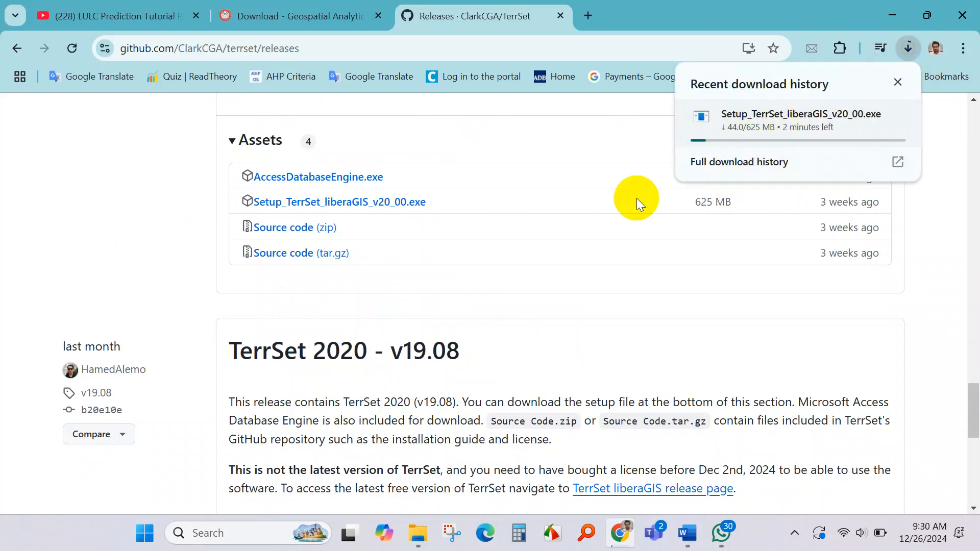
pyautogui.moveTo(565, 306)
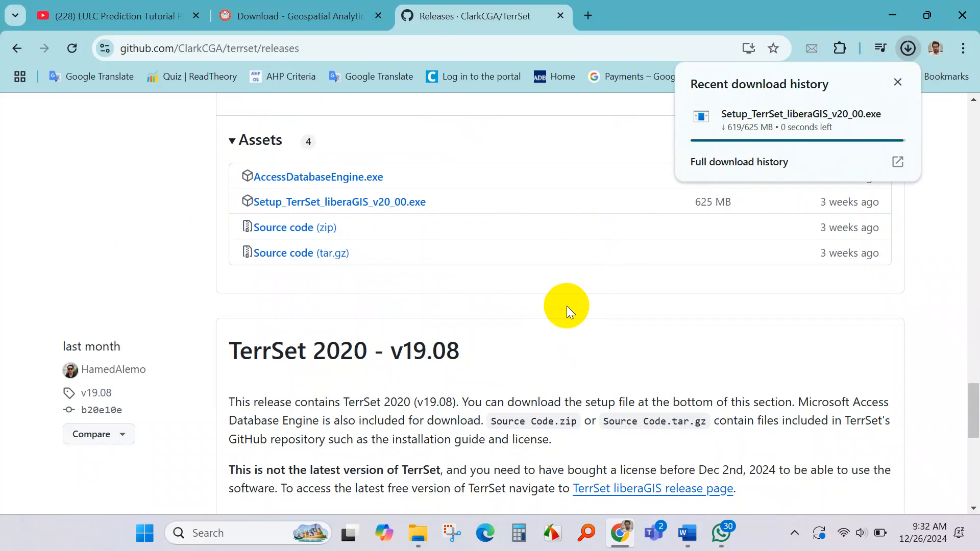
pyautogui.moveTo(691, 253)
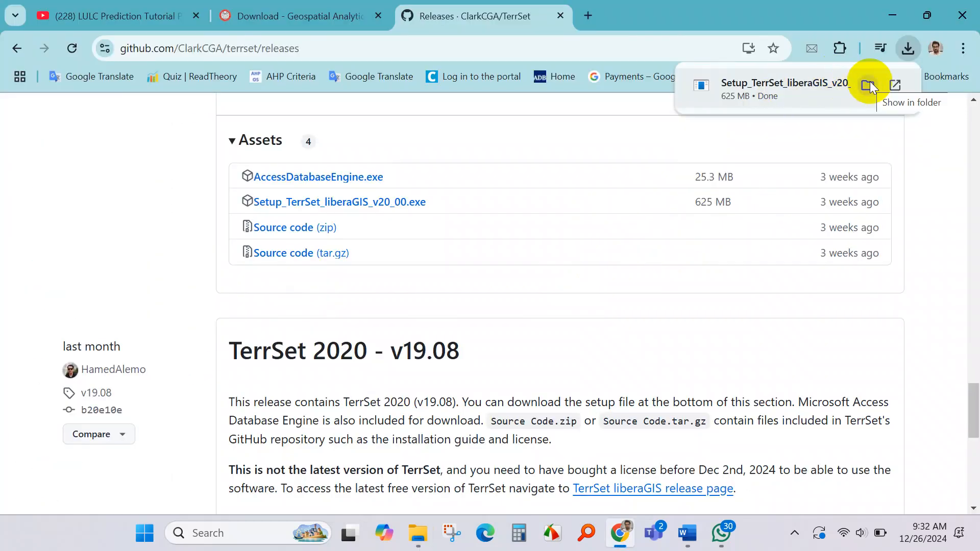
# Step: Reveal the downloaded Setup_TerrSet_liberaGIS_v20_00 in Downloads and run it
pyautogui.click(867, 85)
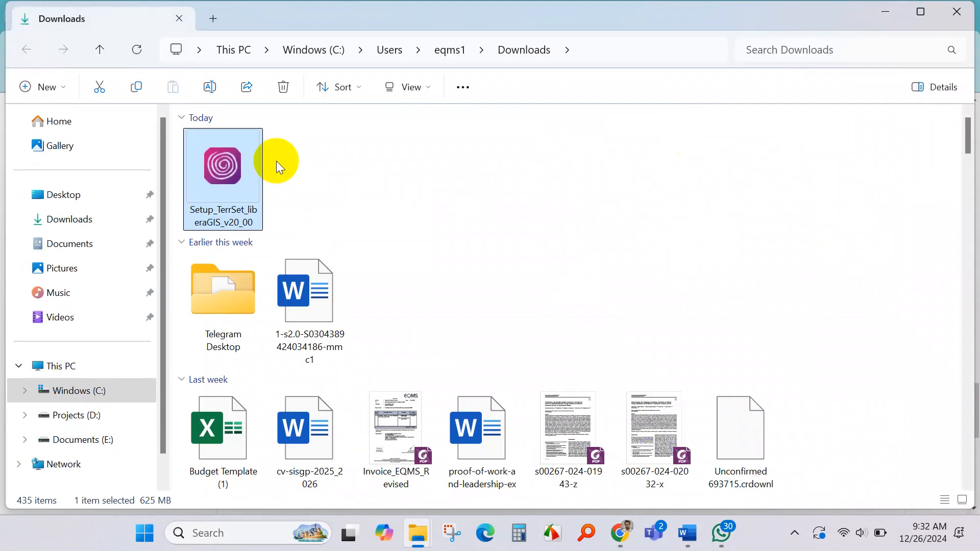
pyautogui.moveTo(223, 183)
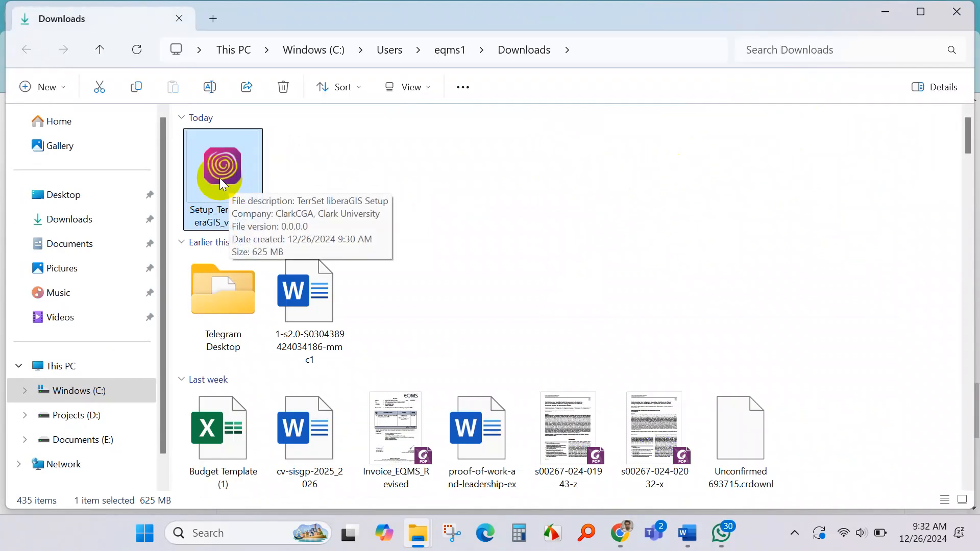
pyautogui.rightClick(222, 165)
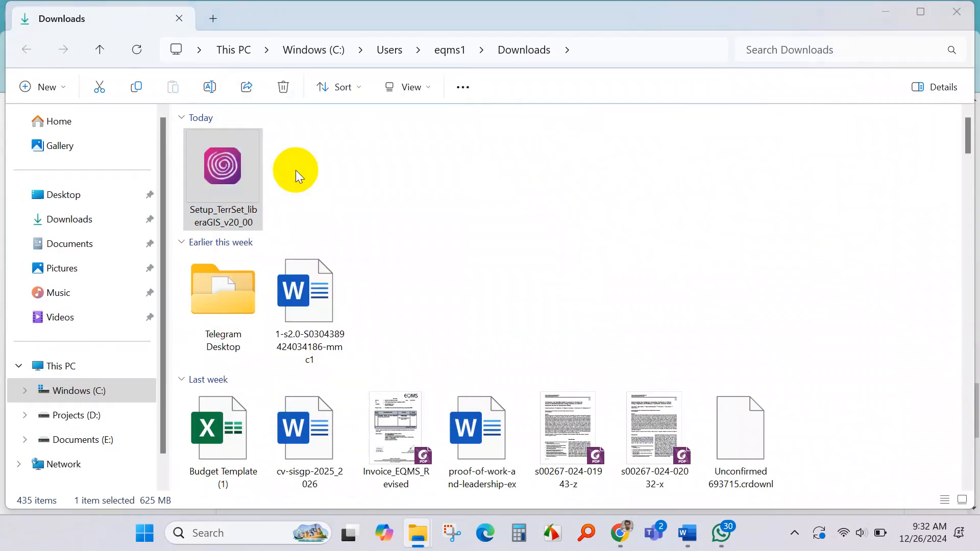
pyautogui.doubleClick(223, 166)
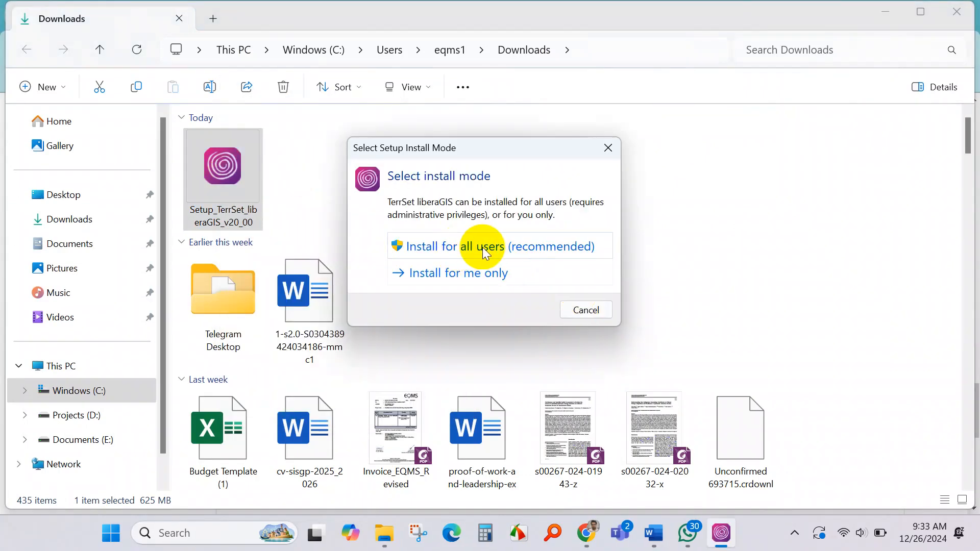
# Step: Install for all users in English into the default Program Files (x86)\TerrSet_liberaGIS folder with a desktop shortcut
pyautogui.click(498, 246)
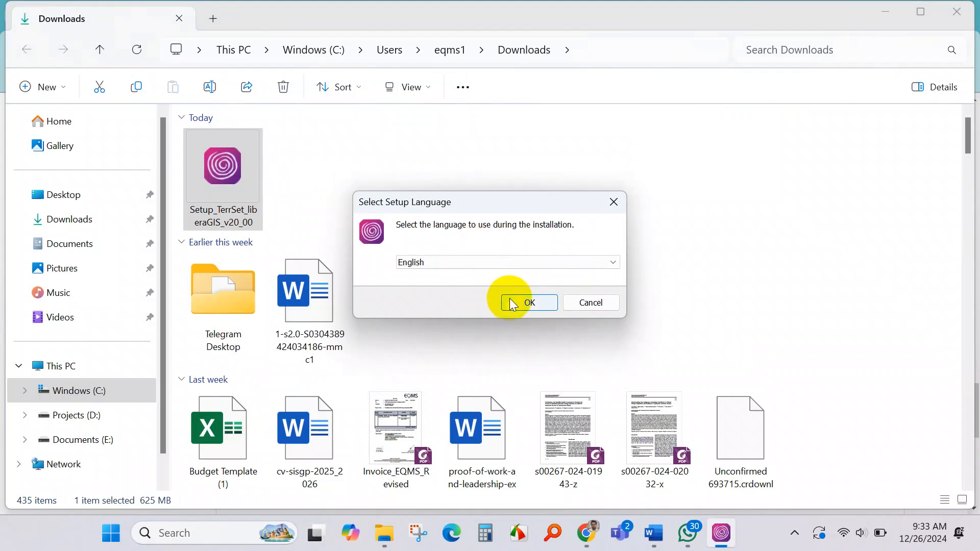
pyautogui.click(528, 302)
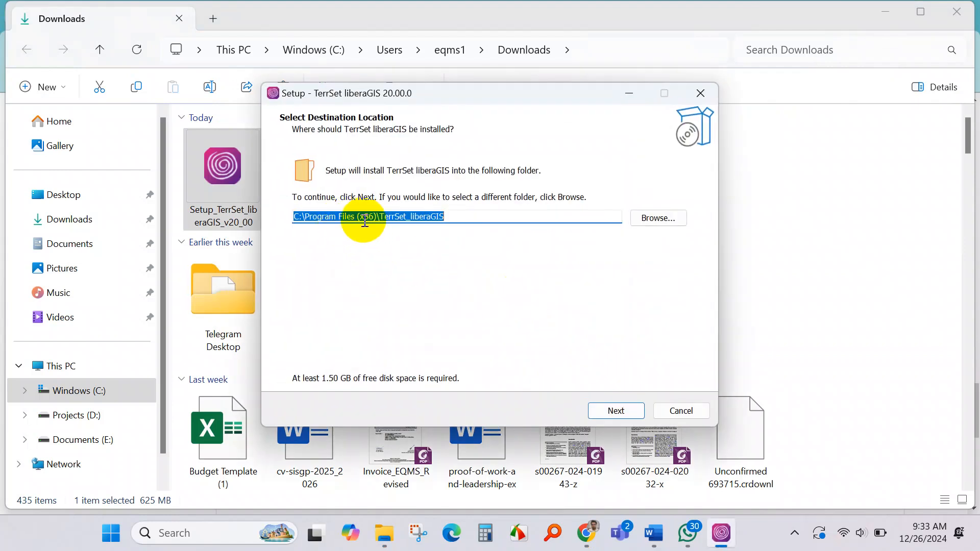
pyautogui.click(615, 410)
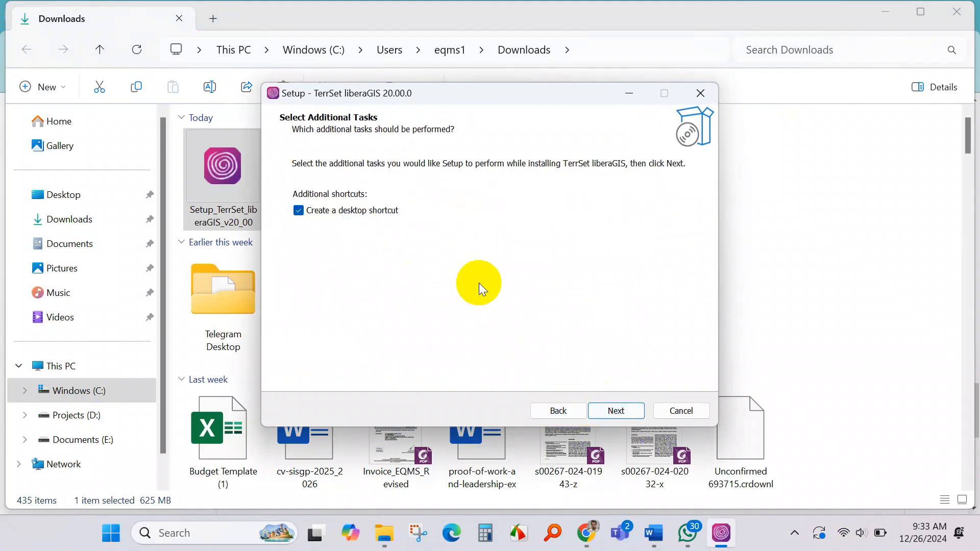
pyautogui.click(615, 411)
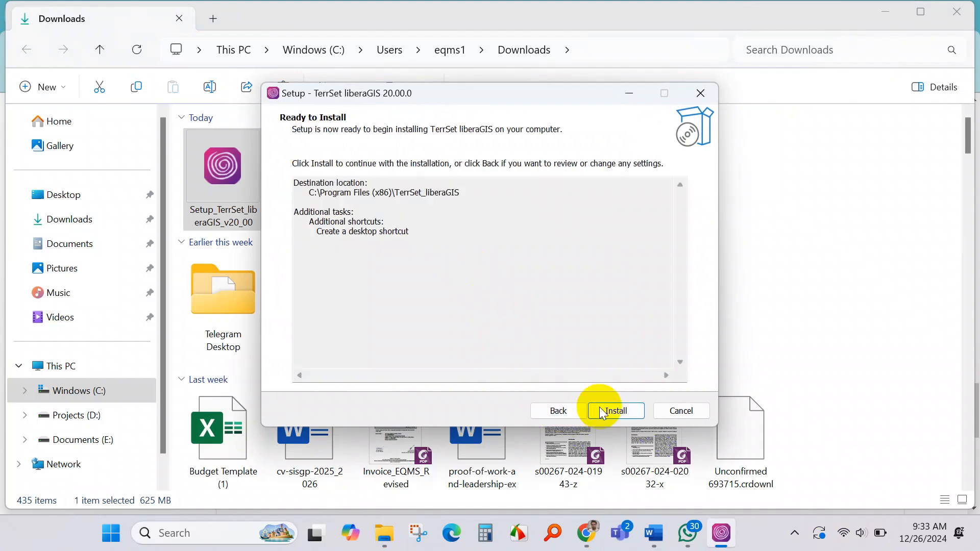
pyautogui.click(614, 410)
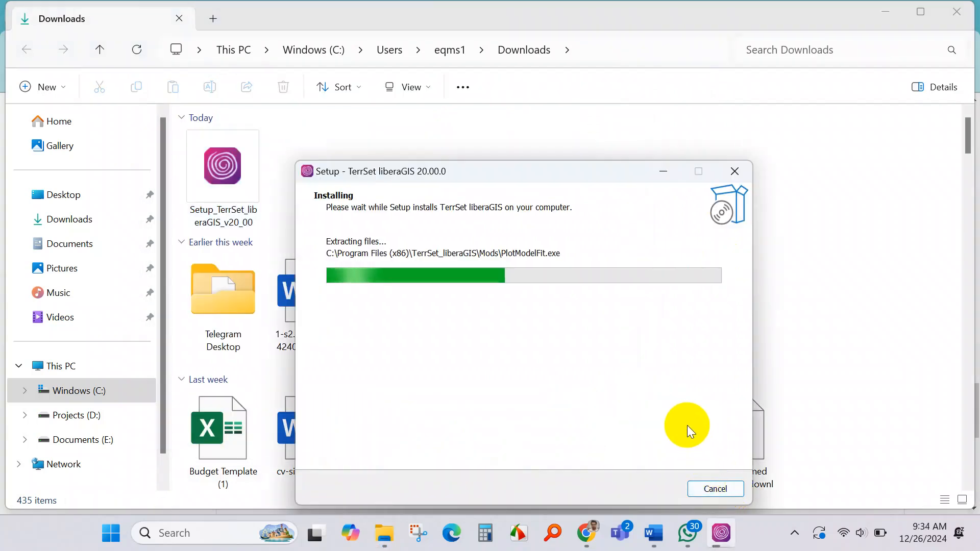
pyautogui.moveTo(644, 404)
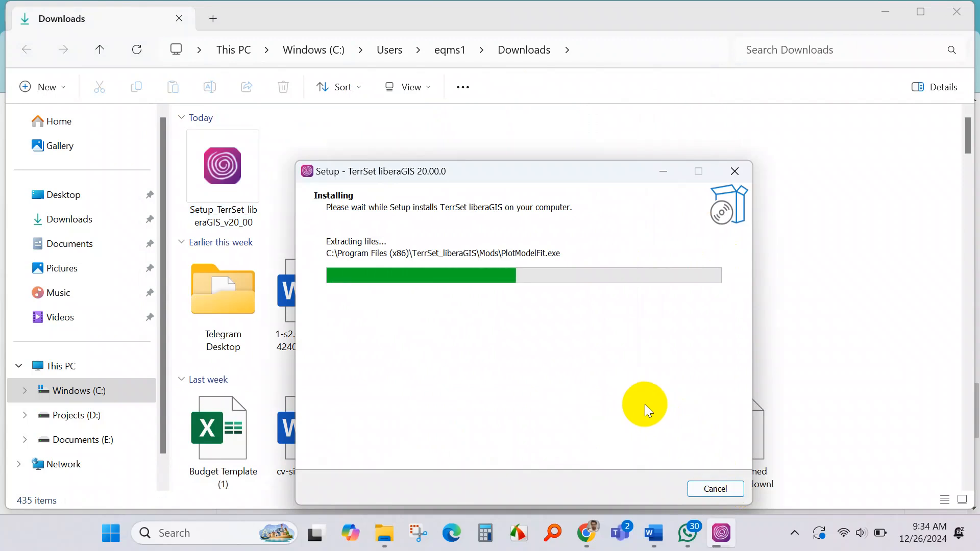
pyautogui.moveTo(514, 223)
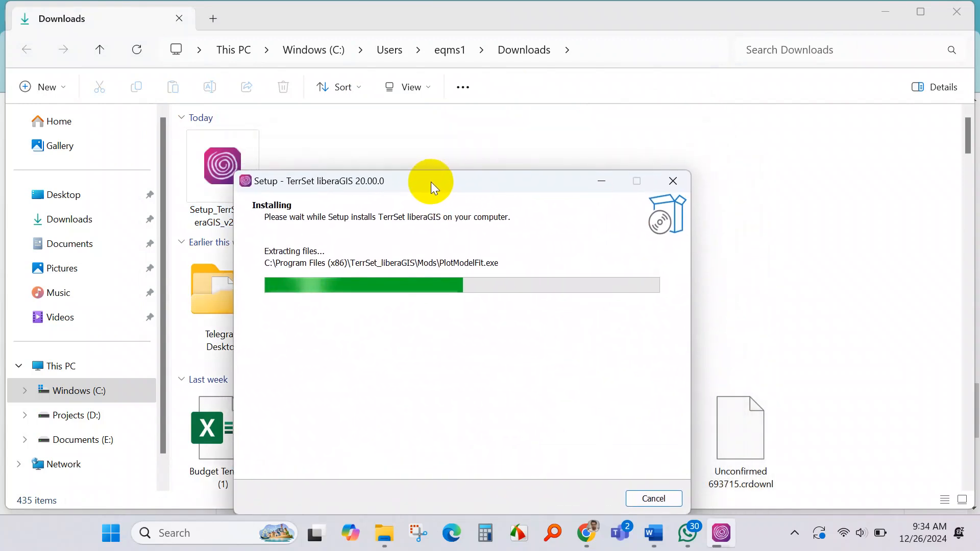
pyautogui.moveTo(755, 315)
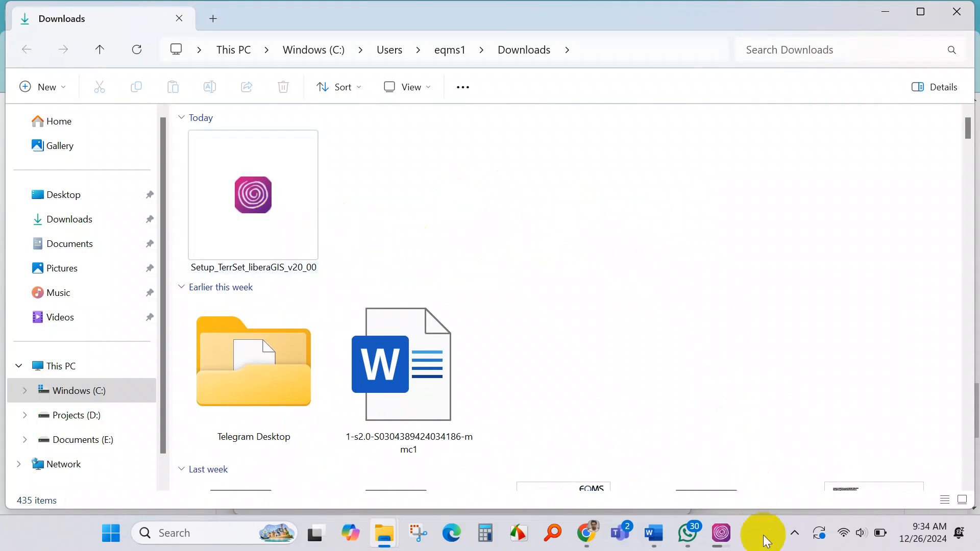
# Step: Finish the setup wizard with 'Launch TerrSet liberaGIS' enabled so the program starts
pyautogui.doubleClick(252, 194)
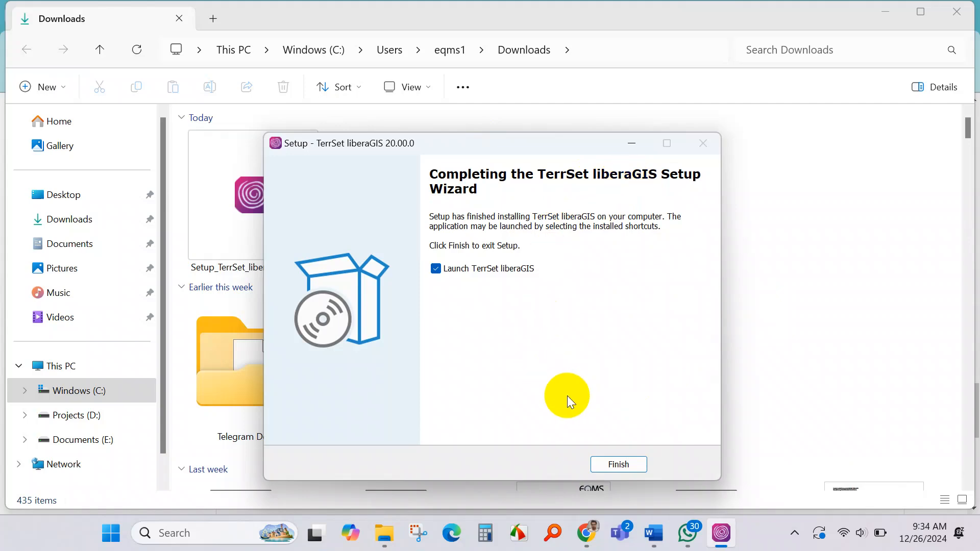
pyautogui.click(617, 464)
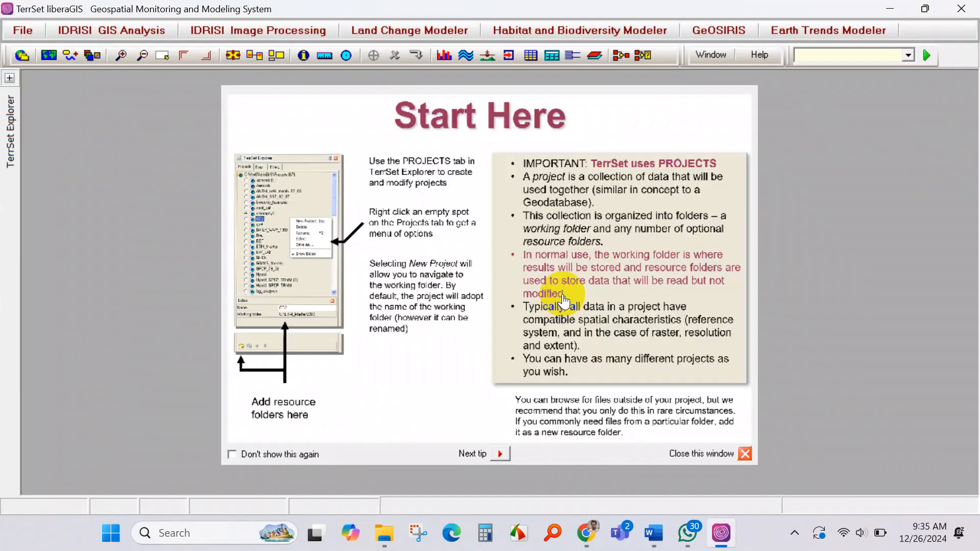
pyautogui.moveTo(470, 95)
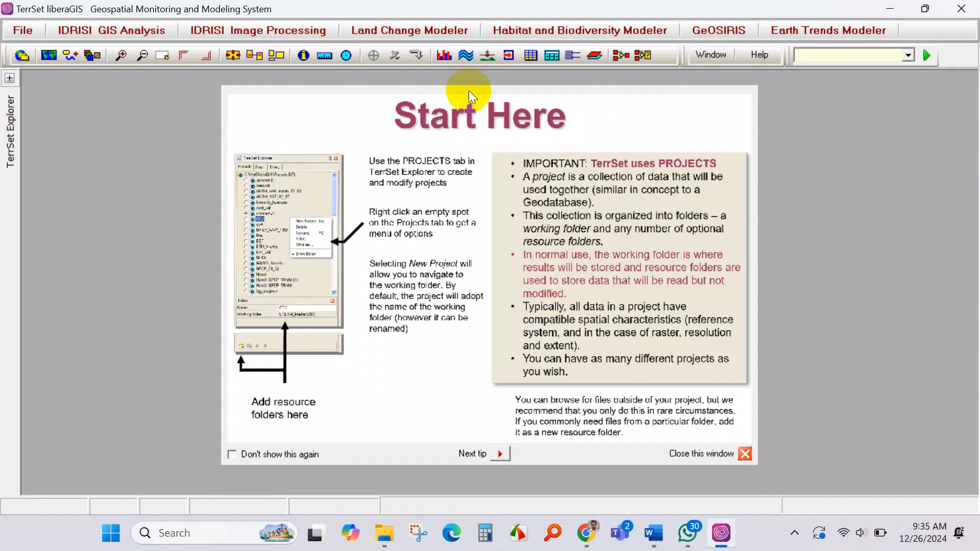
pyautogui.moveTo(565, 215)
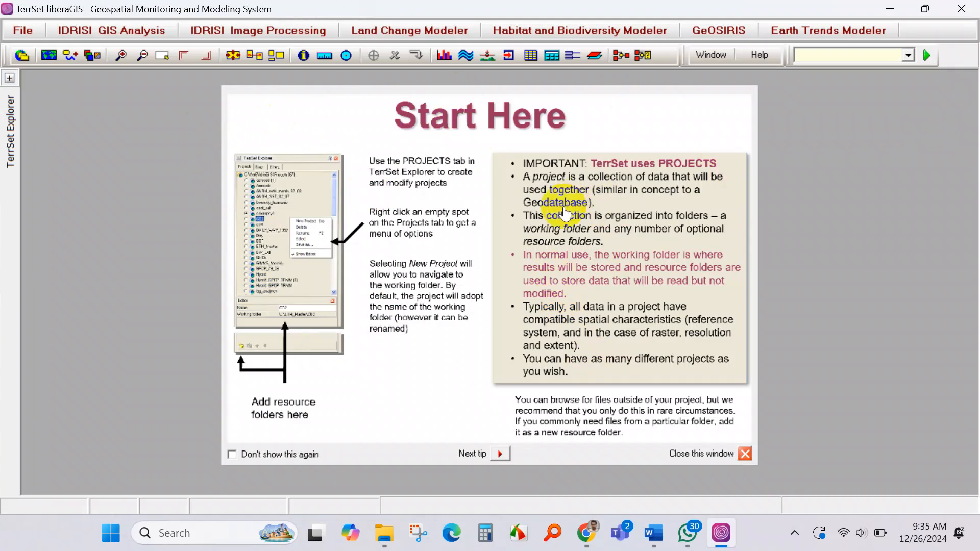
pyautogui.moveTo(377, 188)
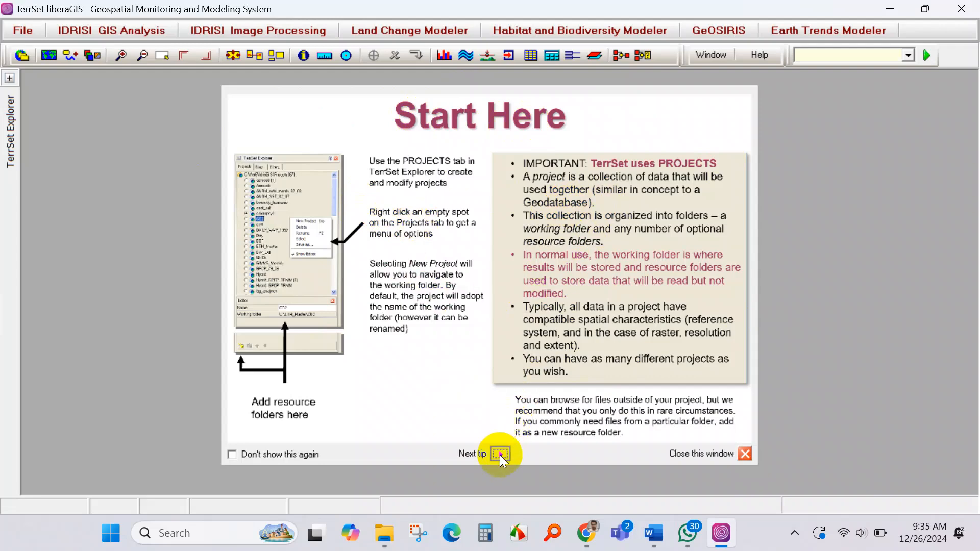
# Step: Page through the startup tips up to the Composer page and close the tips window
pyautogui.click(499, 453)
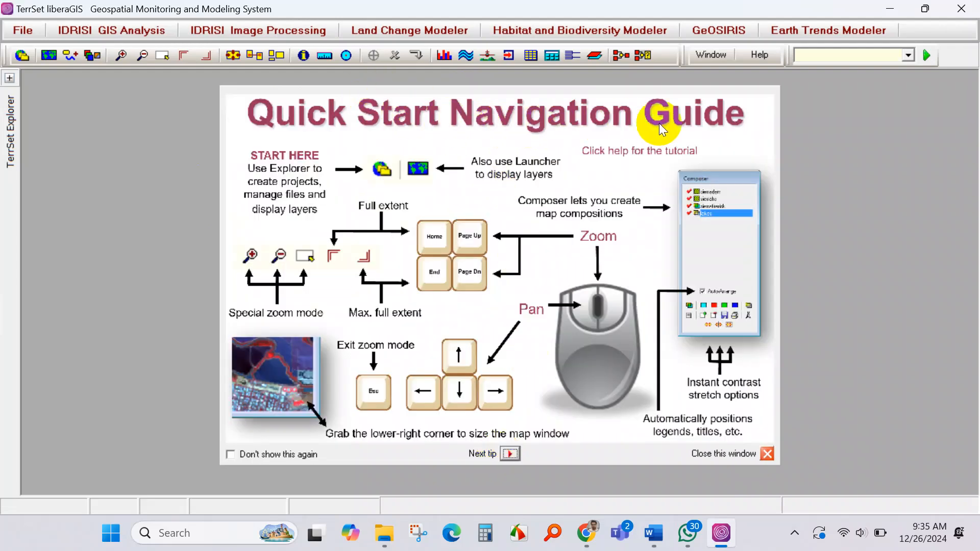
pyautogui.click(509, 453)
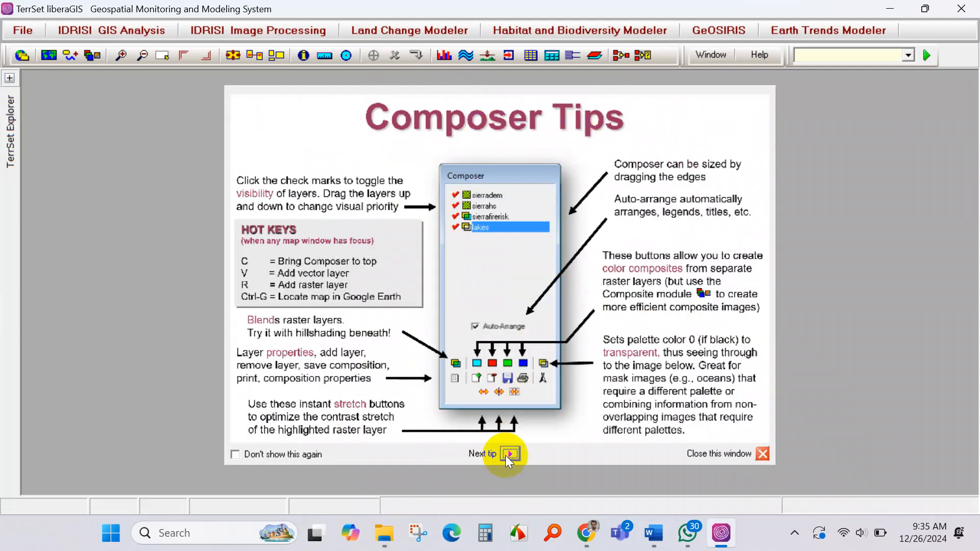
pyautogui.click(508, 453)
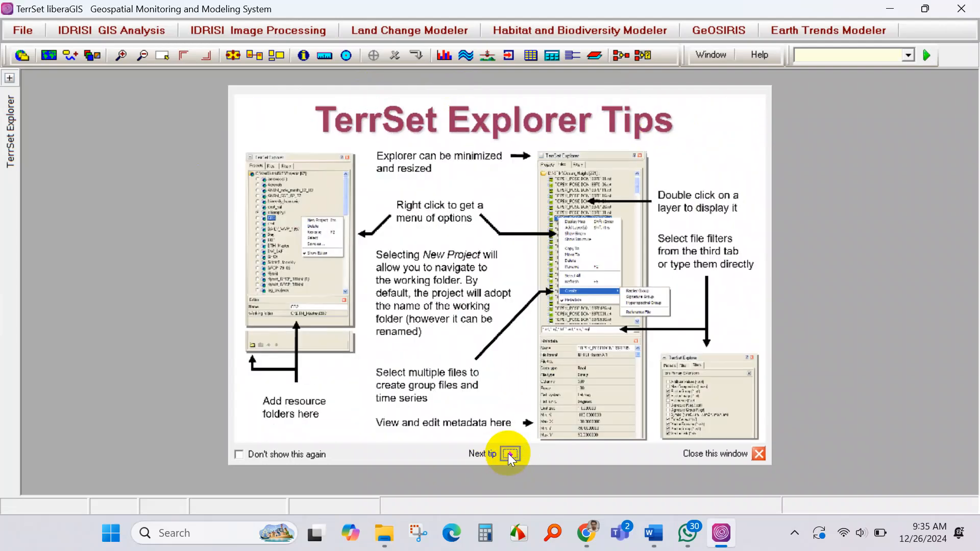
pyautogui.click(508, 453)
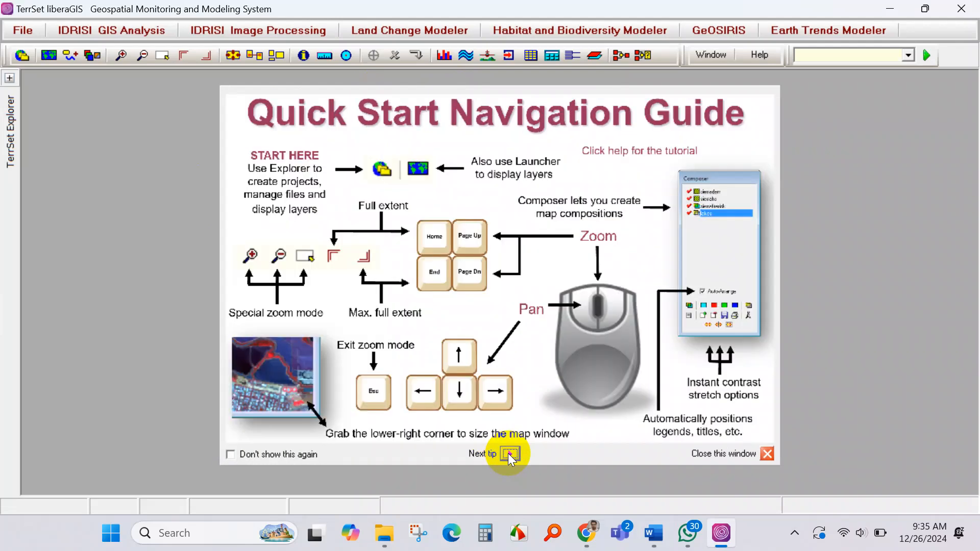
pyautogui.click(508, 453)
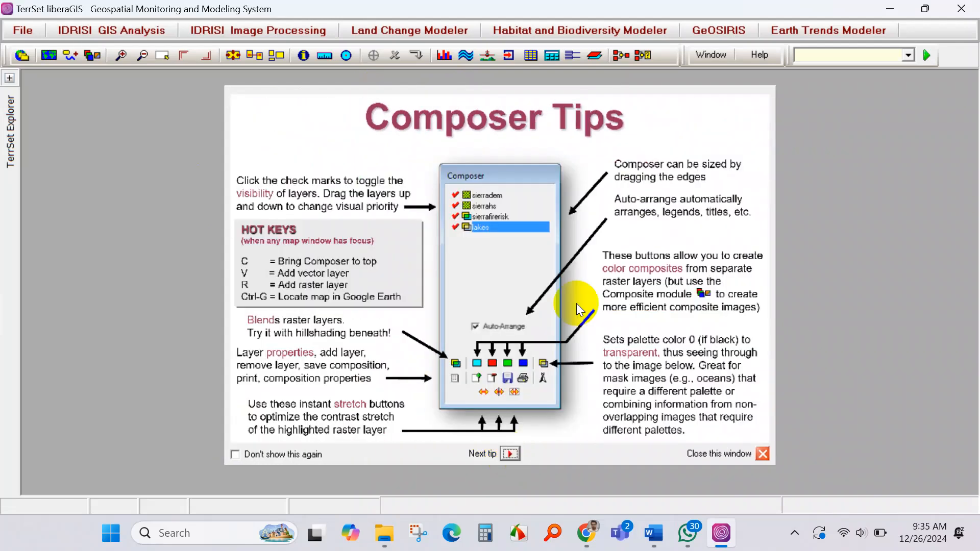
pyautogui.click(761, 453)
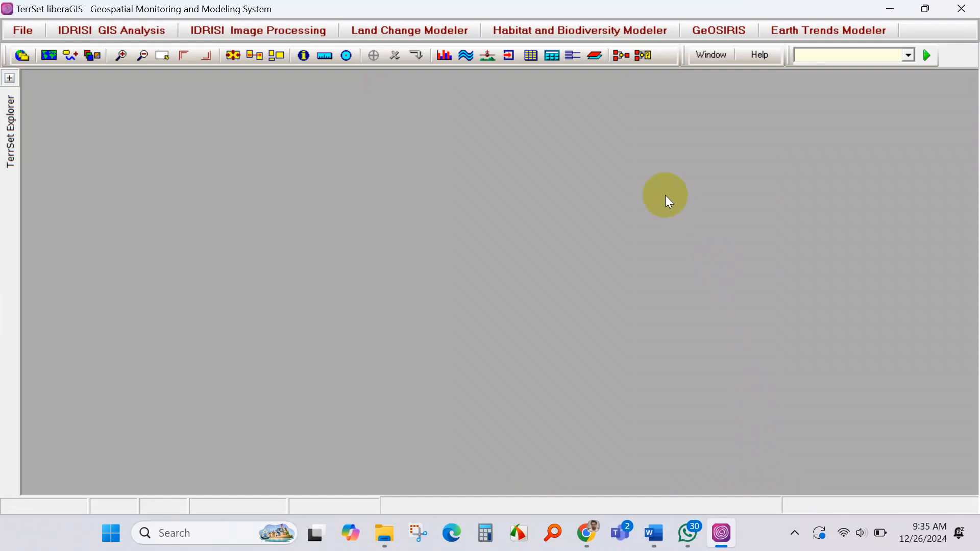
pyautogui.click(9, 78)
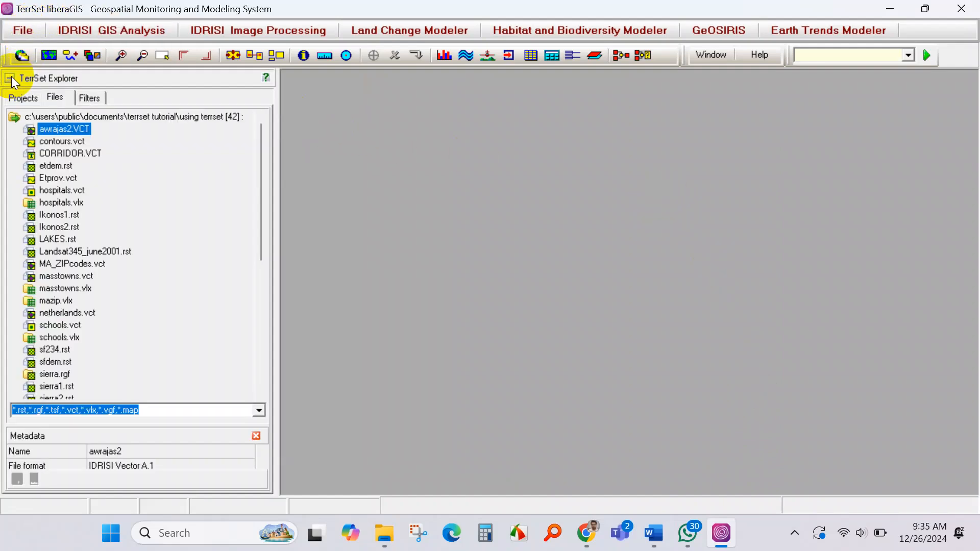
pyautogui.click(111, 30)
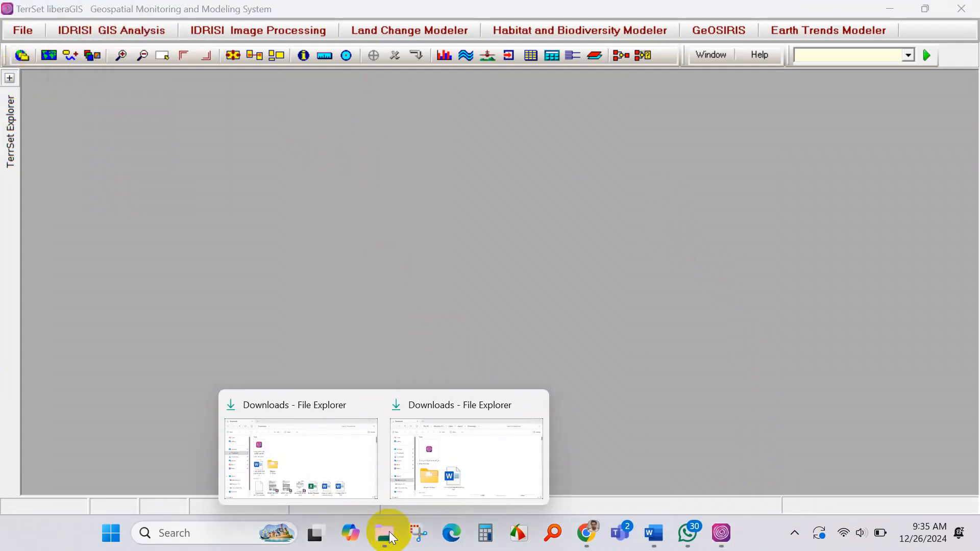
pyautogui.moveTo(441, 243)
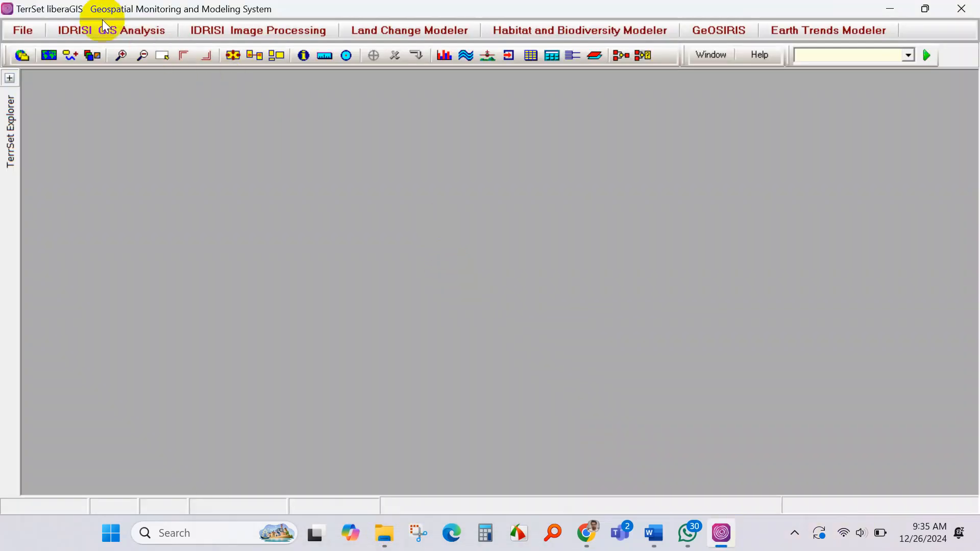
pyautogui.click(111, 30)
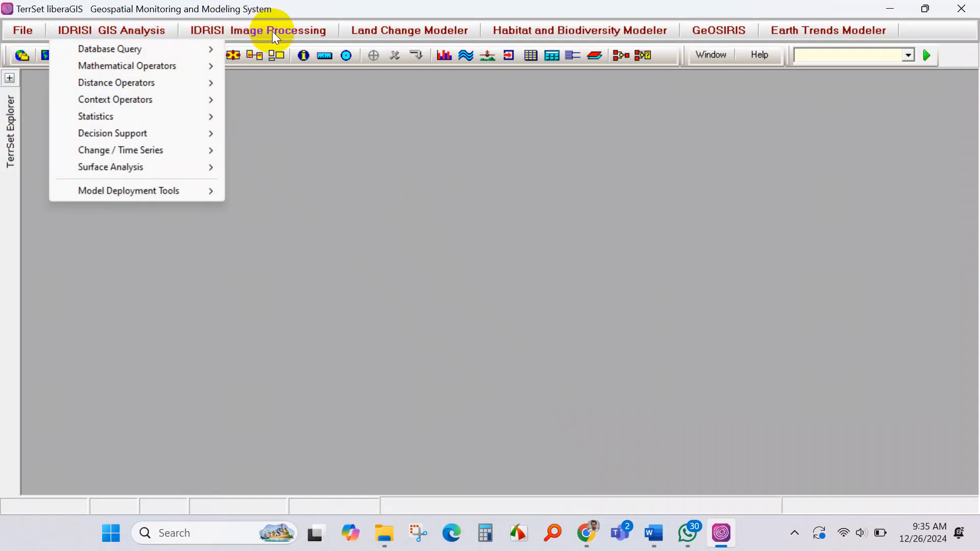
pyautogui.click(258, 29)
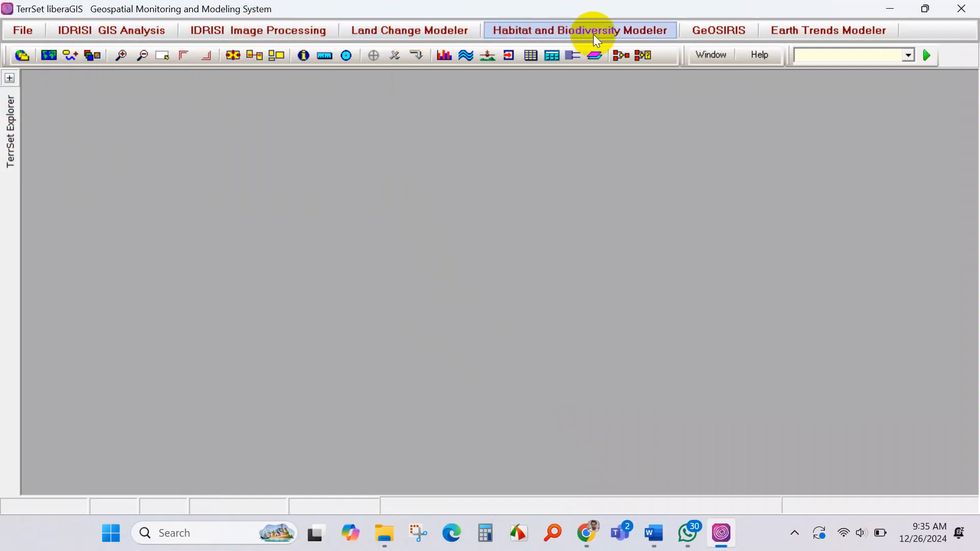
# Step: Dock the Habitat and Biodiversity Modeler, GeOSIRIS and Earth Trends Modeler panels
pyautogui.click(578, 29)
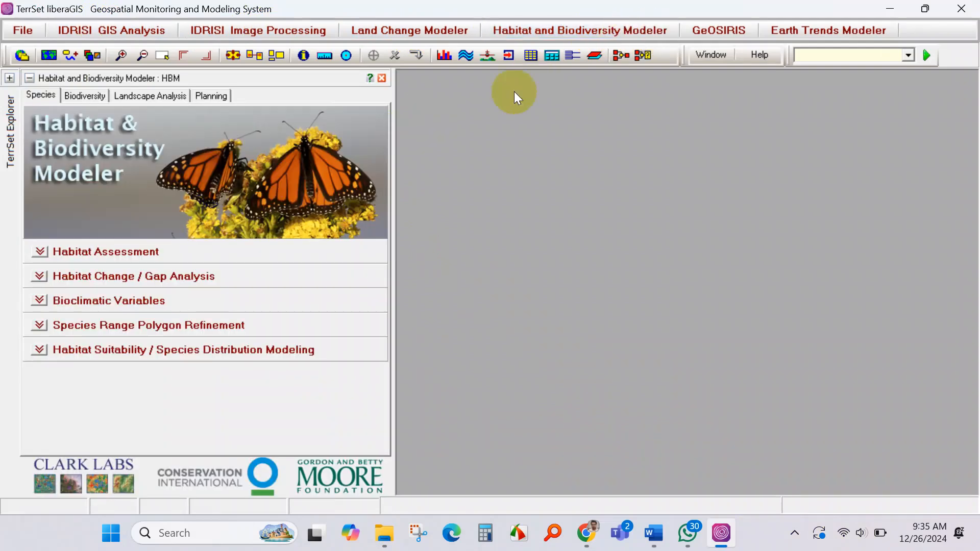
pyautogui.click(718, 29)
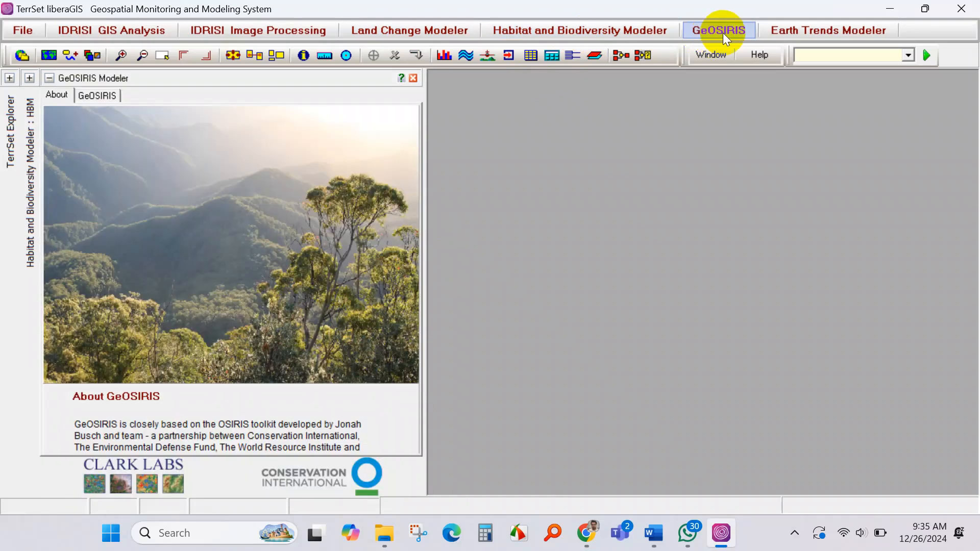
pyautogui.moveTo(828, 29)
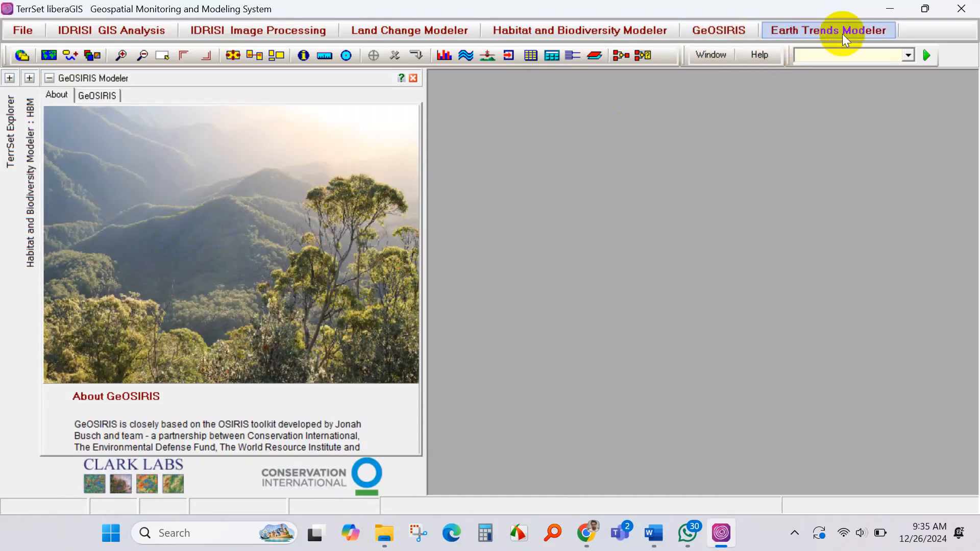
pyautogui.click(412, 78)
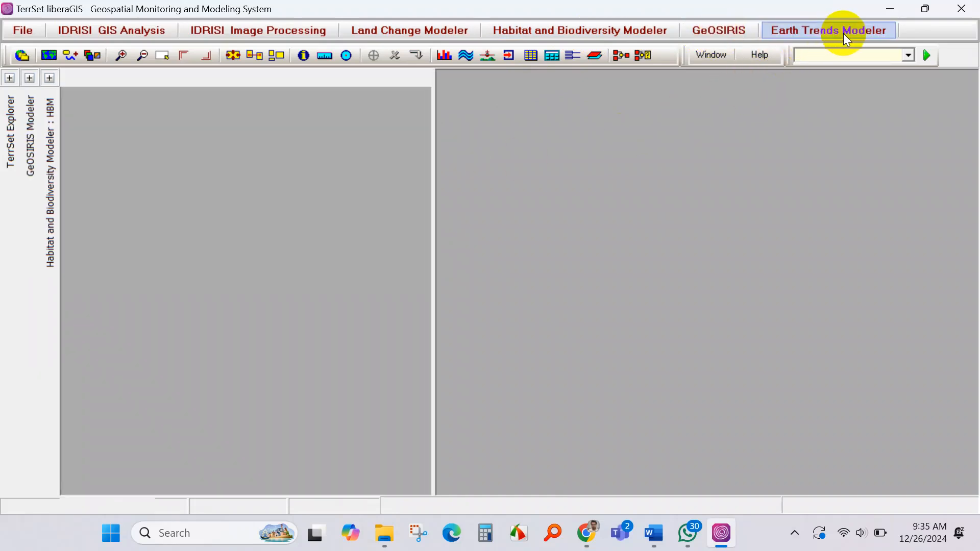
pyautogui.click(827, 30)
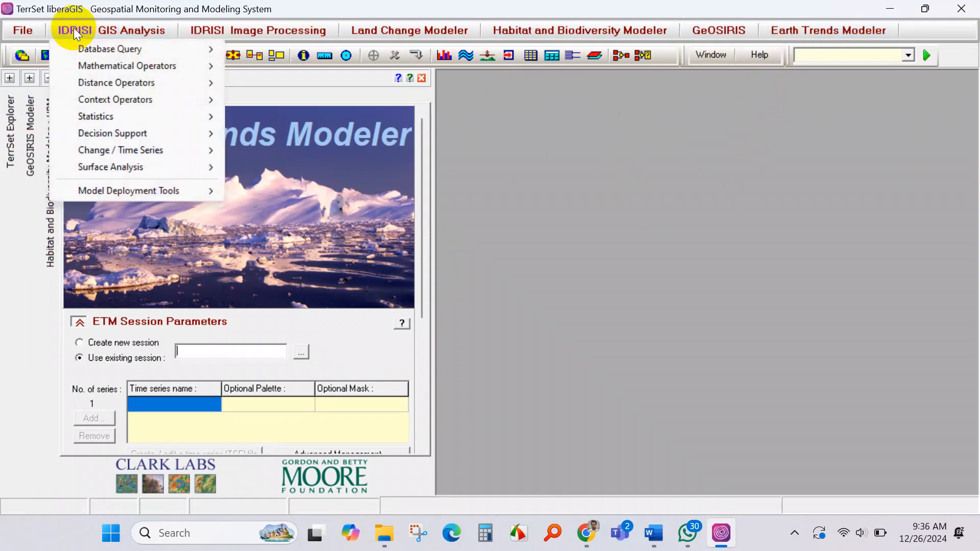
# Step: Switch between the GeOSIRIS and Habitat and Biodiversity panels, then start Land Change Modeler
pyautogui.click(661, 152)
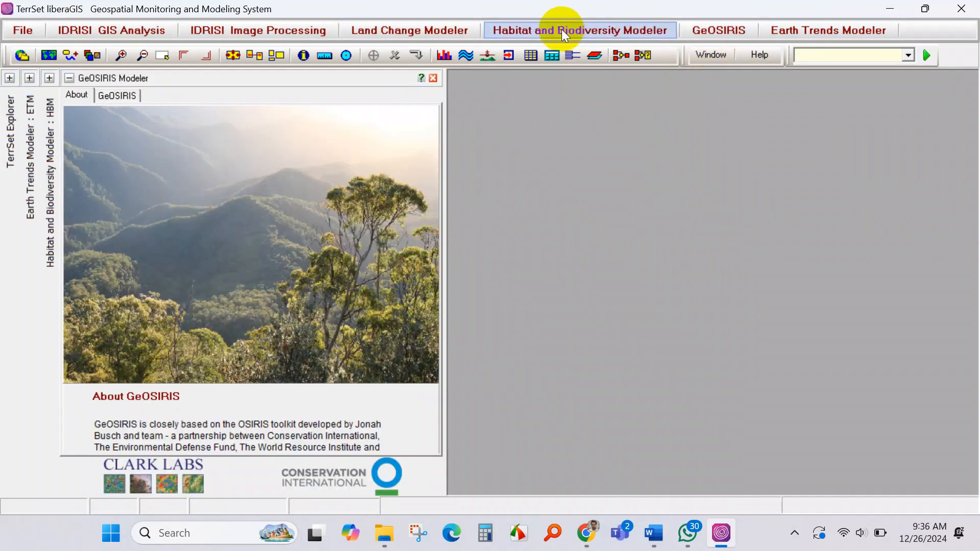
pyautogui.click(577, 30)
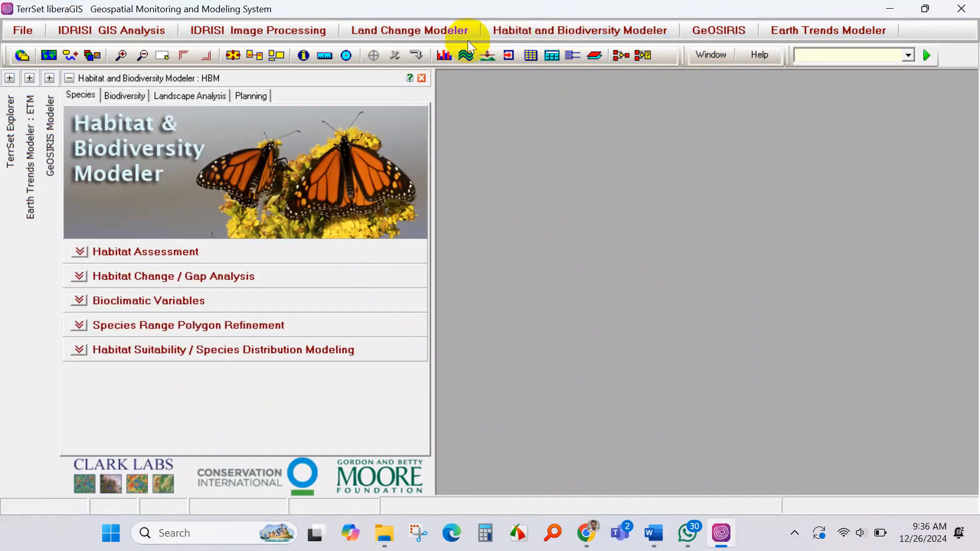
pyautogui.click(421, 77)
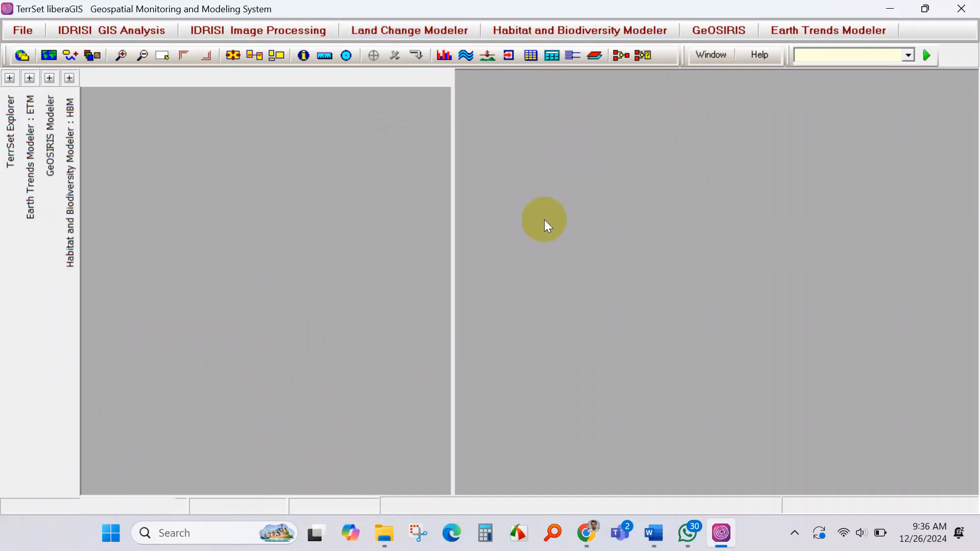
# Step: Show the Land Change Modeler panel, trigger its session warning on another tab, and return to Change Analysis
pyautogui.click(409, 30)
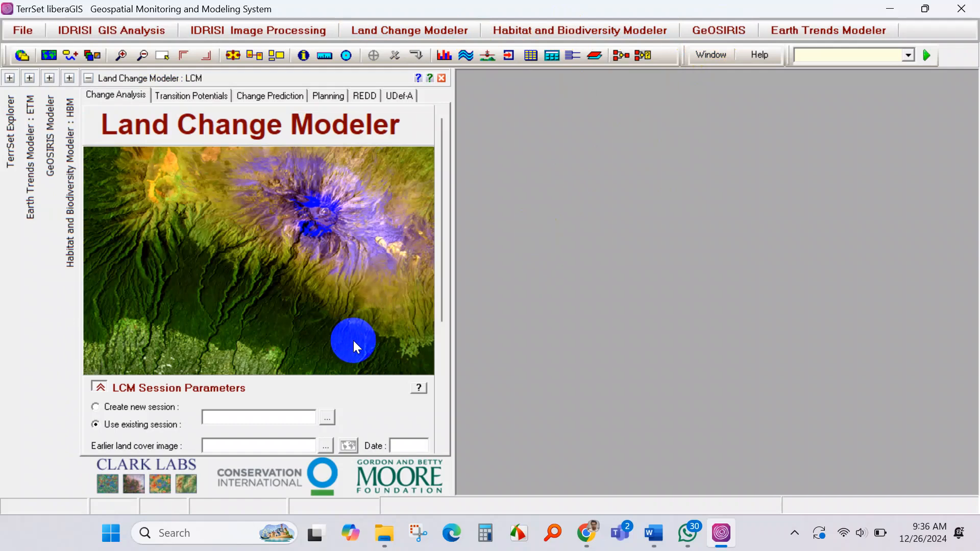
pyautogui.click(259, 417)
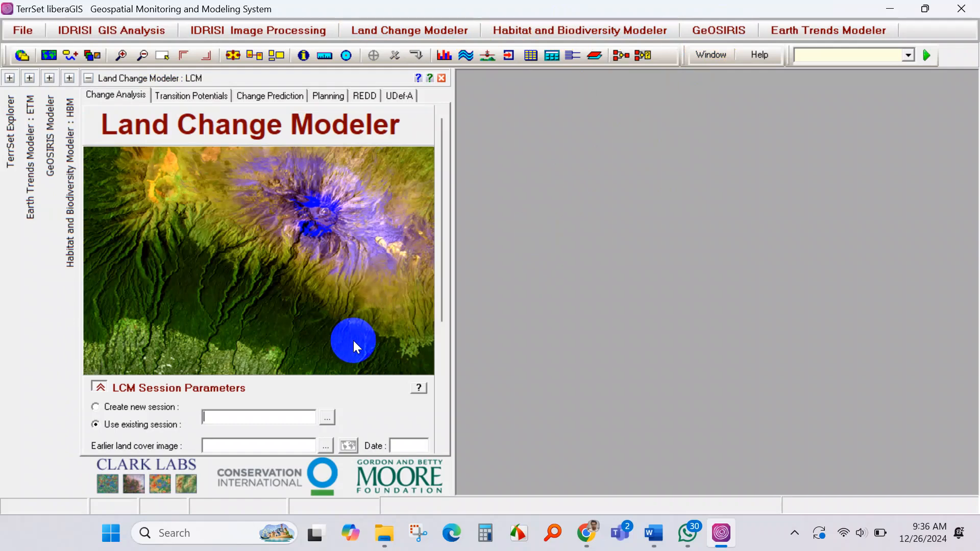
pyautogui.moveTo(549, 316)
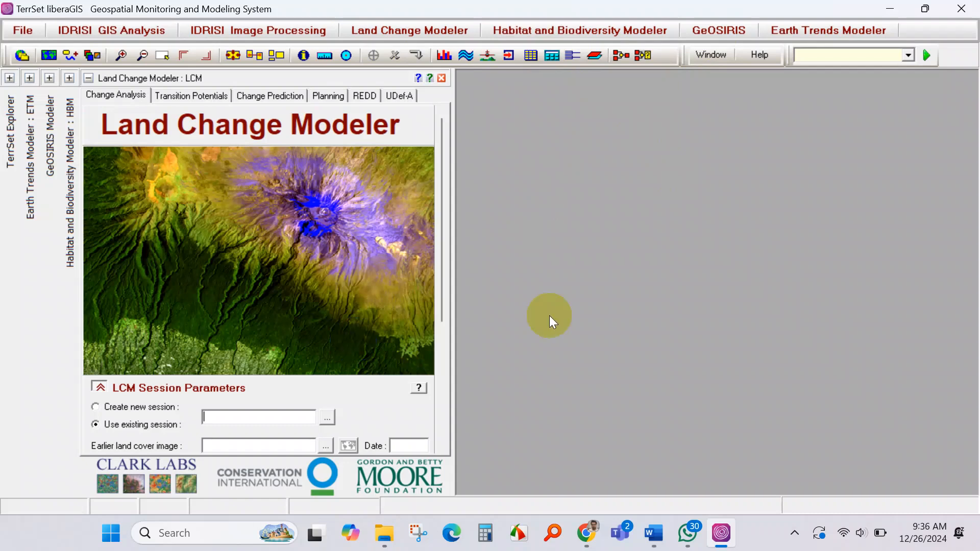
pyautogui.moveTo(353, 366)
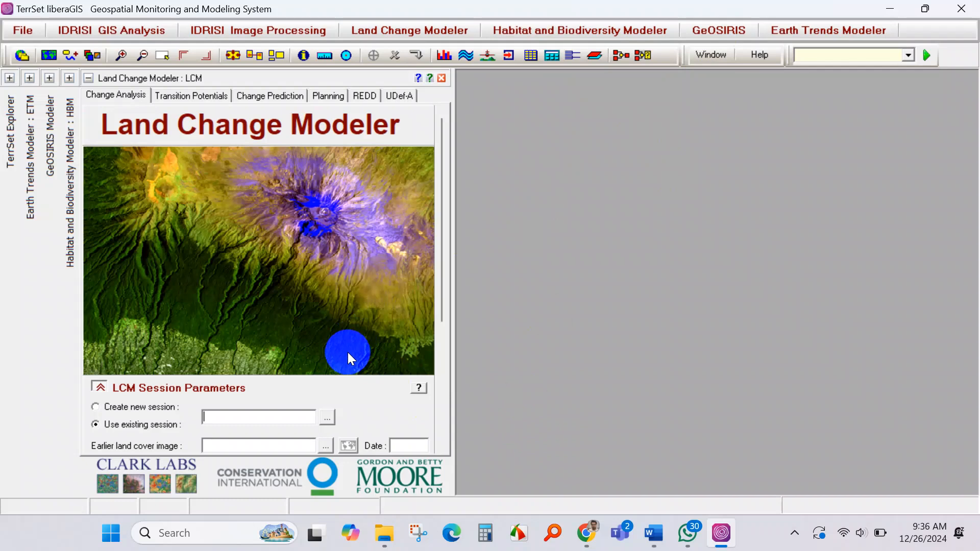
pyautogui.moveTo(241, 415)
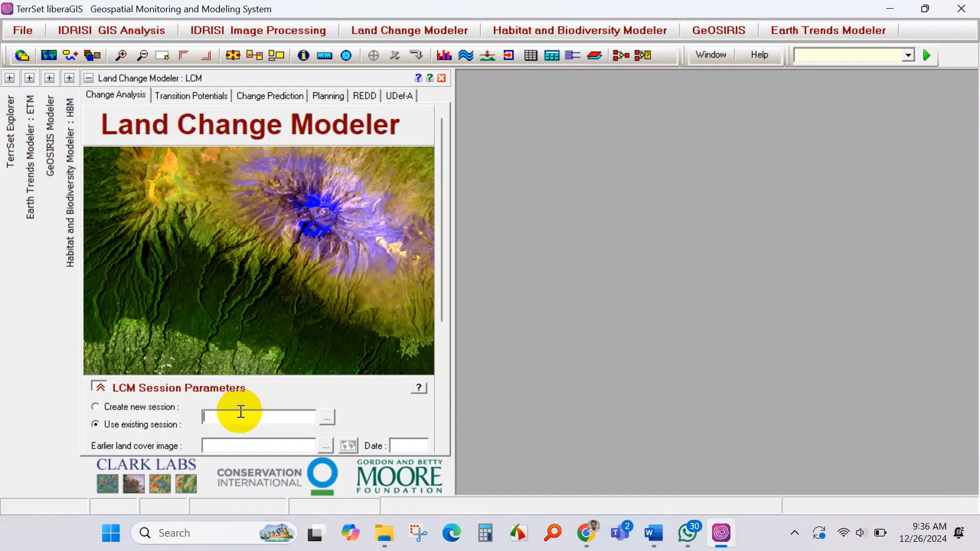
pyautogui.moveTo(256, 325)
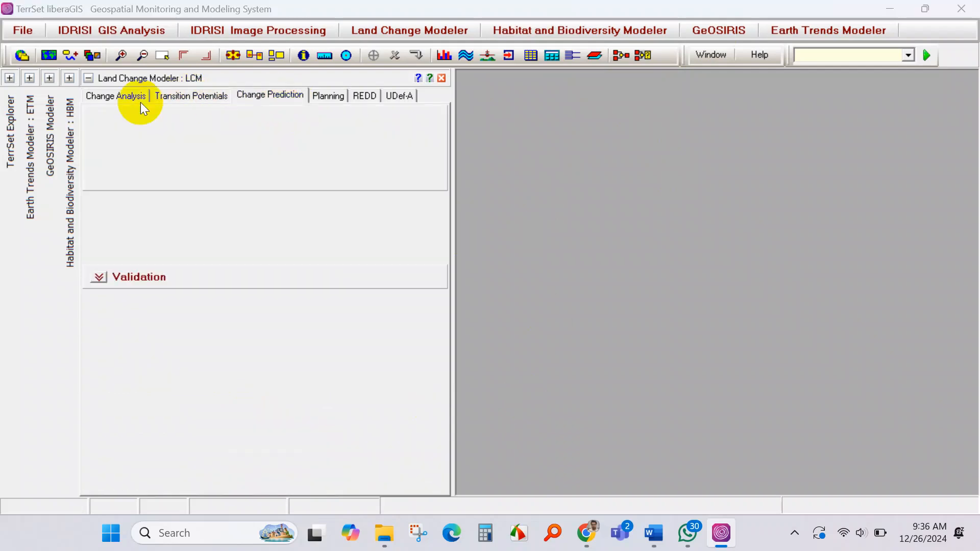
pyautogui.click(115, 96)
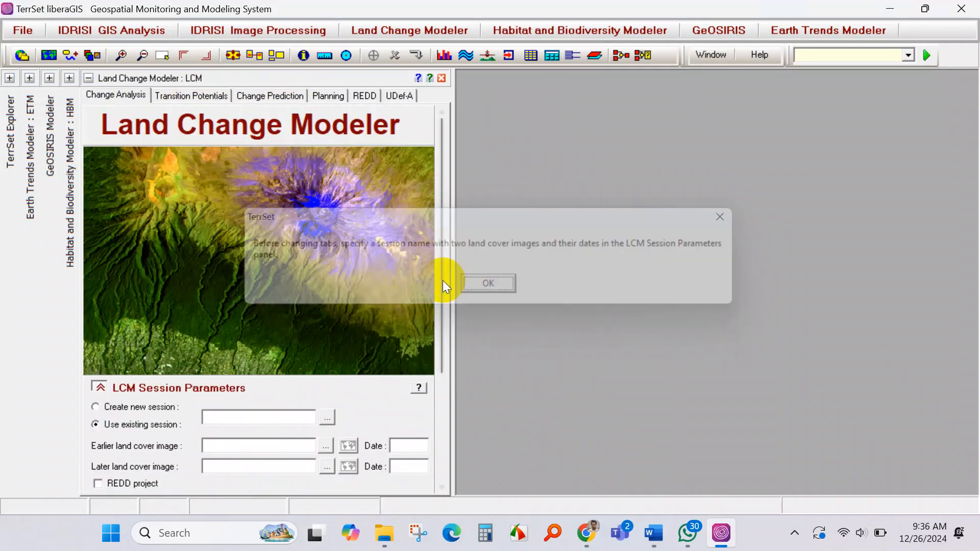